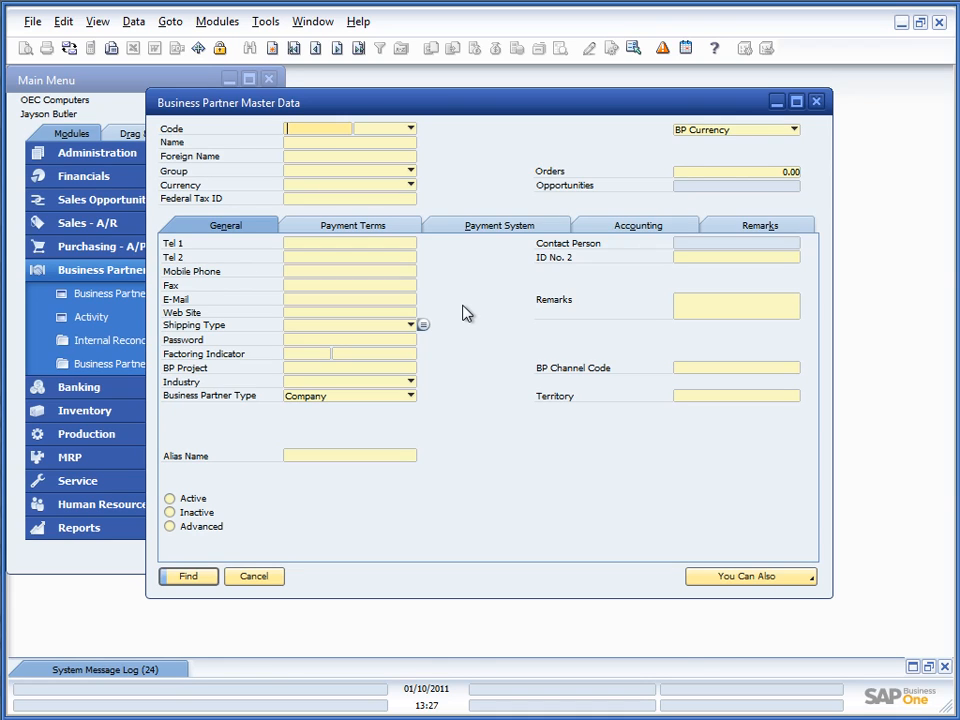
{"action": "mouse_move", "coordinate": [465, 311]}
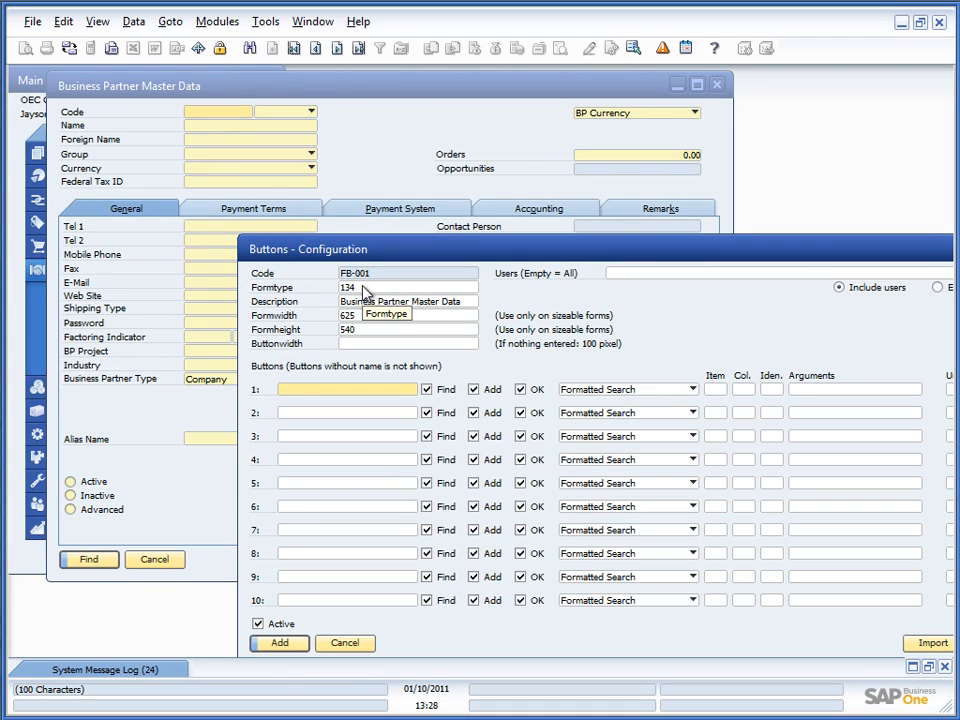
{"action": "mouse_move", "coordinate": [383, 280]}
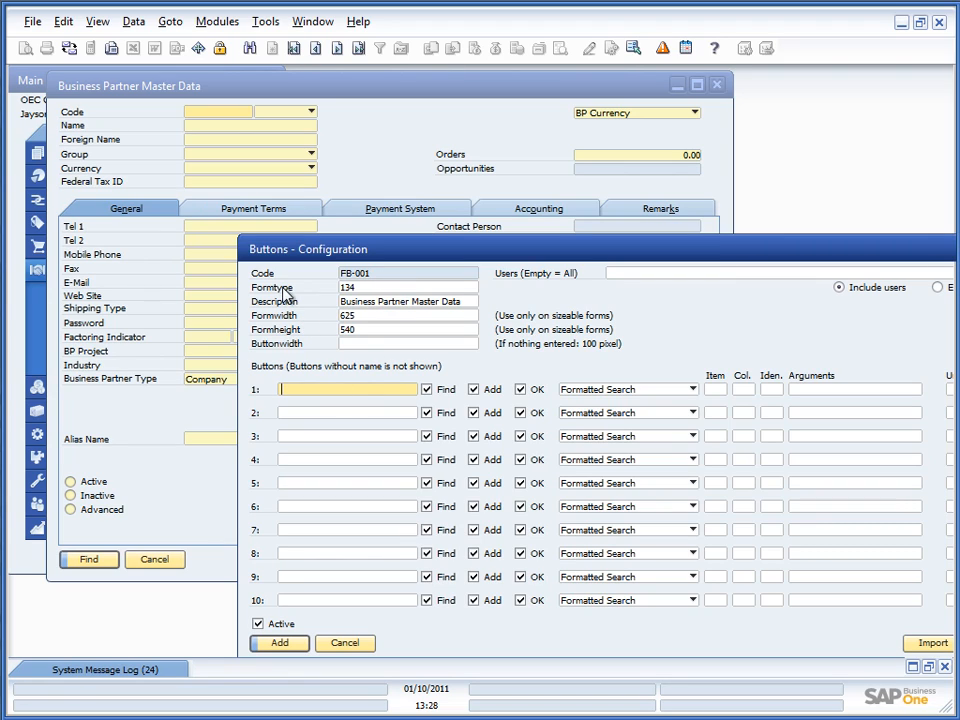
{"action": "mouse_move", "coordinate": [368, 300]}
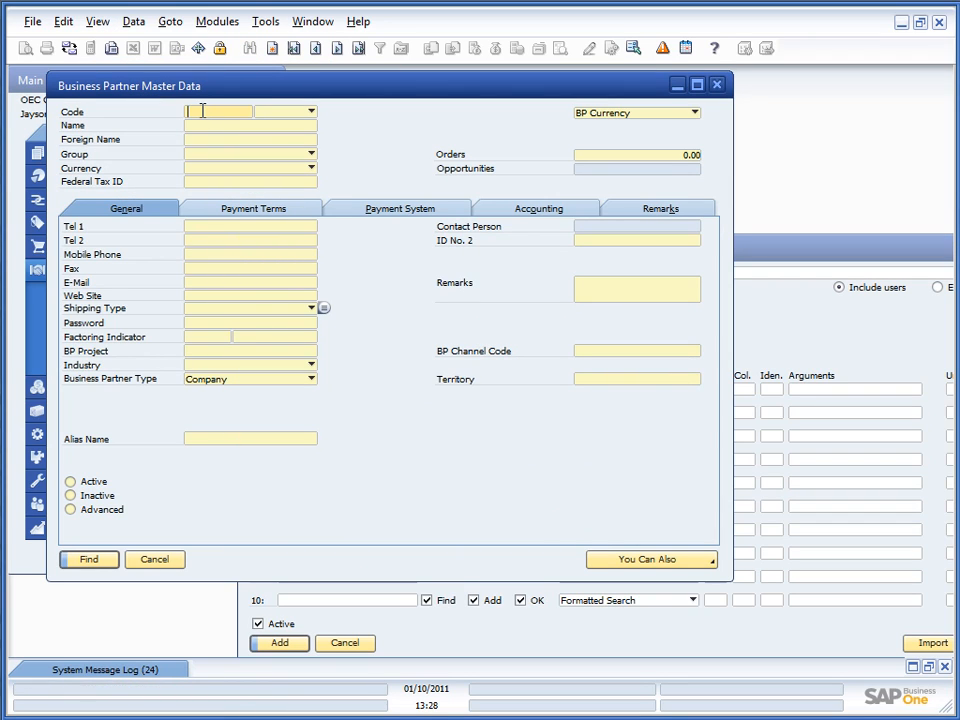
{"action": "mouse_move", "coordinate": [210, 213]}
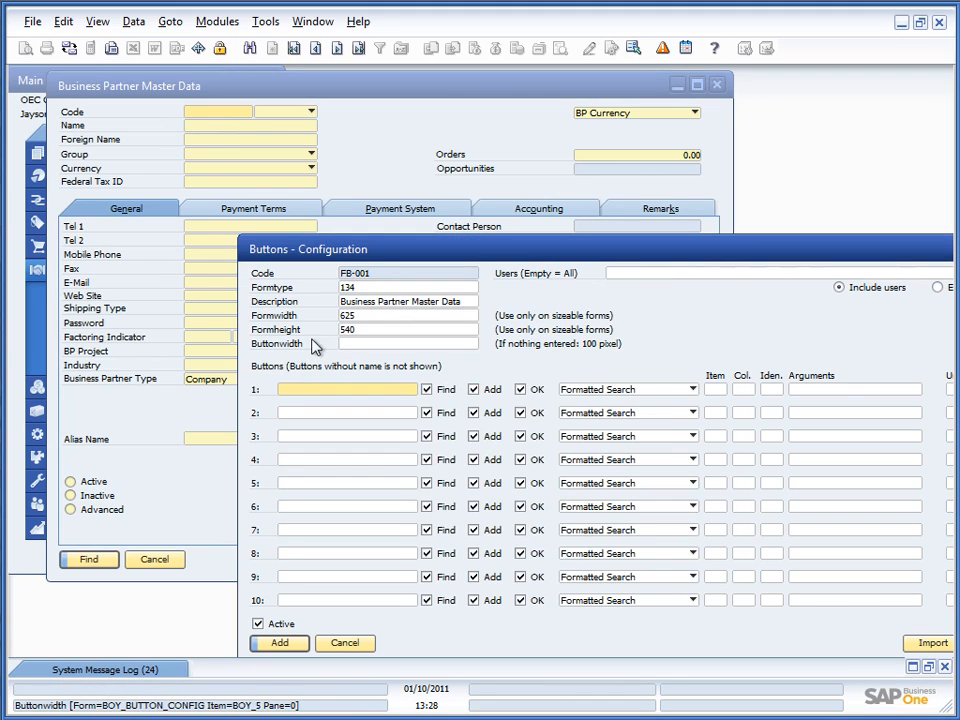
Start a blank Buttons Configuration record FB-001 from Administration > Add-Ons.
{"action": "left_click", "coordinate": [408, 287]}
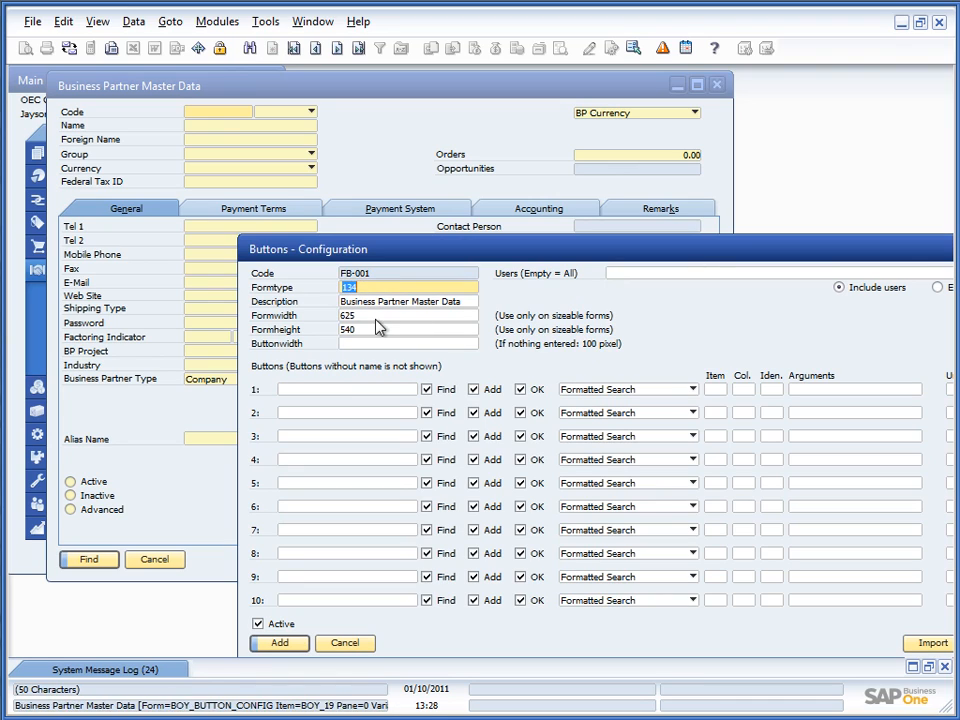
{"action": "mouse_move", "coordinate": [378, 329]}
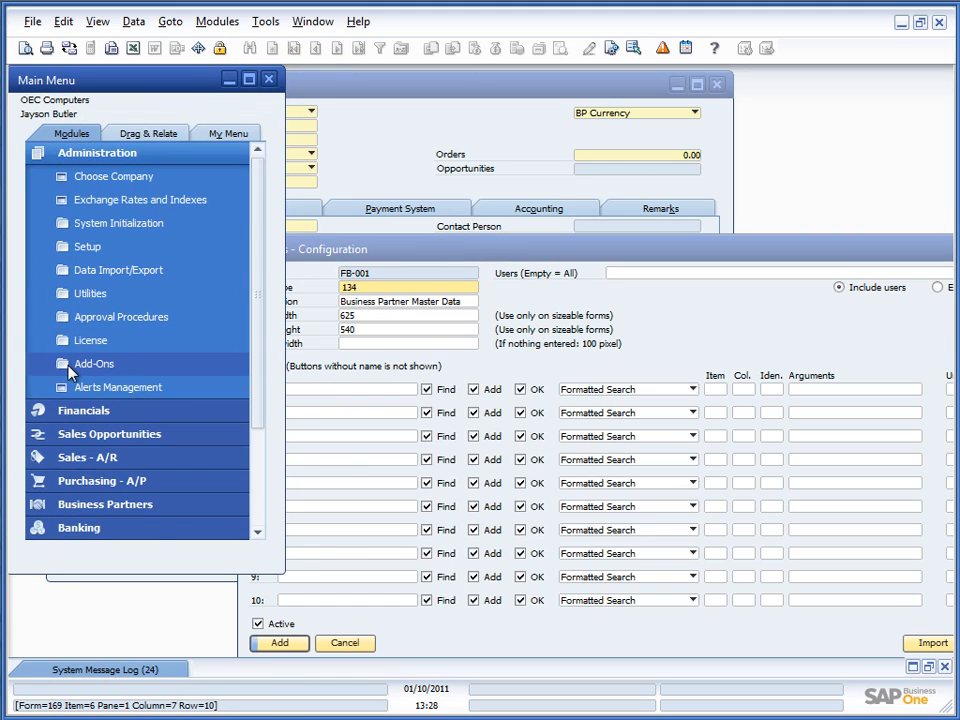
{"action": "left_click", "coordinate": [85, 363]}
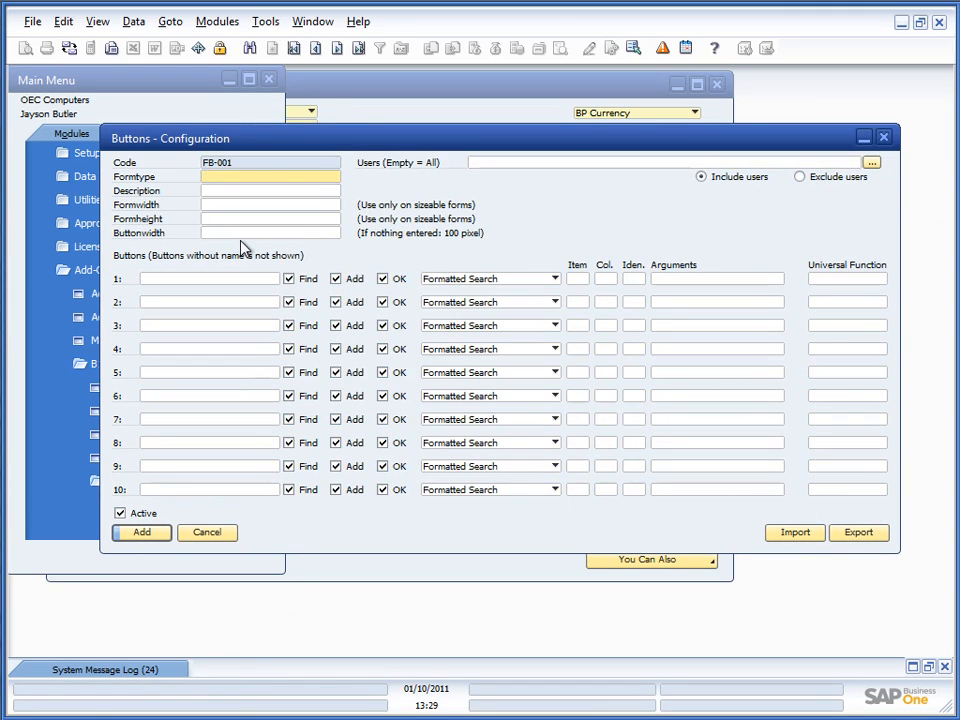
Enter form type 134 for the FB-001 button configuration.
{"action": "type", "text": "134"}
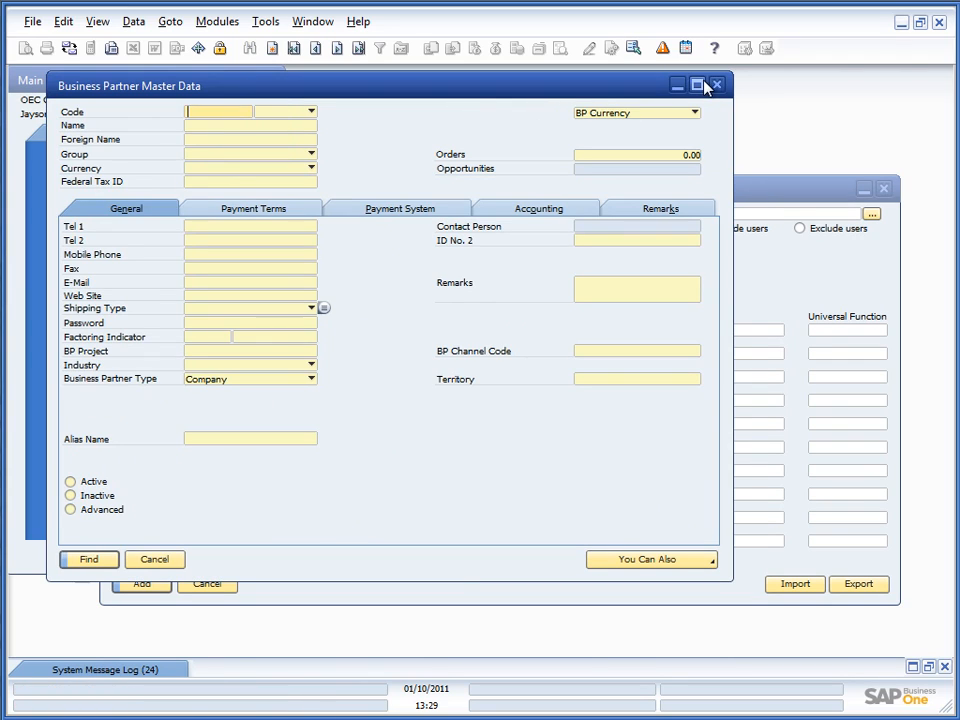
Bring FB-001 forward, showing Business Partner Master Data sized 625 by 540.
{"action": "left_click", "coordinate": [708, 86]}
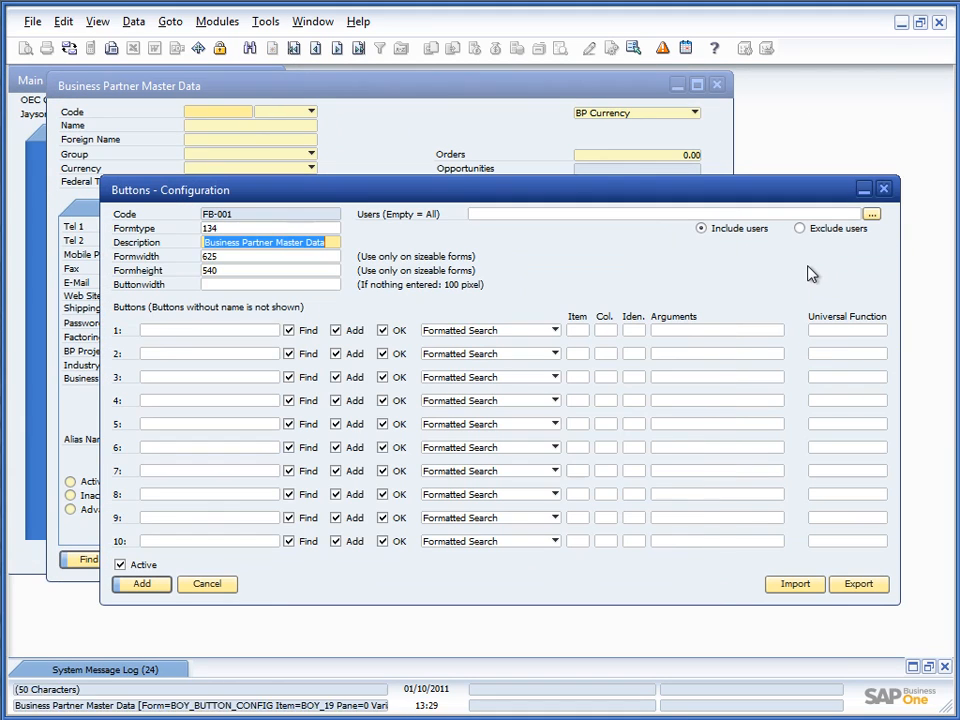
{"action": "mouse_move", "coordinate": [227, 266]}
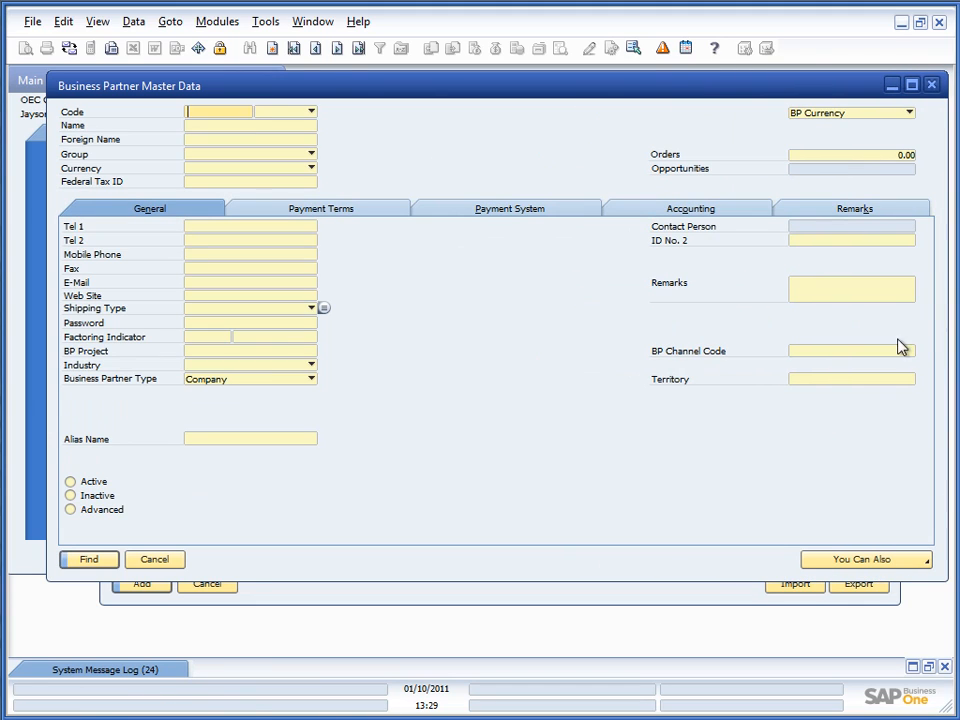
{"action": "mouse_move", "coordinate": [372, 379]}
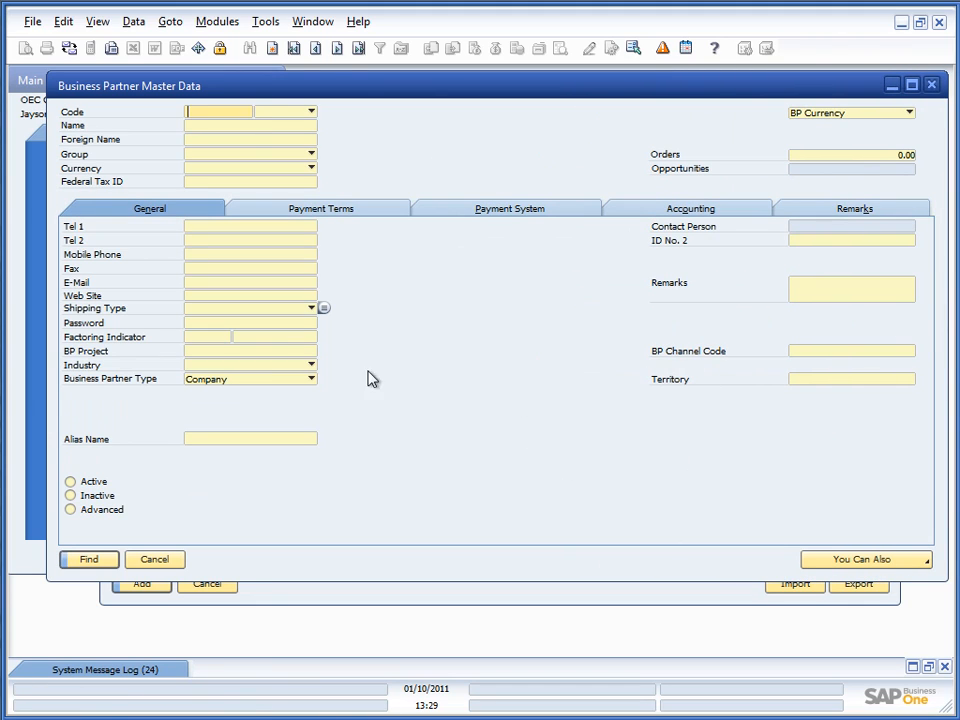
{"action": "mouse_move", "coordinate": [747, 122]}
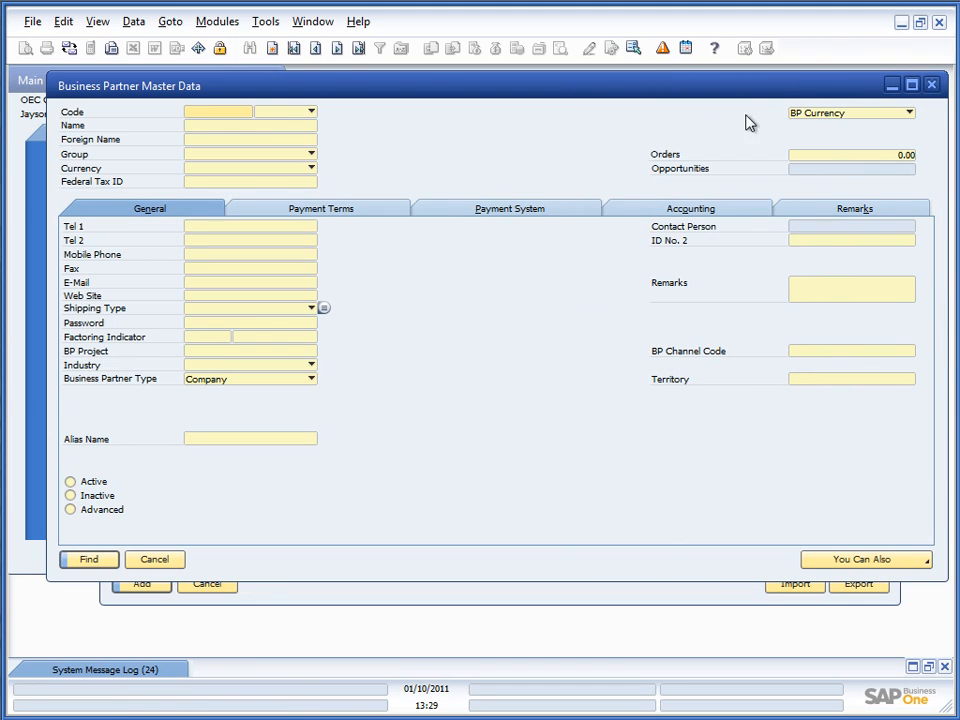
{"action": "mouse_move", "coordinate": [718, 467]}
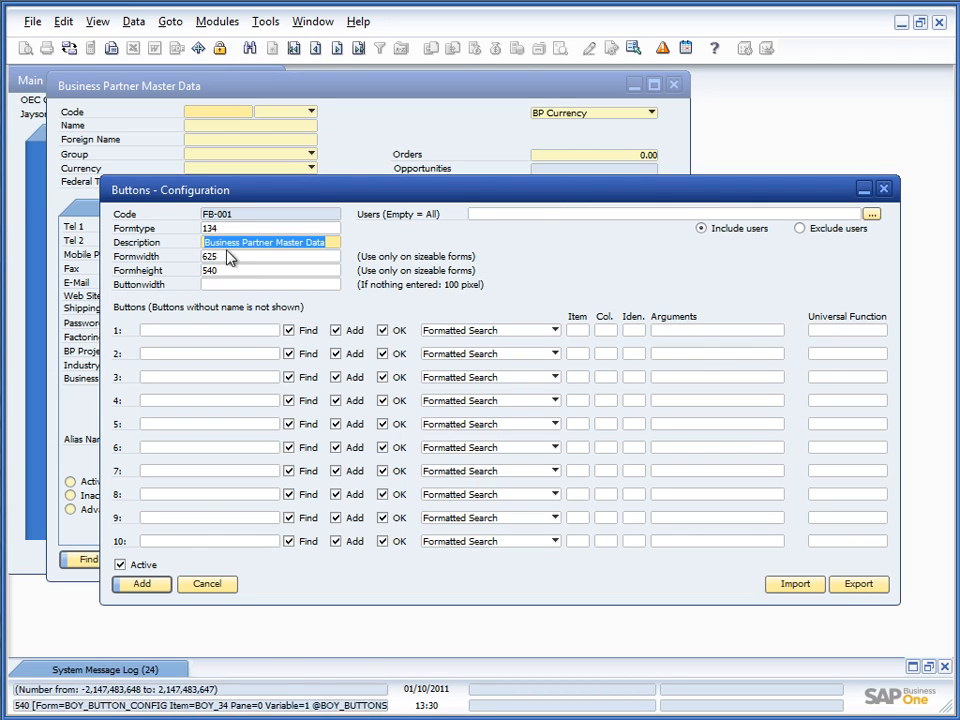
Name button 1 'My button with a long text' and add the FB-001 configuration.
{"action": "left_click", "coordinate": [210, 330]}
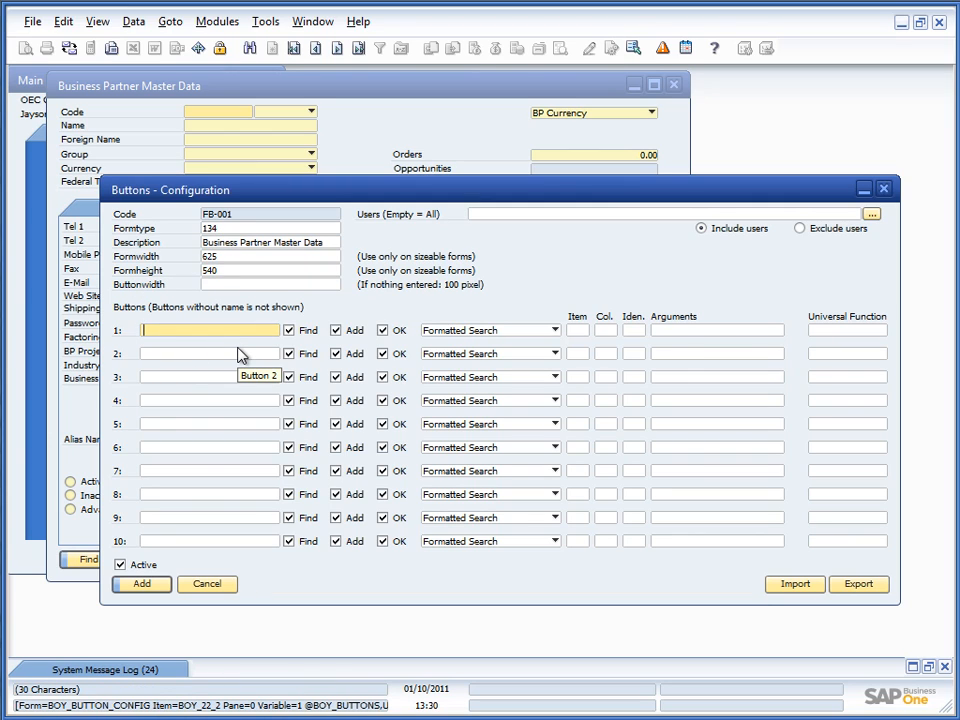
{"action": "type", "text": "My button with"}
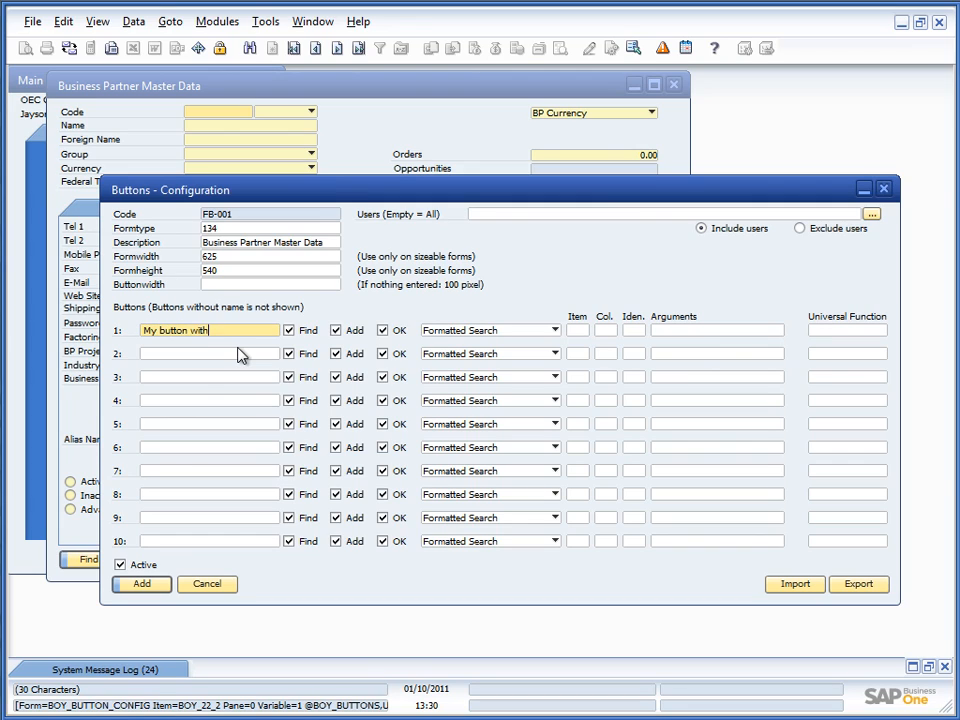
{"action": "type", "text": "a long text"}
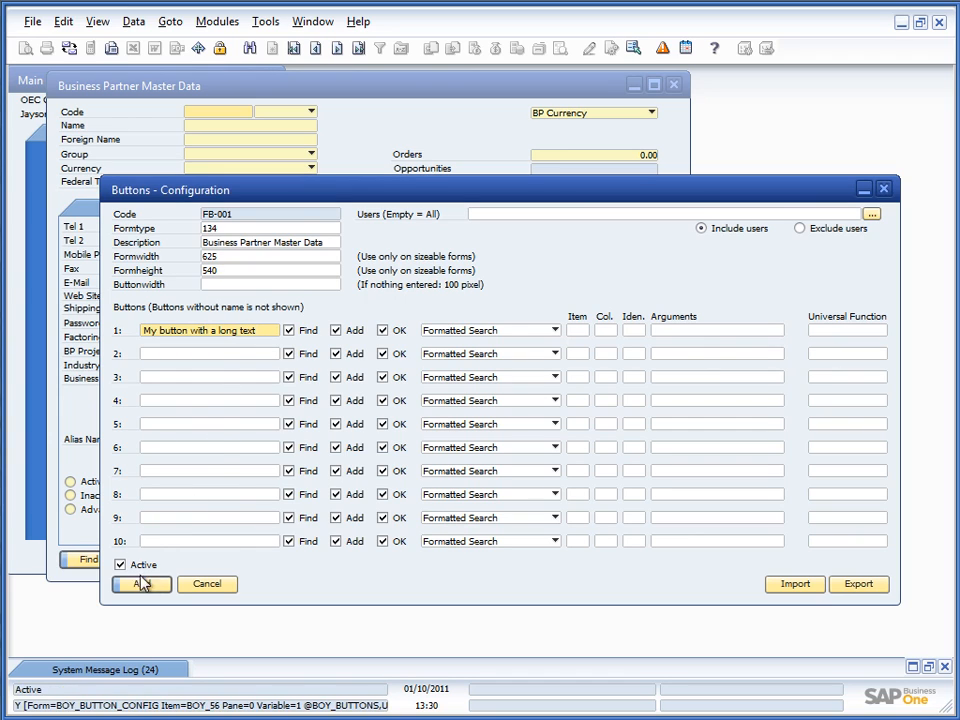
{"action": "left_click", "coordinate": [140, 585]}
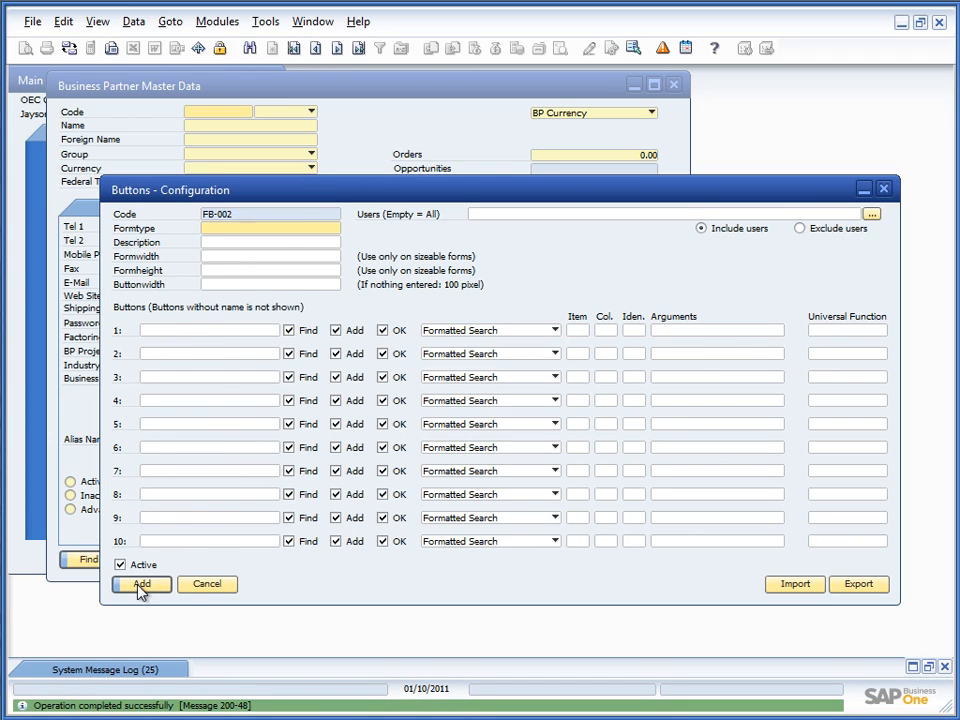
Reopen Business Partner Master Data to see the new button, then reopen FB-001.
{"action": "left_click", "coordinate": [141, 585]}
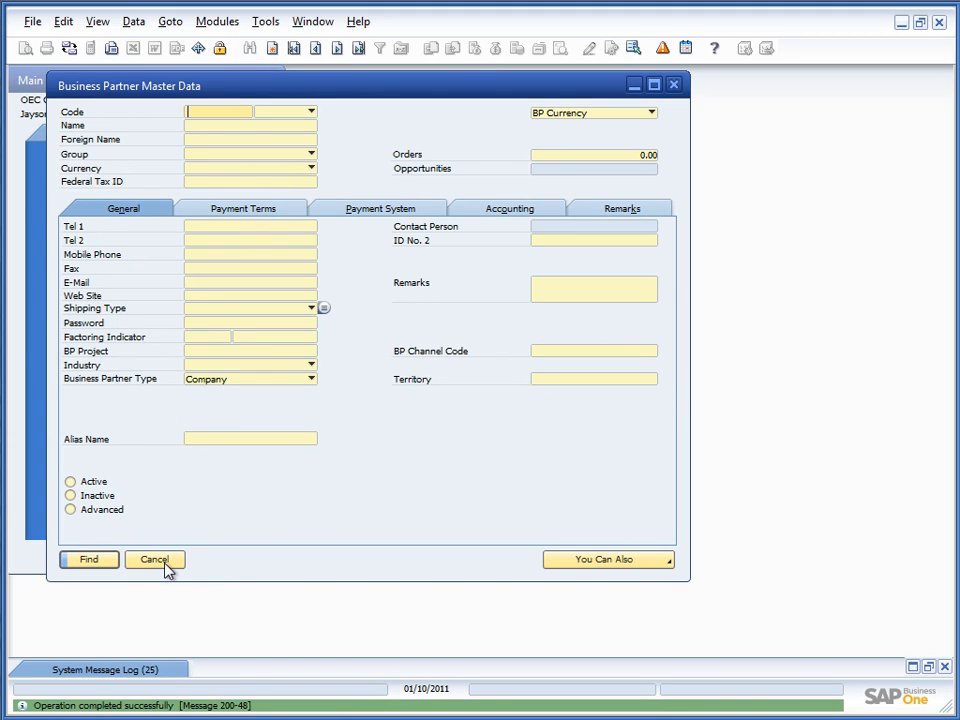
{"action": "left_click", "coordinate": [154, 559]}
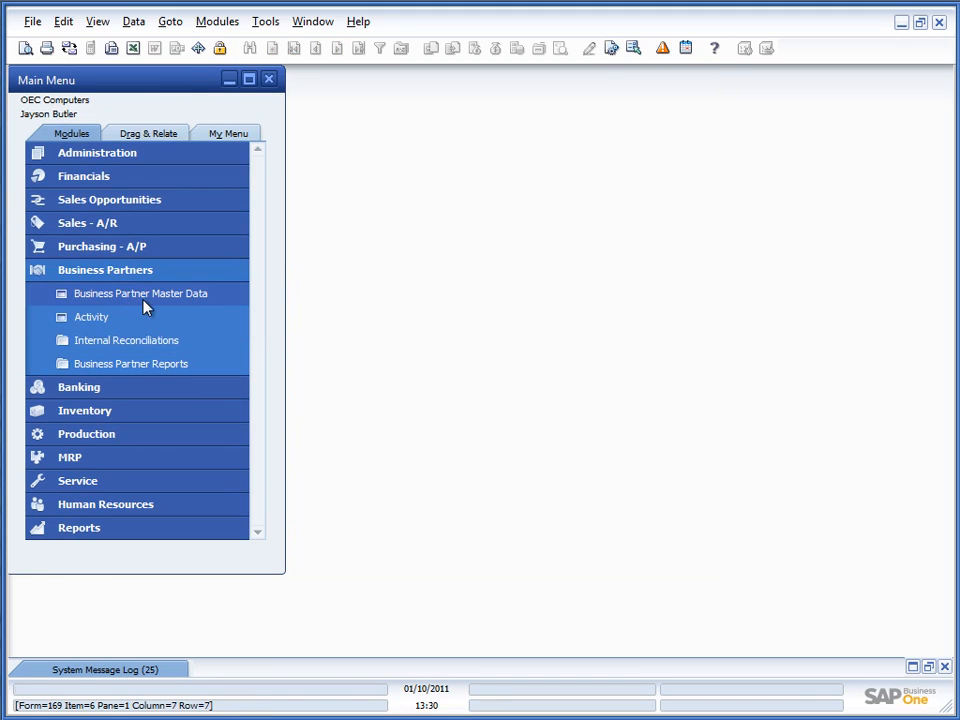
{"action": "left_click", "coordinate": [141, 293]}
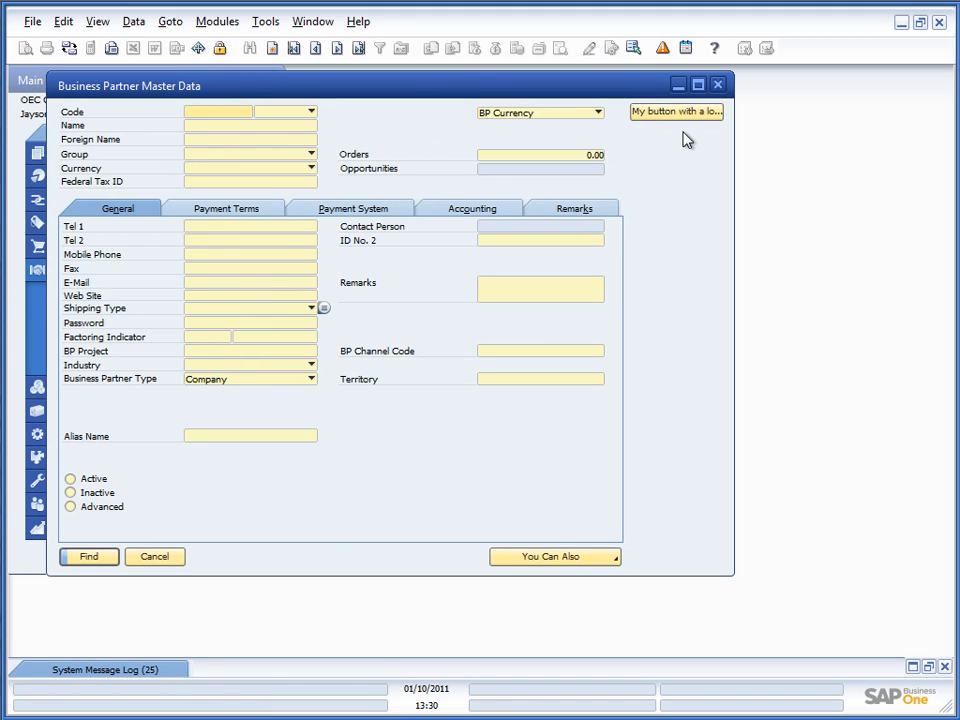
{"action": "mouse_move", "coordinate": [673, 187]}
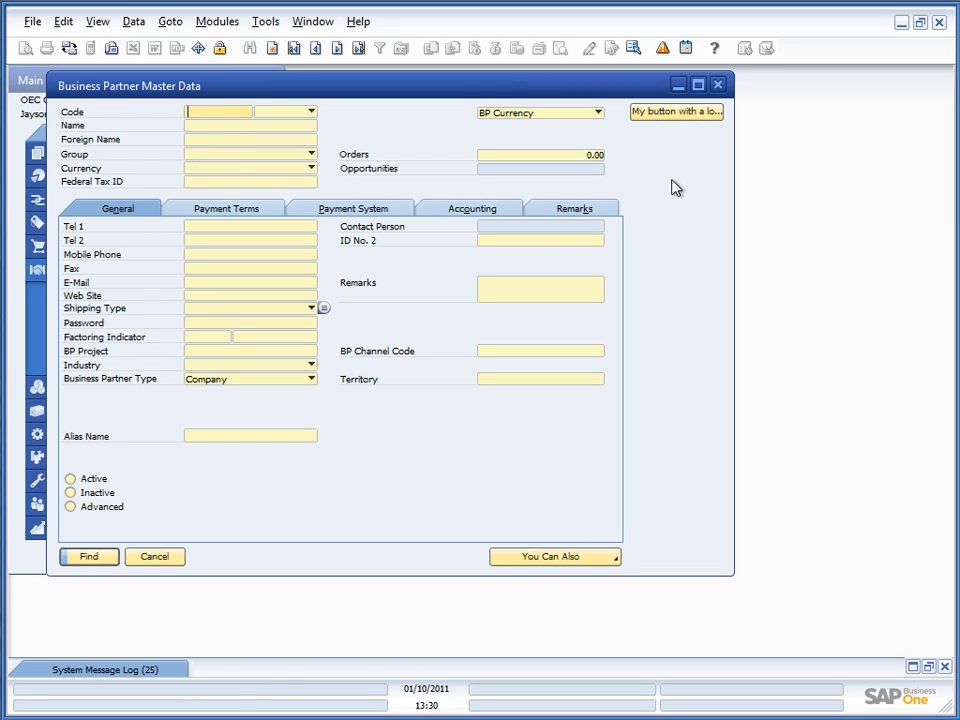
{"action": "mouse_move", "coordinate": [678, 186]}
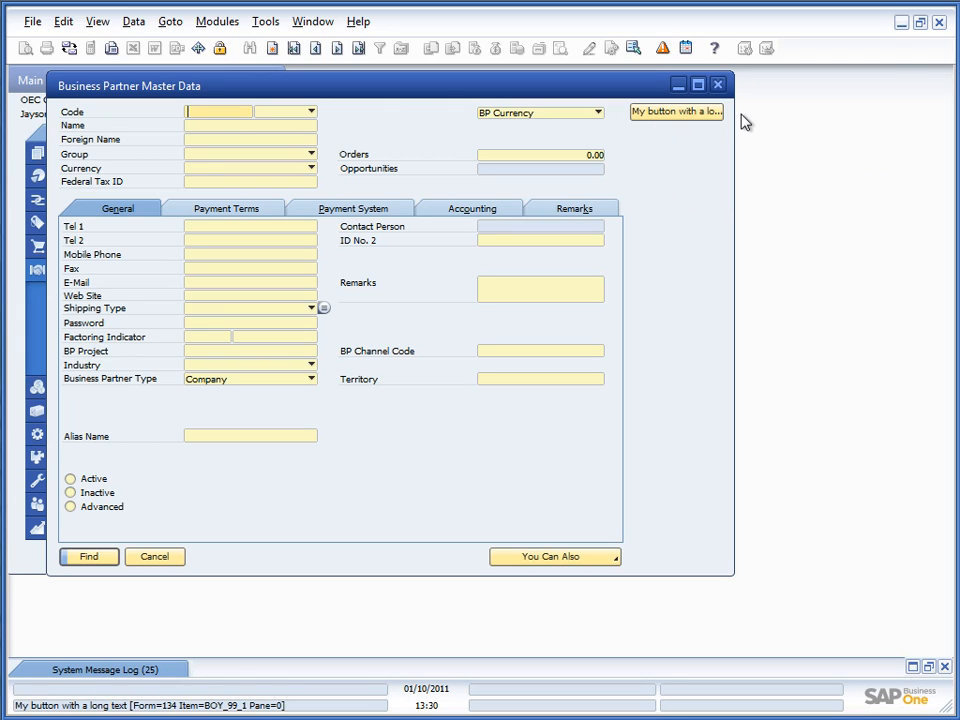
{"action": "mouse_move", "coordinate": [779, 123]}
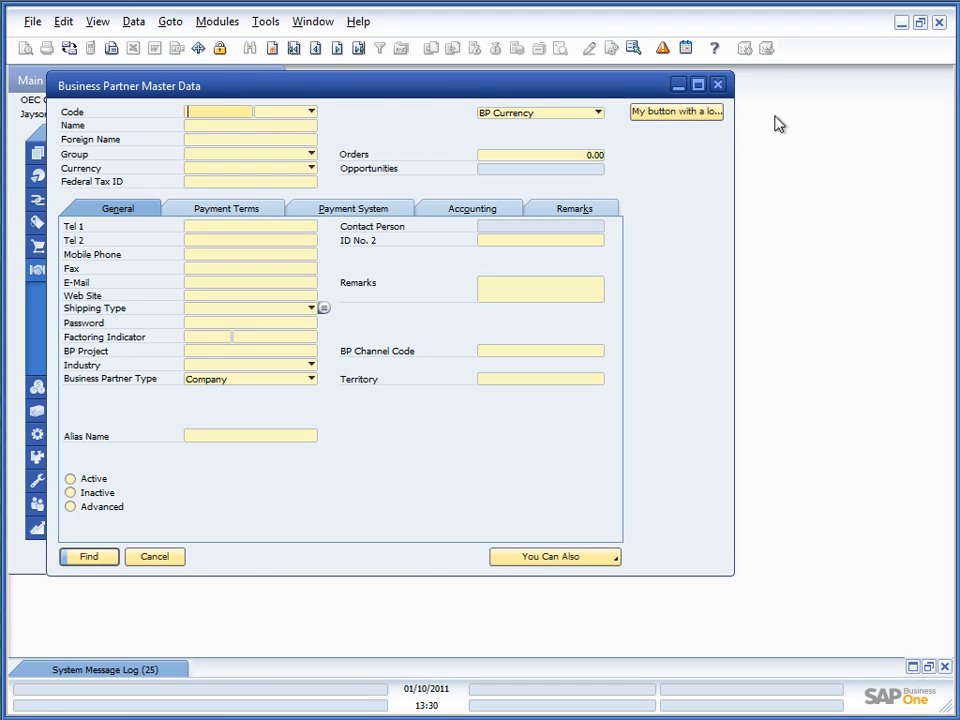
{"action": "left_click", "coordinate": [677, 111]}
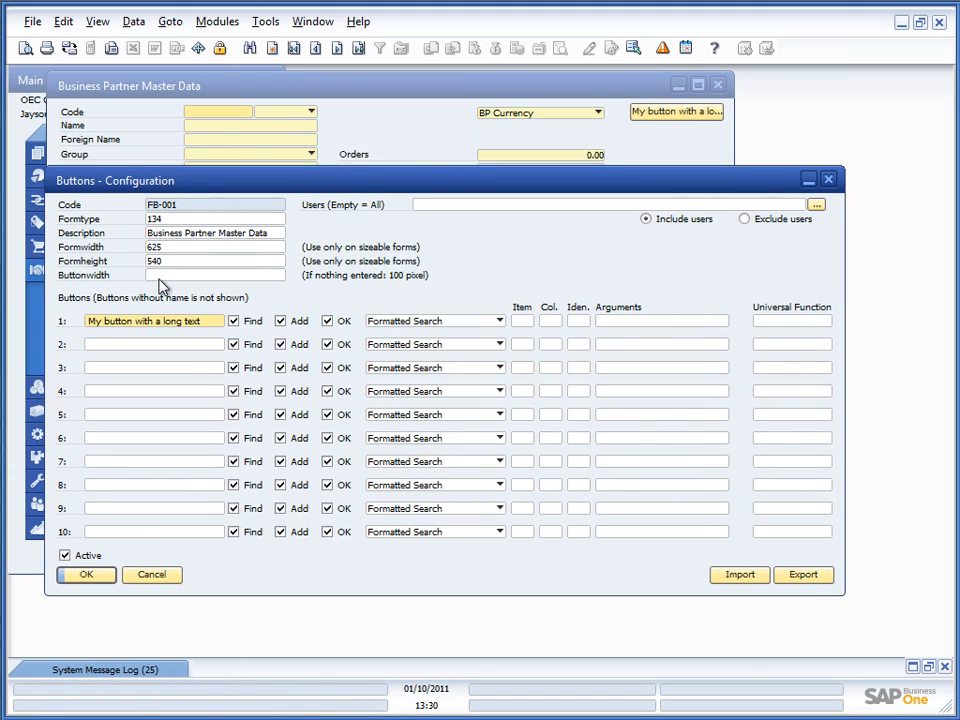
Set the FB-001 button width to 200.
{"action": "left_click", "coordinate": [215, 275]}
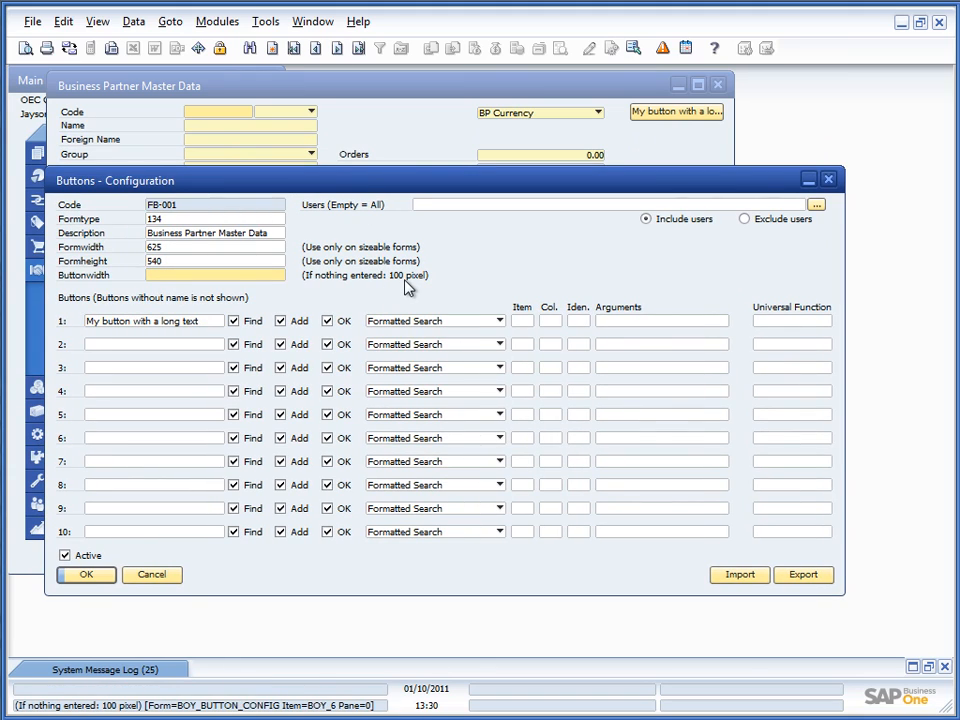
{"action": "type", "text": "200"}
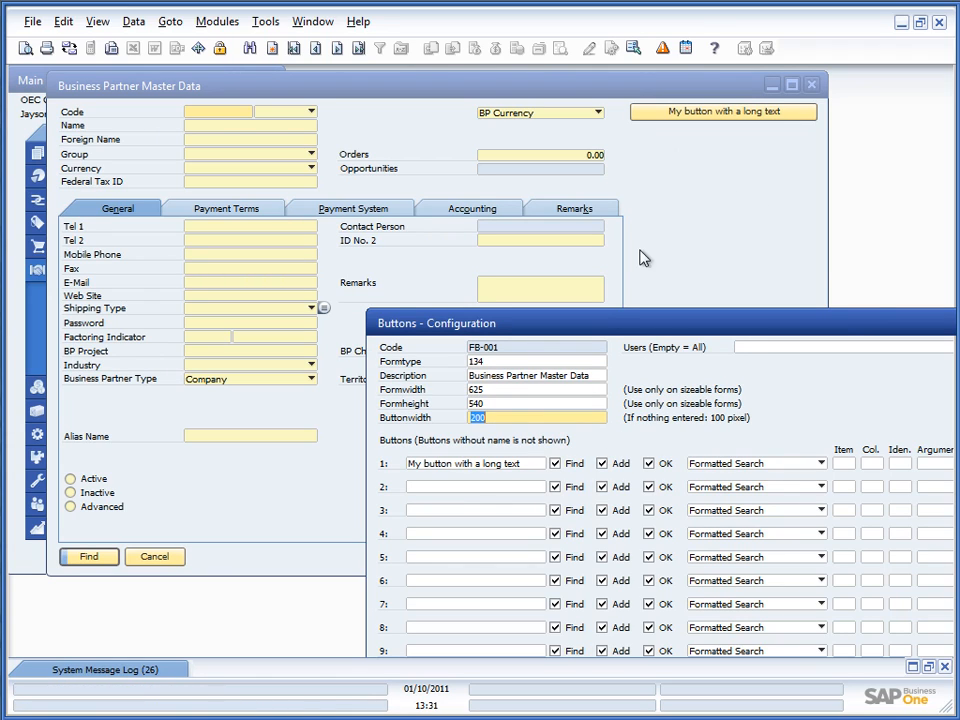
{"action": "mouse_move", "coordinate": [692, 196]}
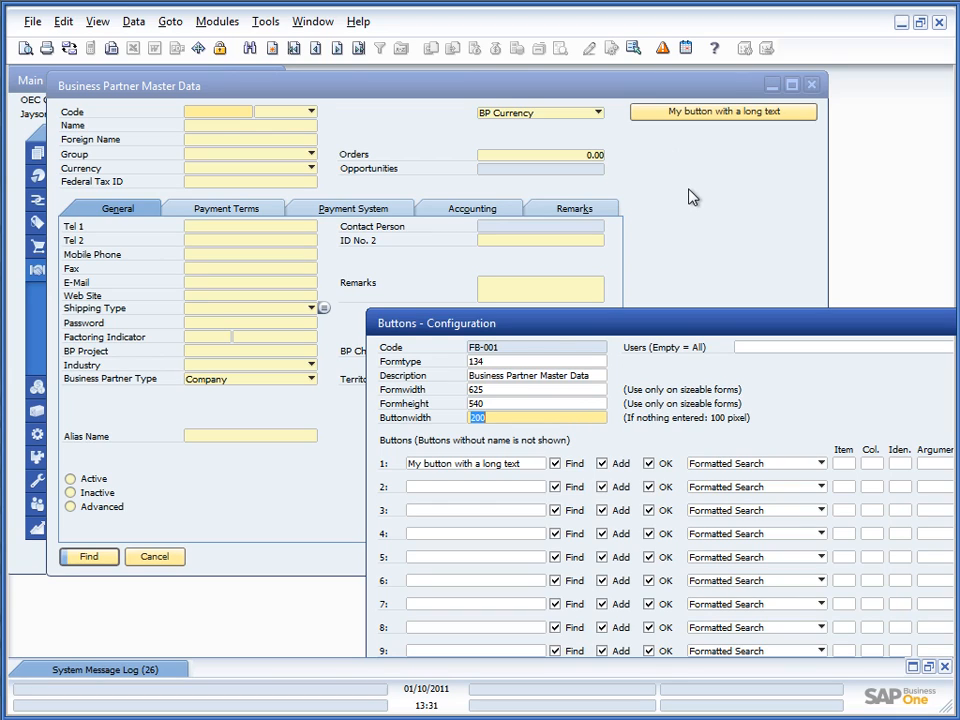
{"action": "mouse_move", "coordinate": [334, 97]}
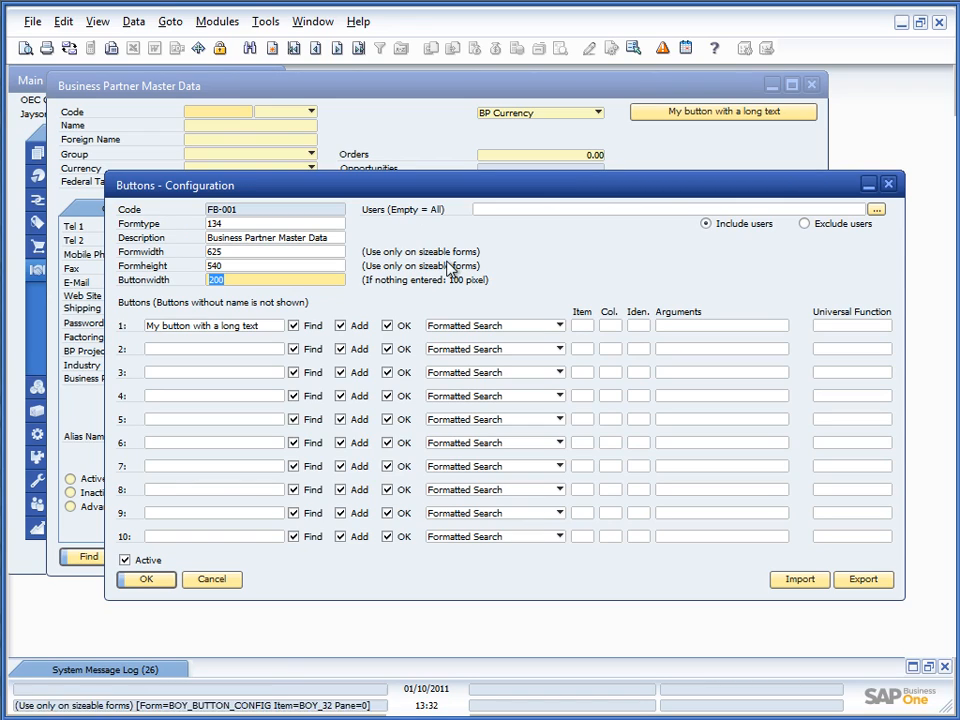
{"action": "mouse_move", "coordinate": [450, 240]}
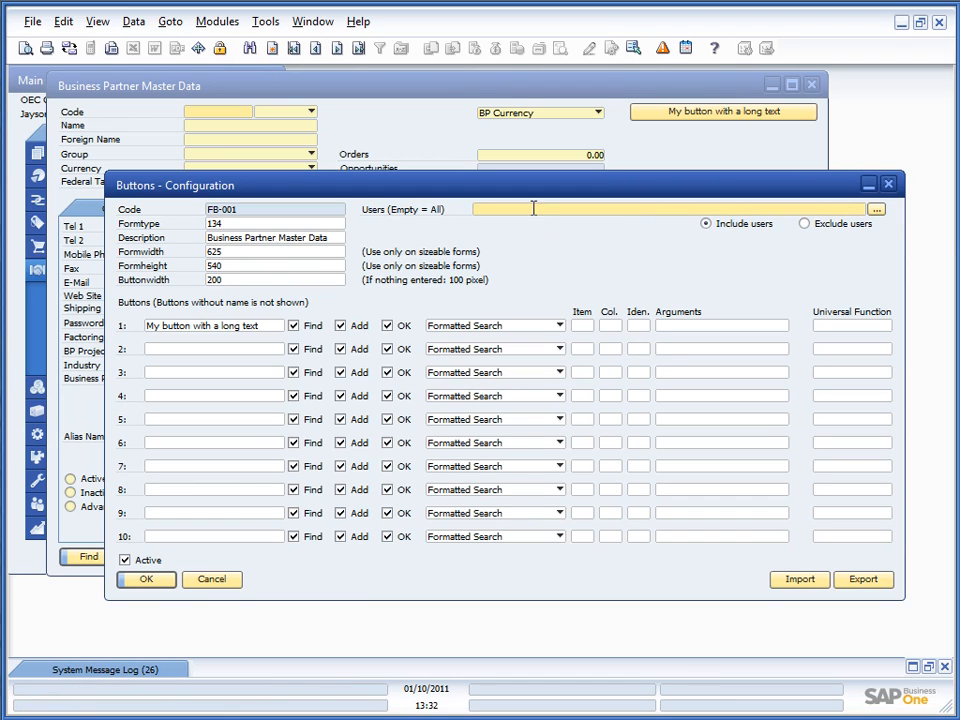
Restrict FB-001 to user manager, toggle Exclude/Include users, and save each change.
{"action": "left_click", "coordinate": [878, 210]}
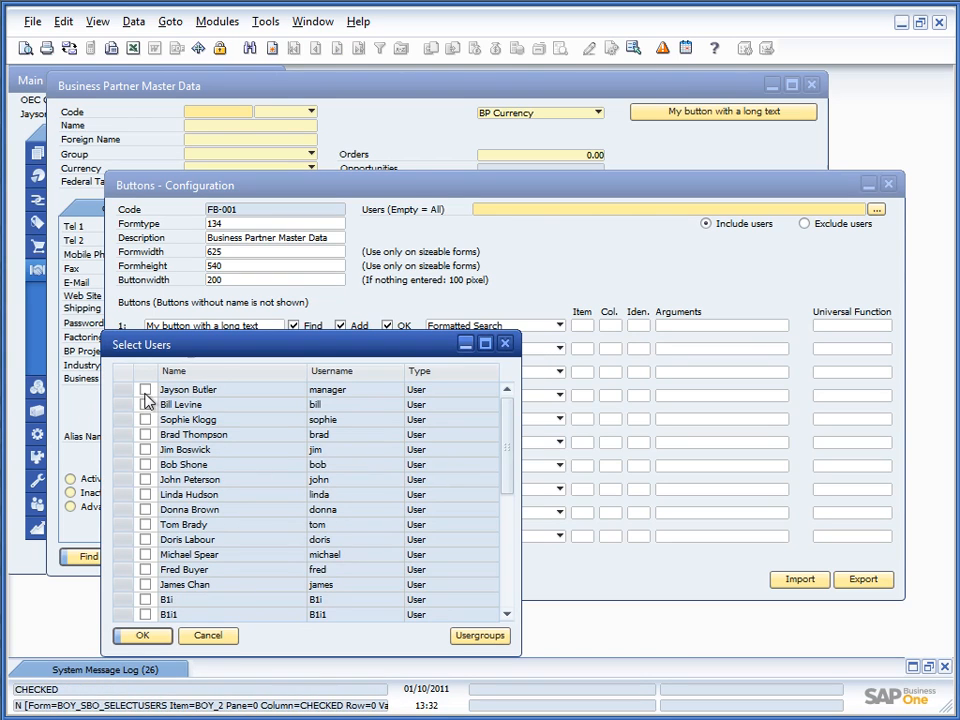
{"action": "left_click", "coordinate": [151, 389]}
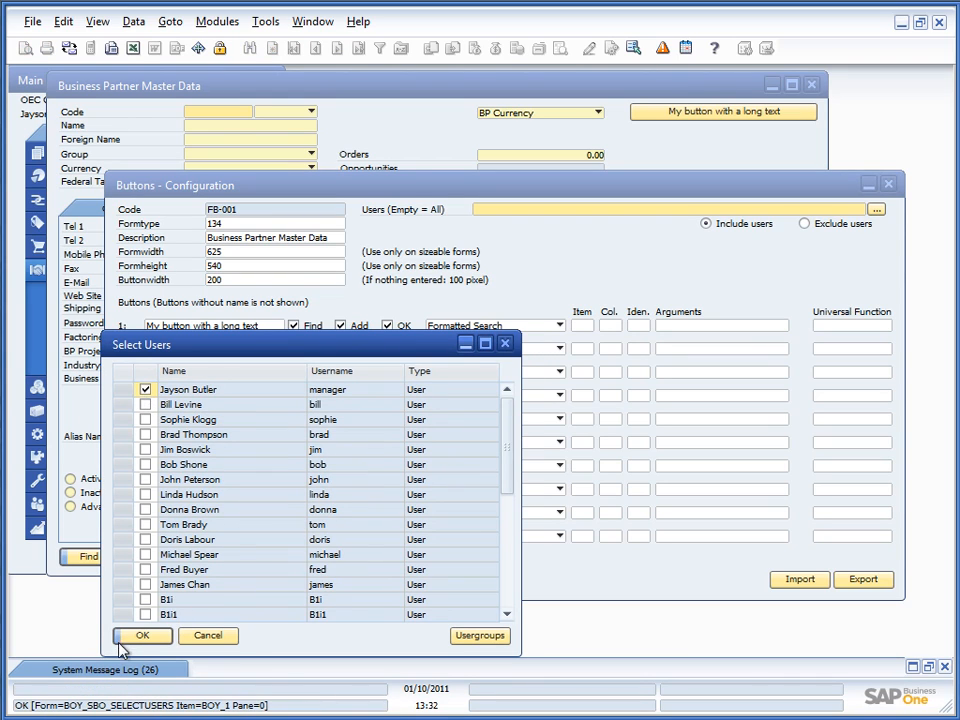
{"action": "left_click", "coordinate": [143, 635]}
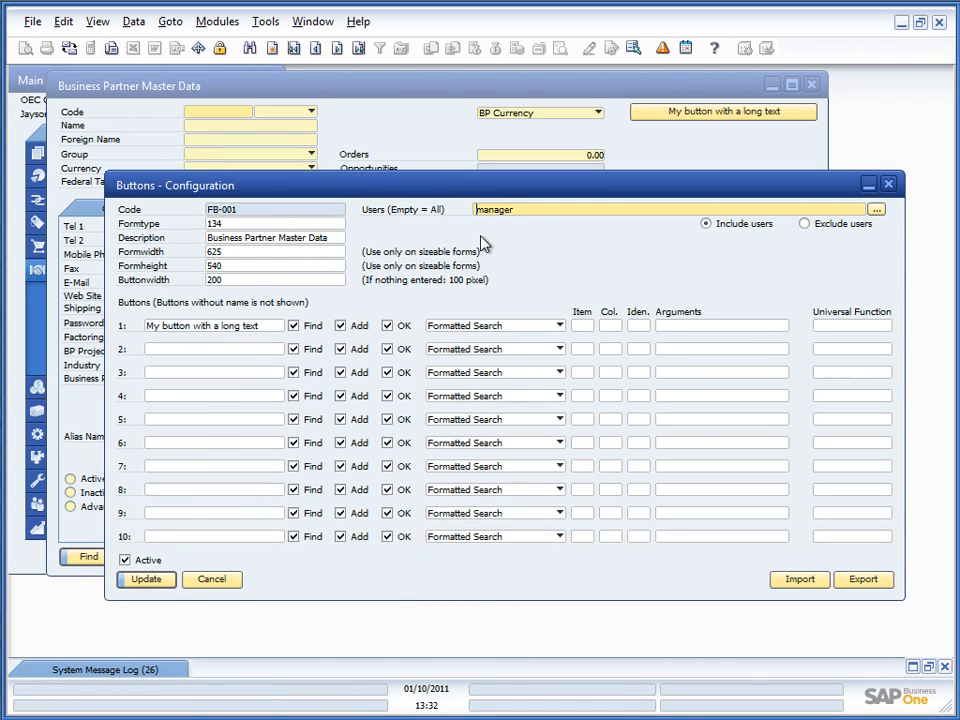
{"action": "left_click", "coordinate": [146, 580]}
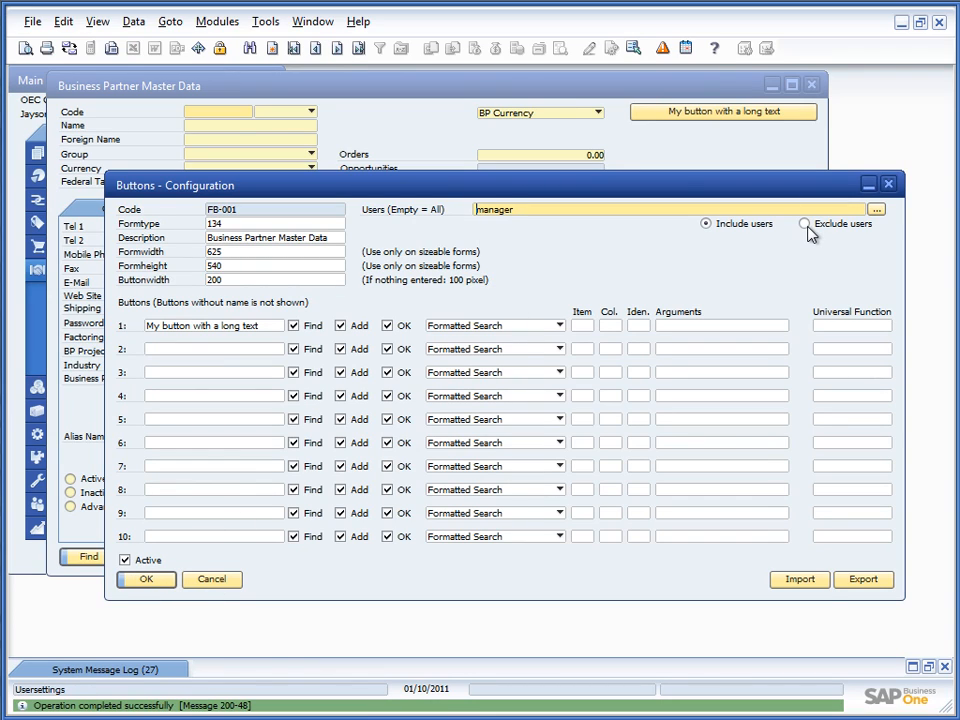
{"action": "left_click", "coordinate": [803, 223]}
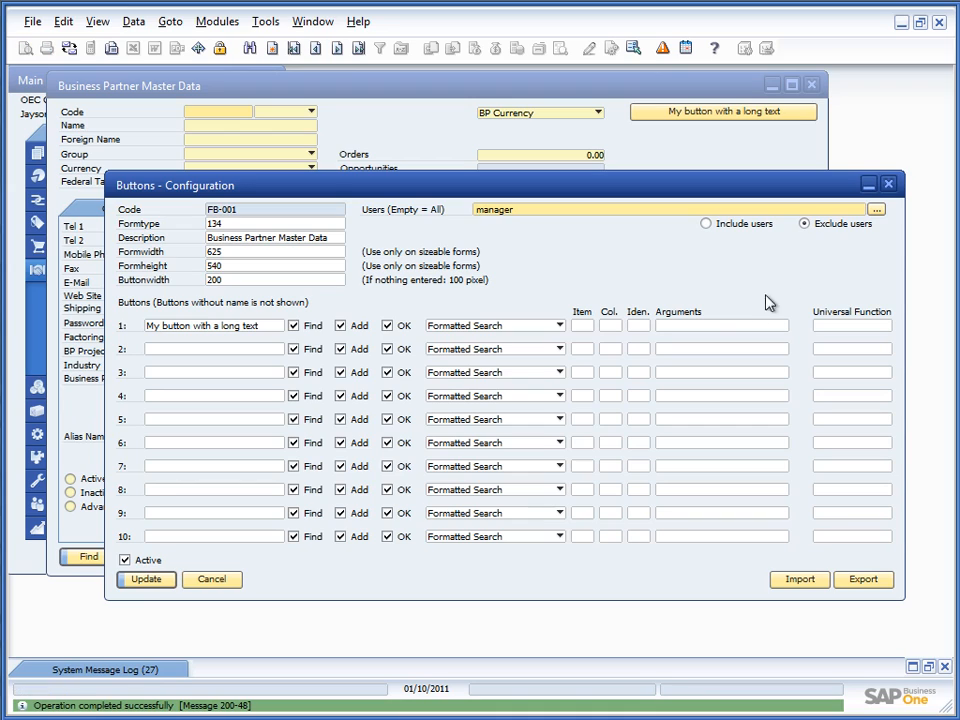
{"action": "mouse_move", "coordinate": [503, 229]}
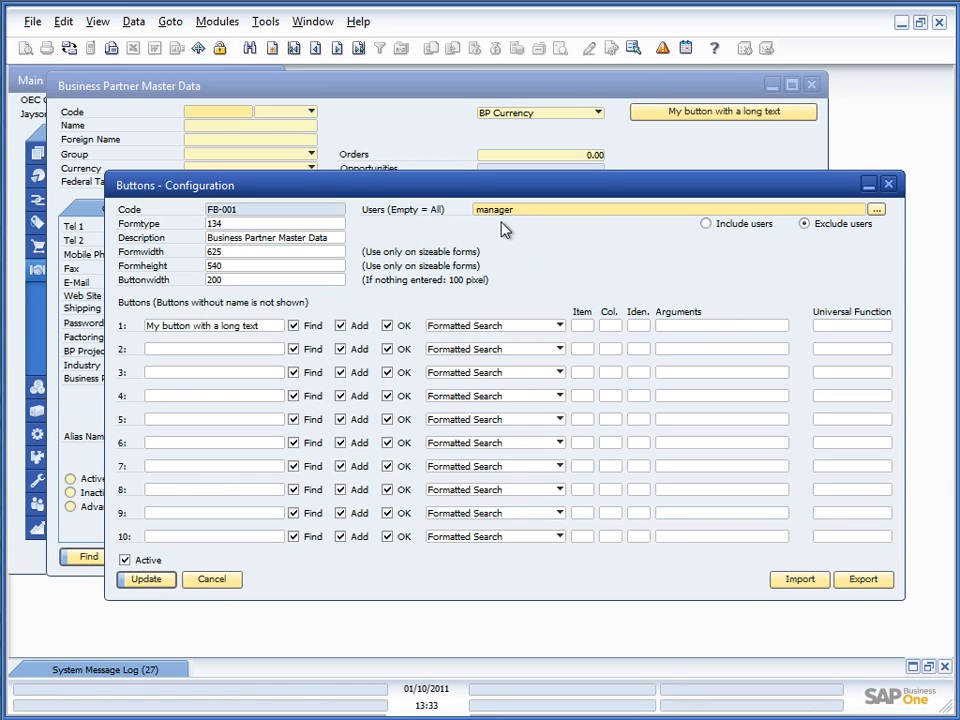
{"action": "left_click", "coordinate": [145, 580]}
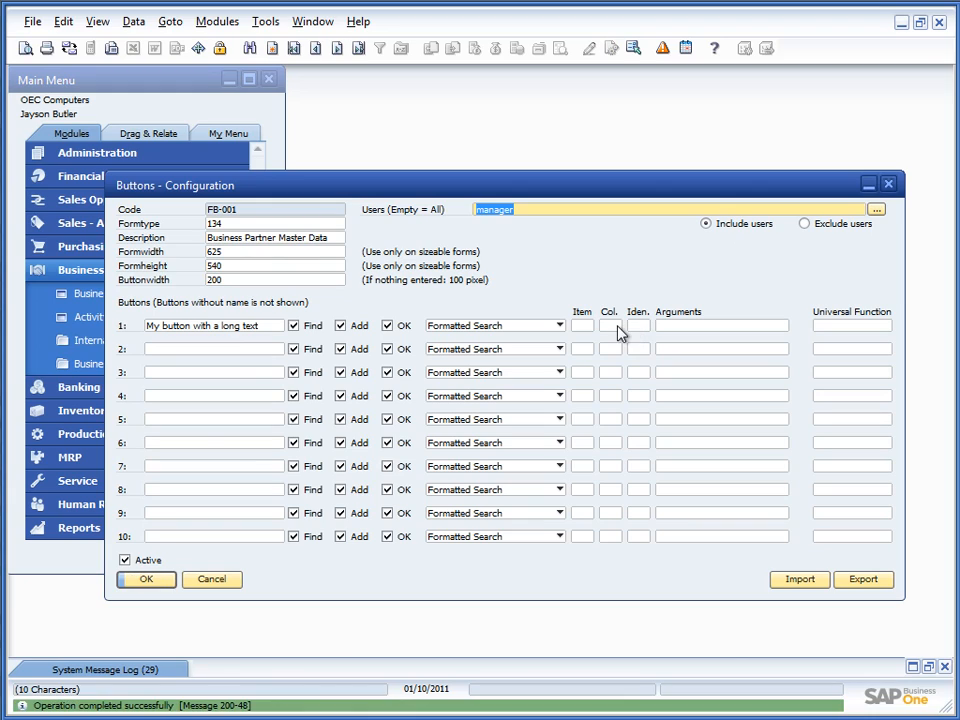
{"action": "mouse_move", "coordinate": [458, 263]}
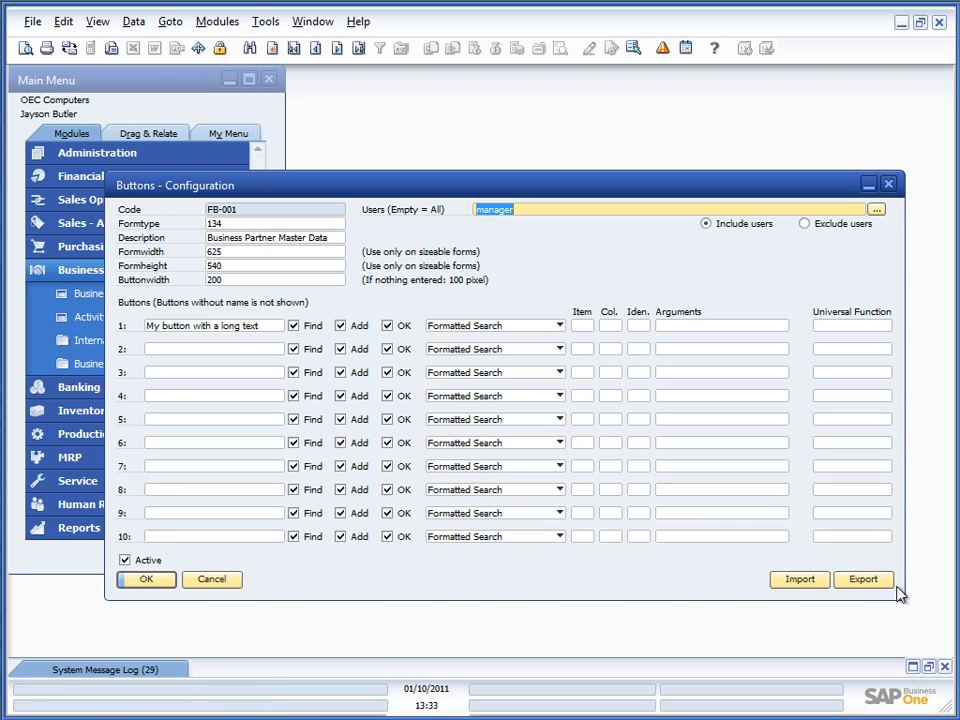
{"action": "mouse_move", "coordinate": [754, 600]}
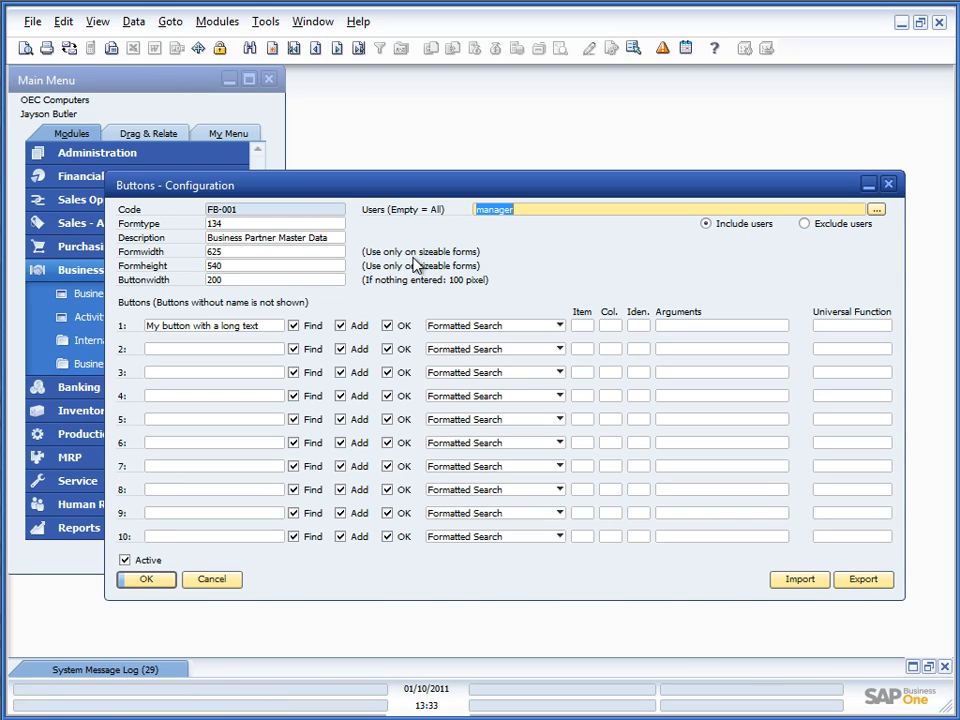
Rename button 1 to 'My button', add 'My button 2' as button 8, and update.
{"action": "left_click", "coordinate": [210, 325]}
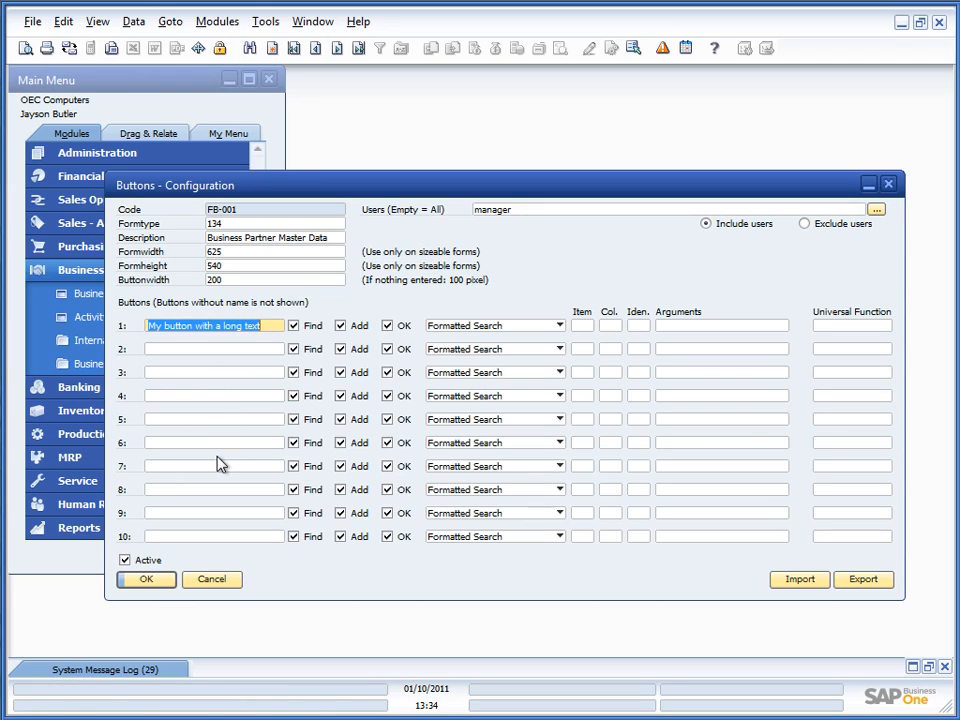
{"action": "type", "text": "My"}
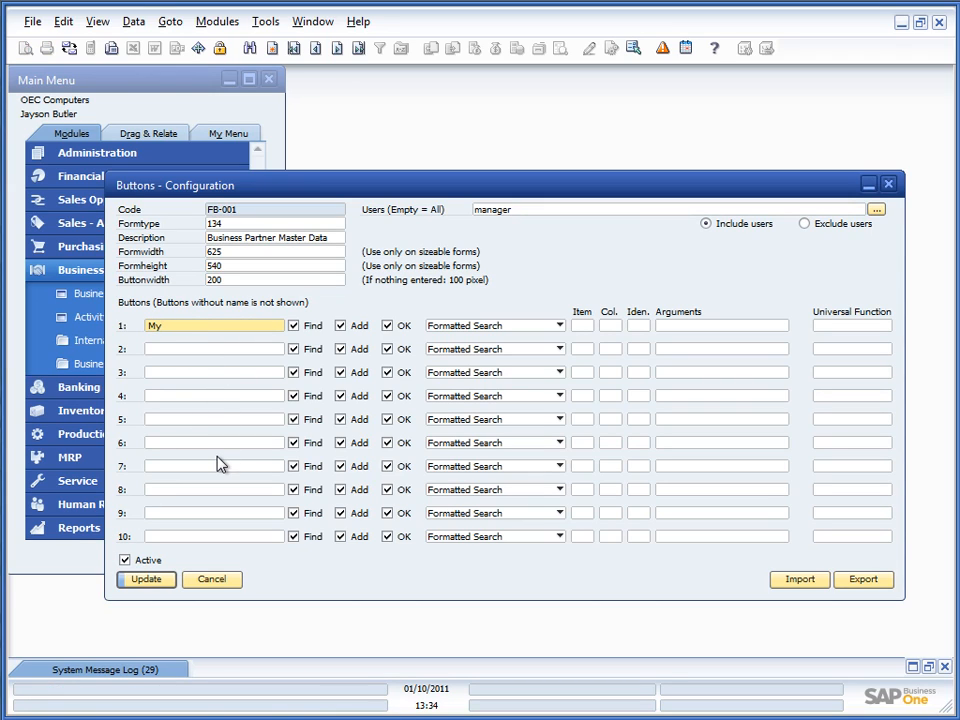
{"action": "type", "text": "button"}
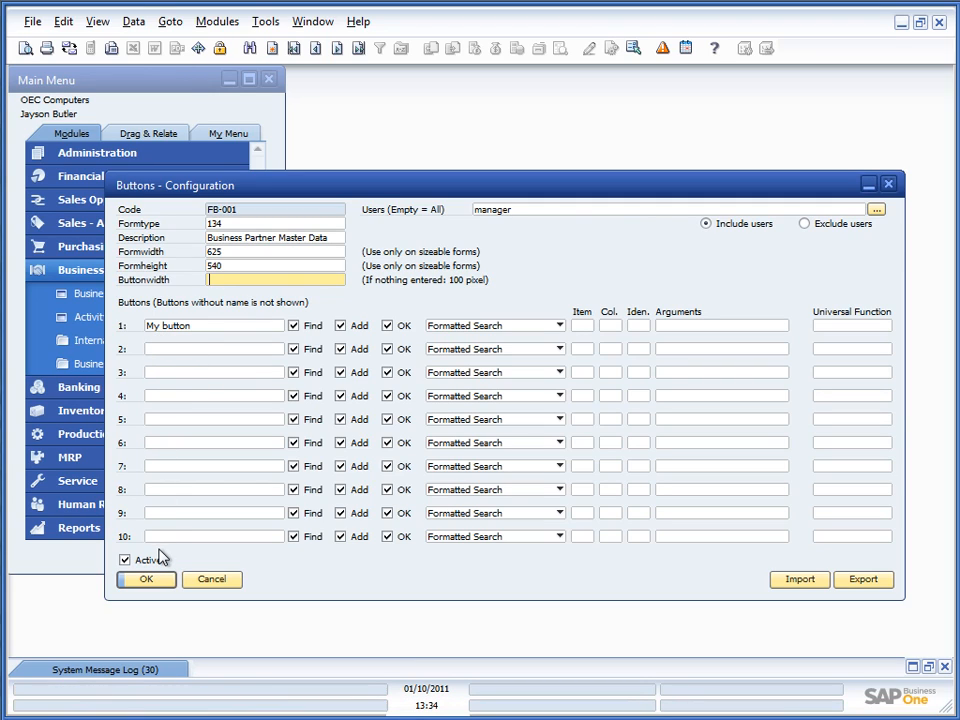
{"action": "mouse_move", "coordinate": [164, 560]}
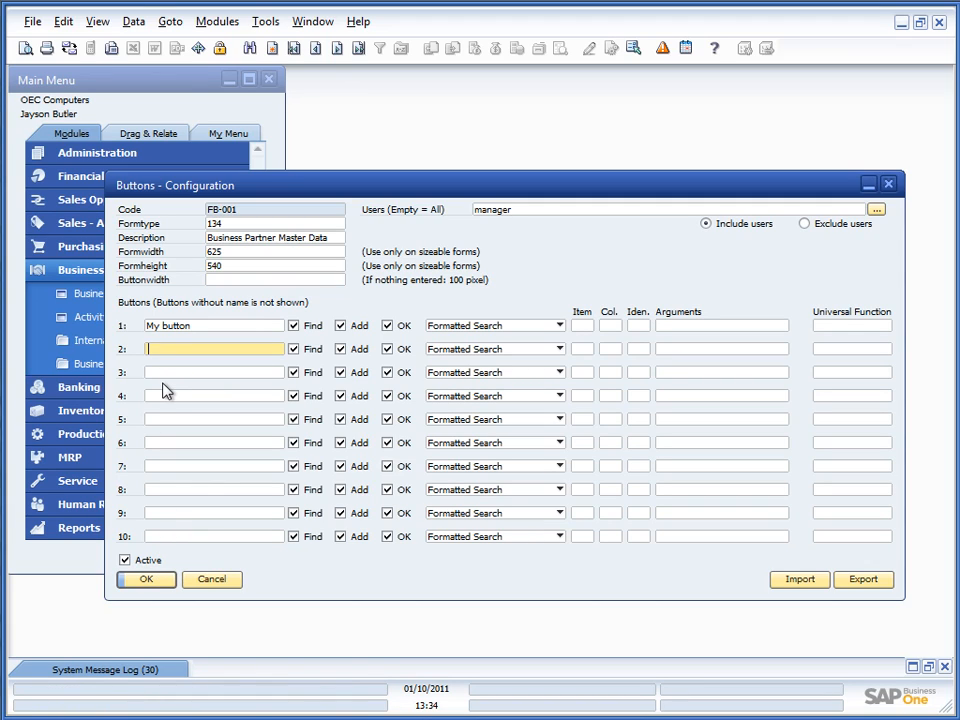
{"action": "mouse_move", "coordinate": [170, 473]}
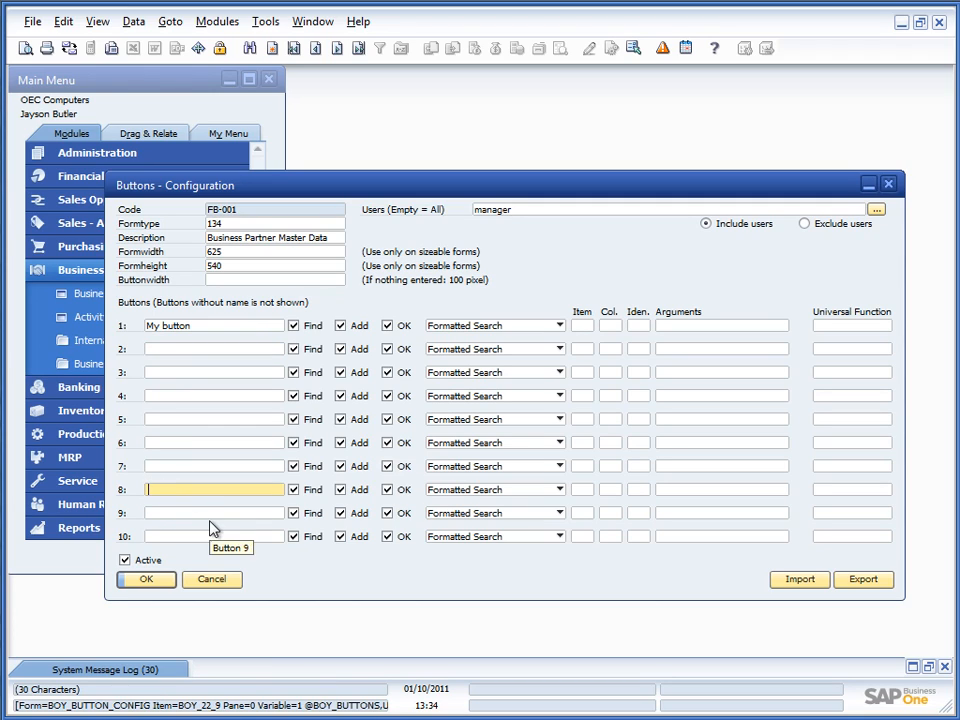
{"action": "type", "text": "My button2"}
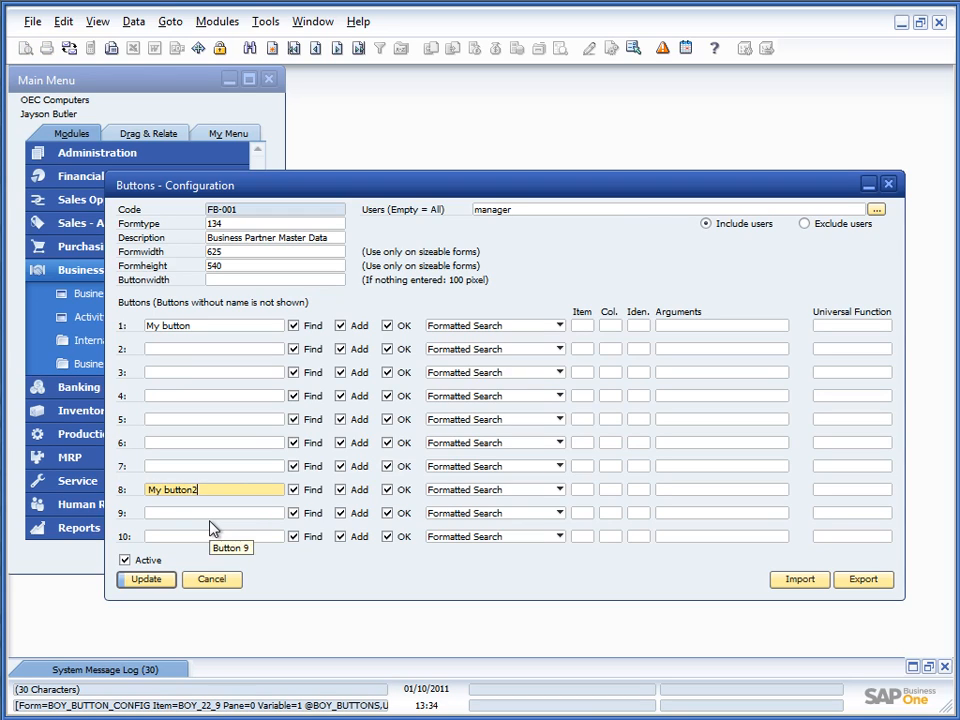
{"action": "left_click", "coordinate": [146, 580]}
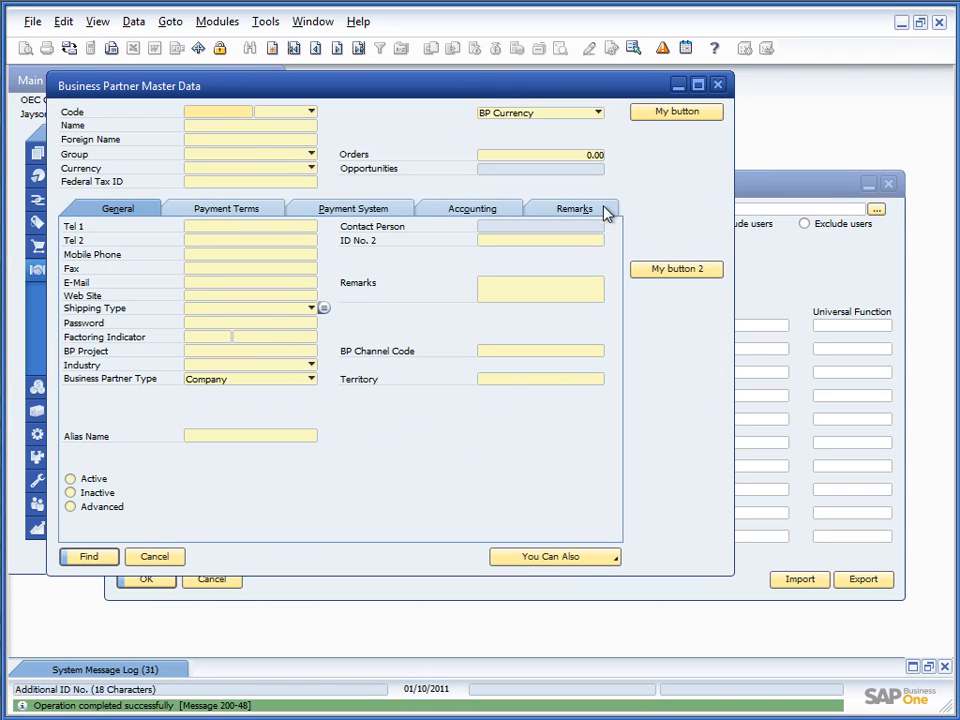
{"action": "mouse_move", "coordinate": [663, 260]}
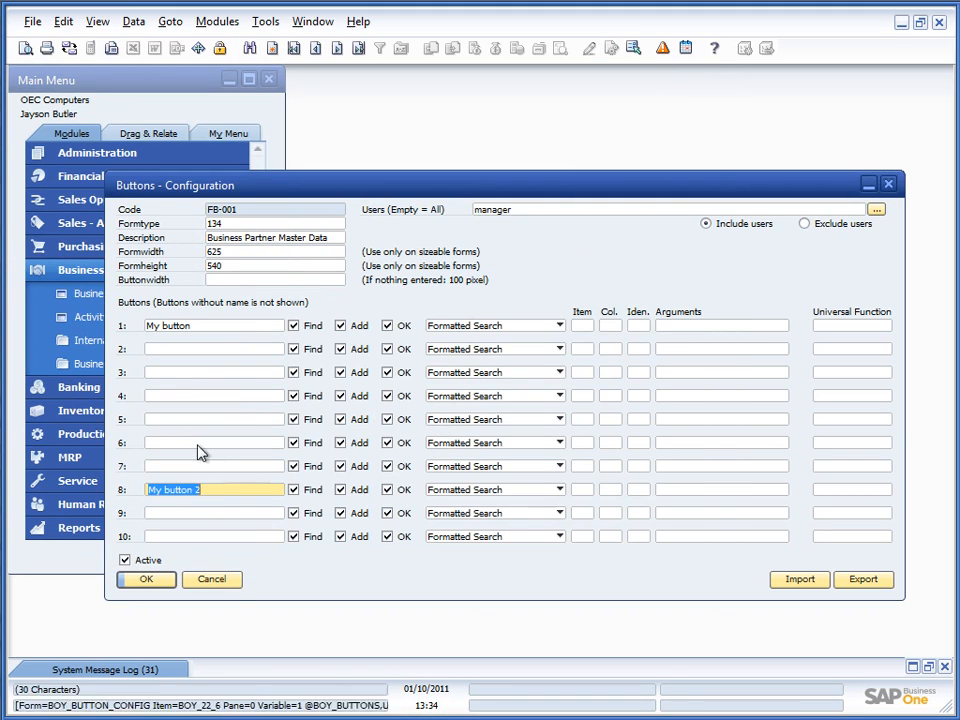
Rename button 1 to '&My button' and update the configuration.
{"action": "left_click", "coordinate": [215, 489]}
{"action": "type", "text": "&"}
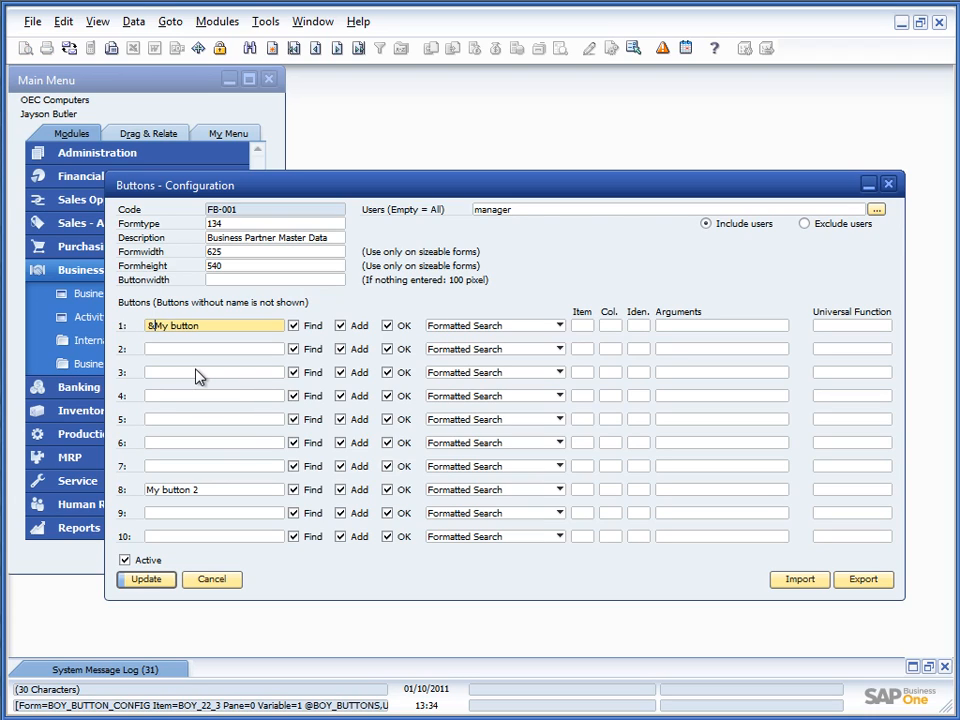
{"action": "mouse_move", "coordinate": [228, 387]}
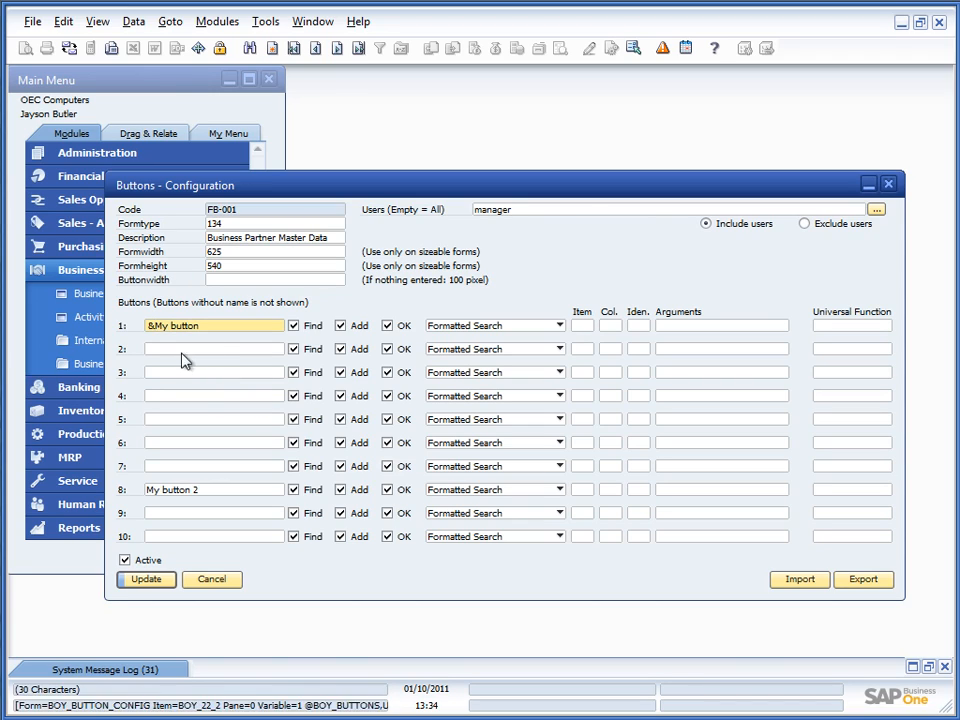
{"action": "left_click", "coordinate": [144, 580]}
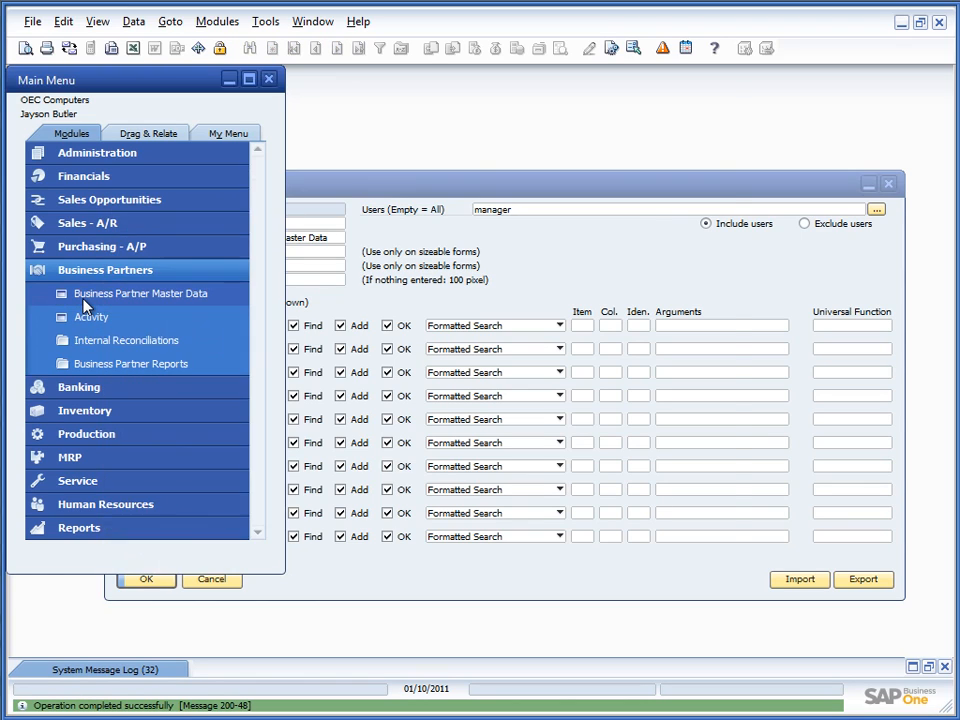
Open Business Partner Master Data to view My button and My button 2.
{"action": "left_click", "coordinate": [141, 293]}
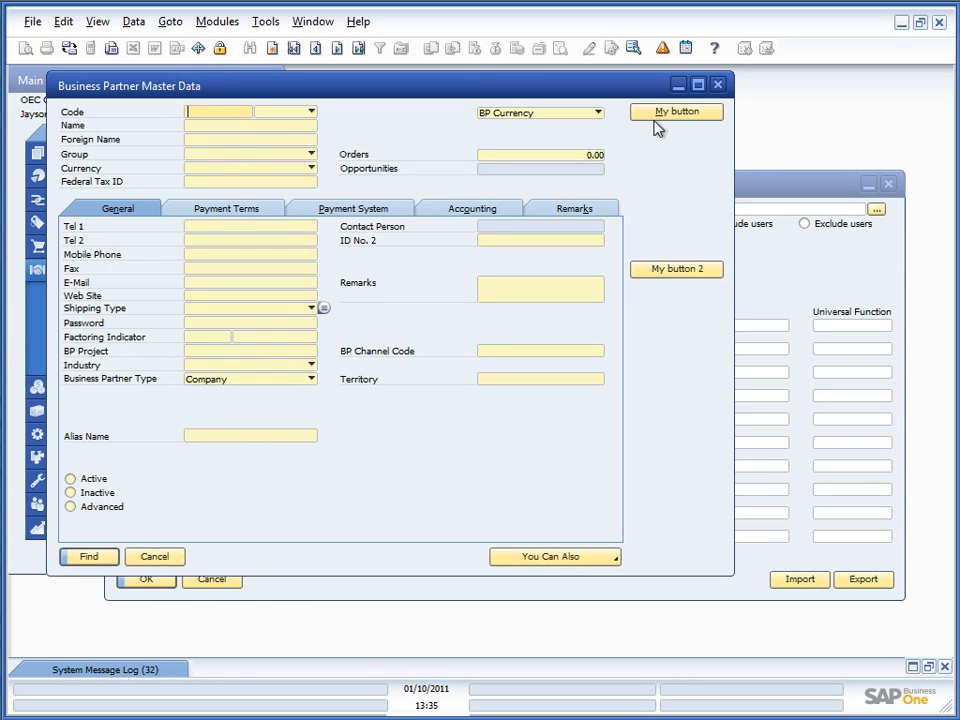
{"action": "mouse_move", "coordinate": [658, 125]}
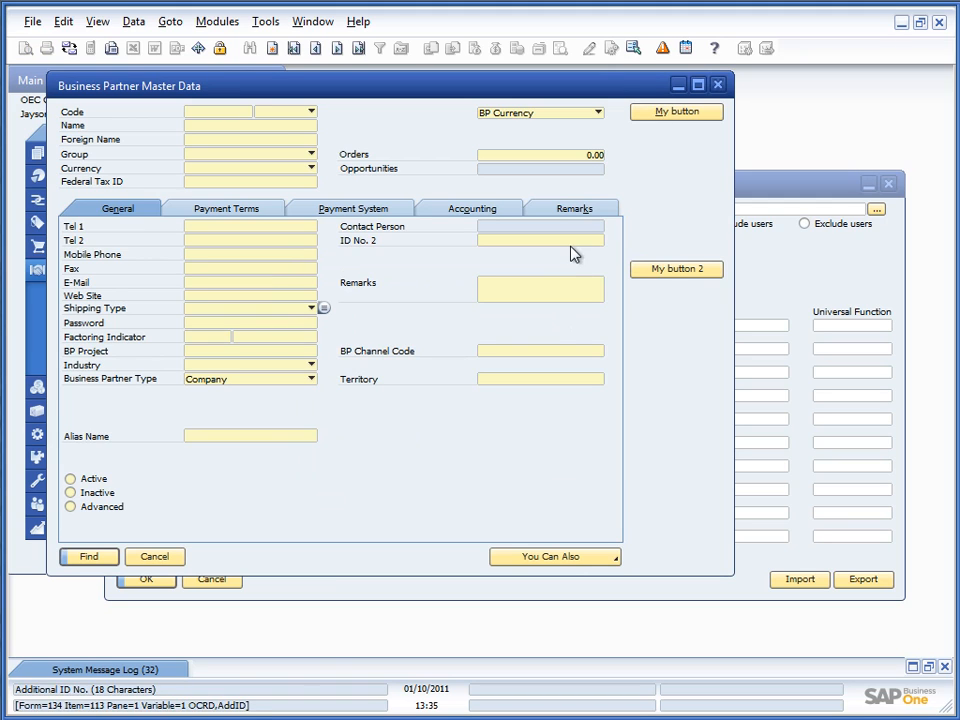
{"action": "mouse_move", "coordinate": [777, 280]}
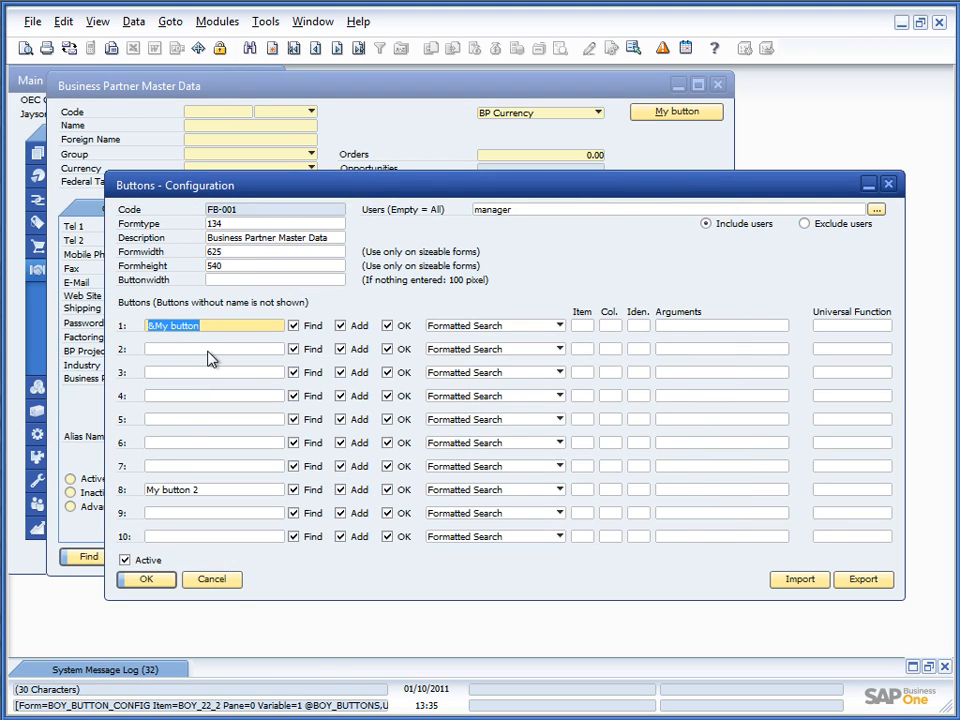
Untick Find and Add modes for button 1, update, and view the Business Partner form.
{"action": "left_click", "coordinate": [387, 372]}
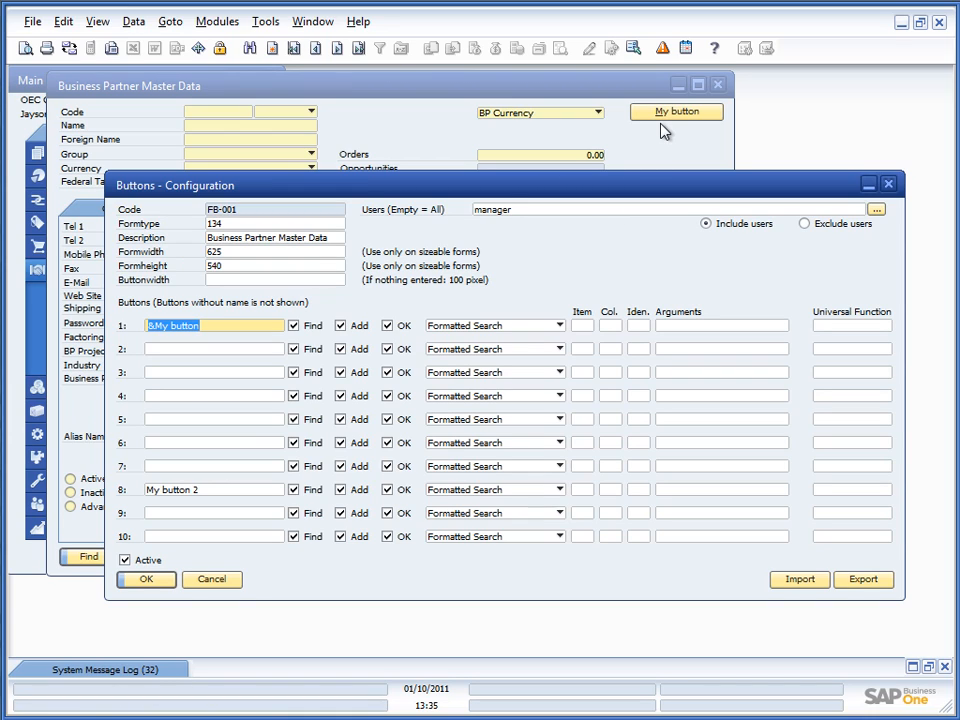
{"action": "left_click", "coordinate": [293, 325]}
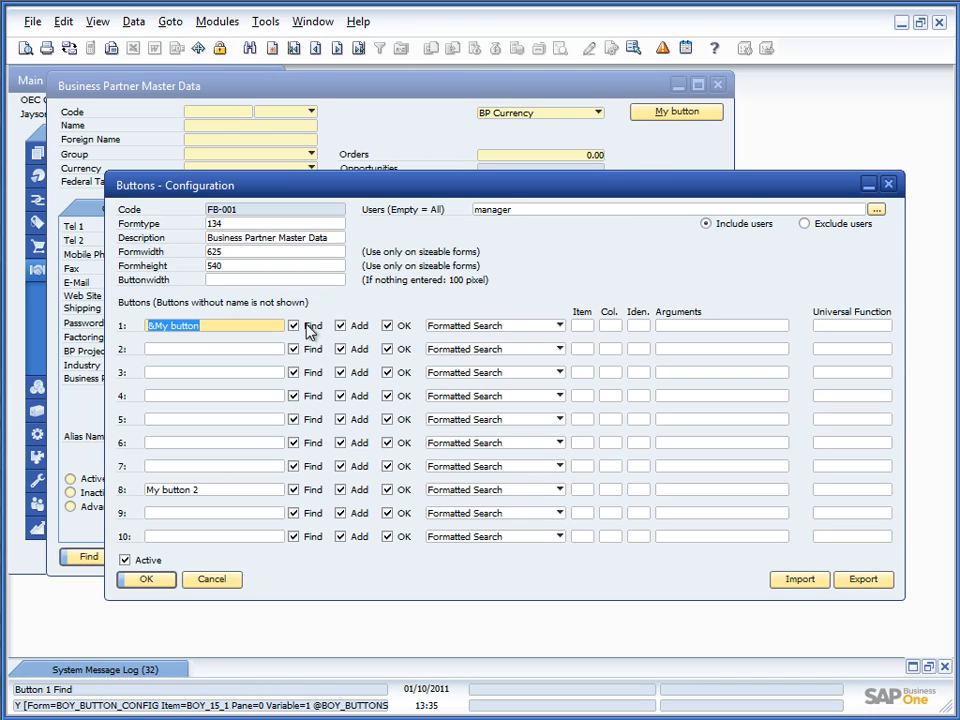
{"action": "left_click", "coordinate": [293, 325]}
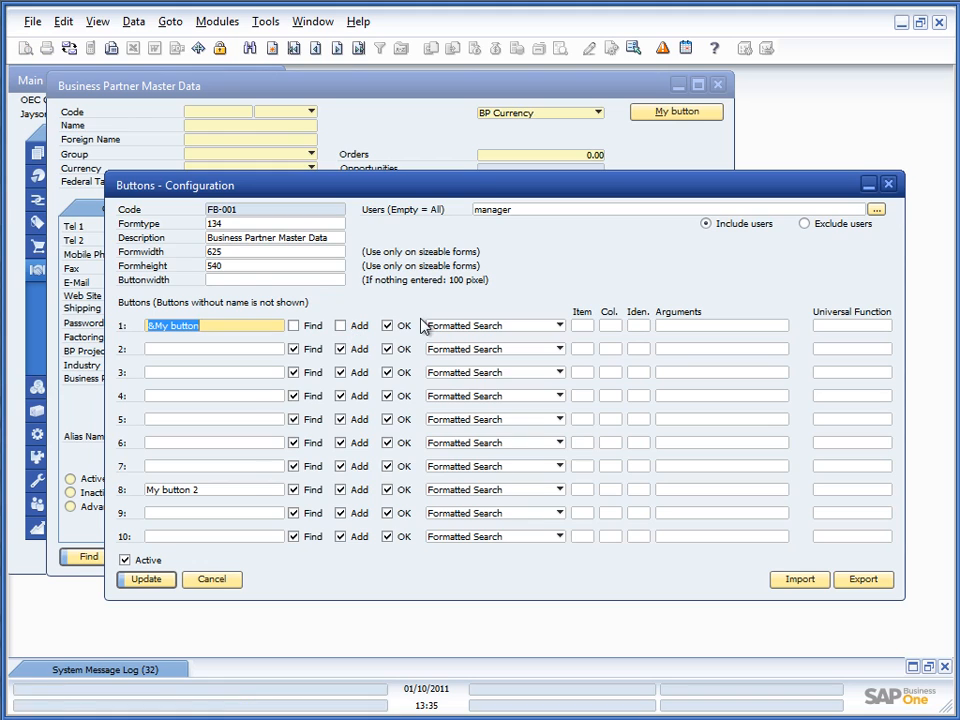
{"action": "left_click", "coordinate": [146, 579]}
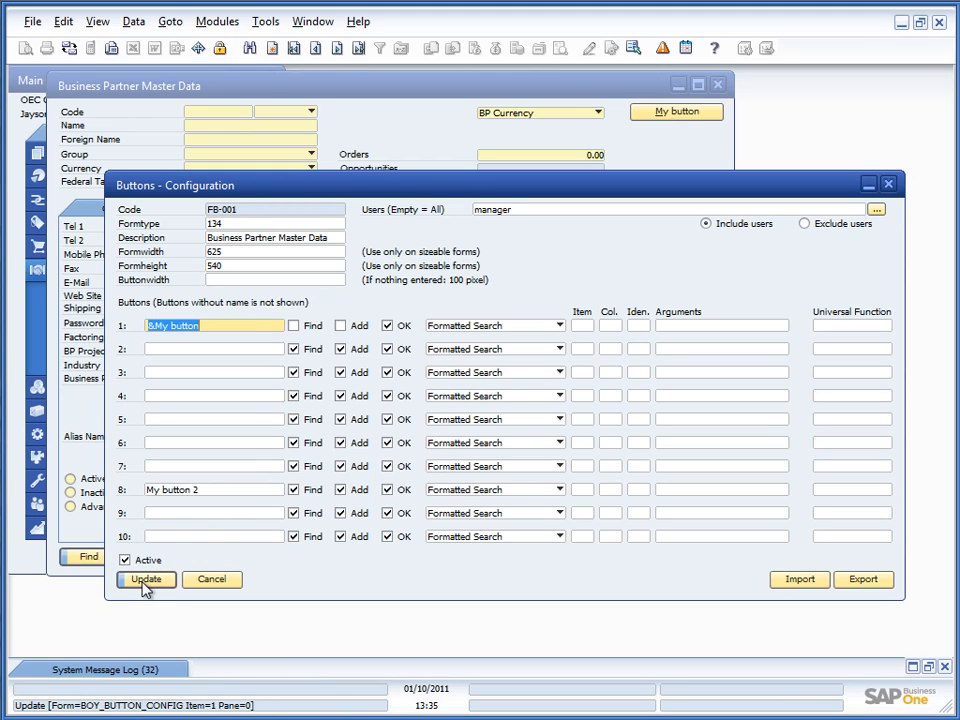
{"action": "left_click", "coordinate": [145, 579]}
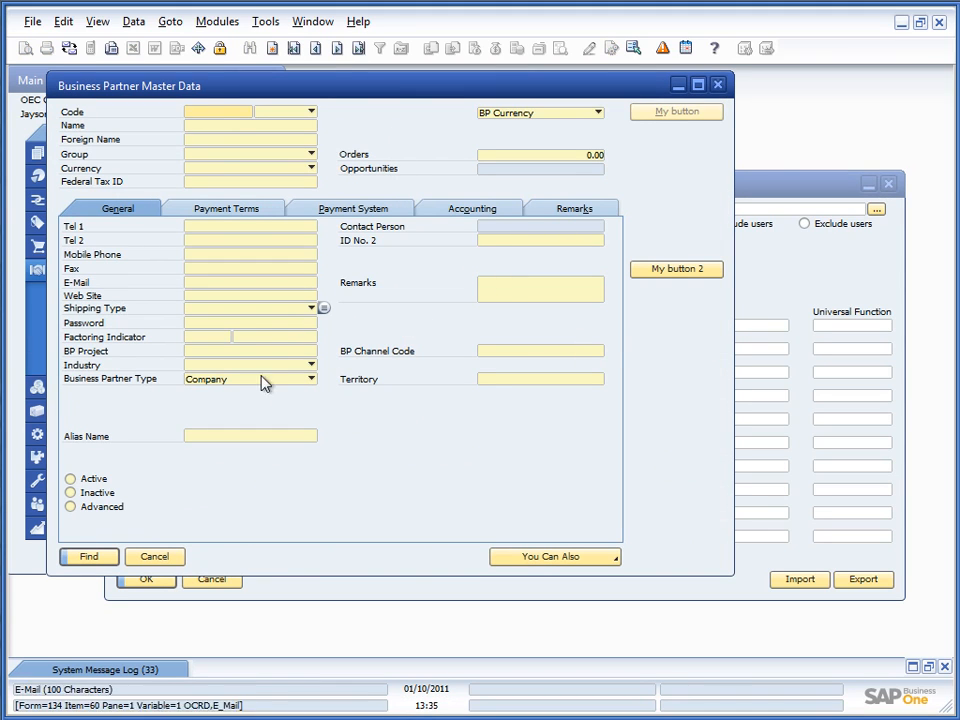
{"action": "left_click", "coordinate": [676, 111]}
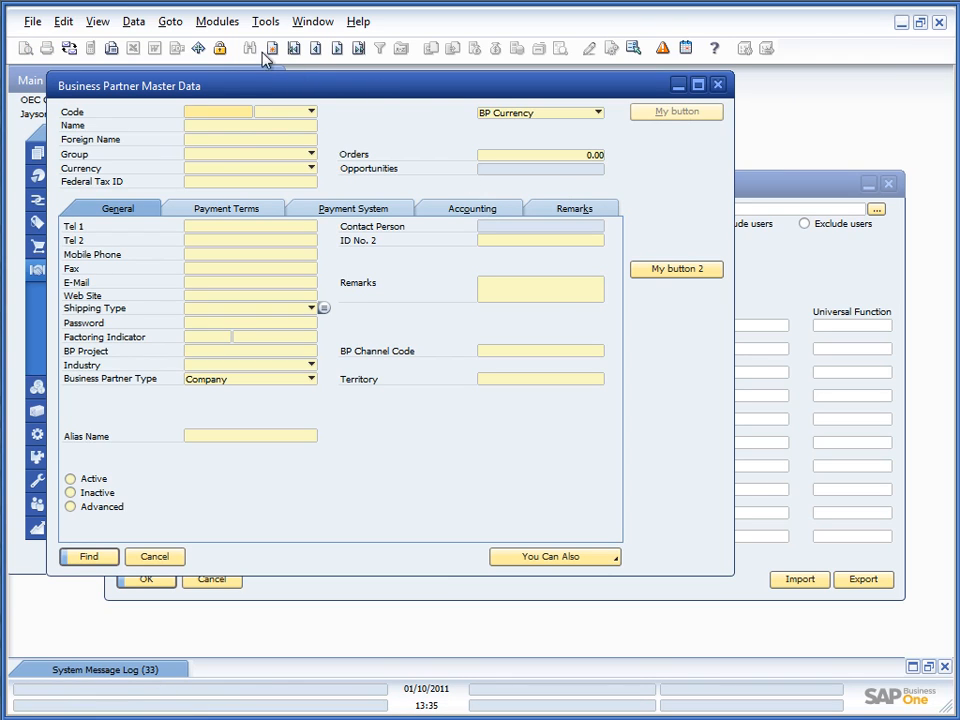
{"action": "left_click", "coordinate": [279, 46]}
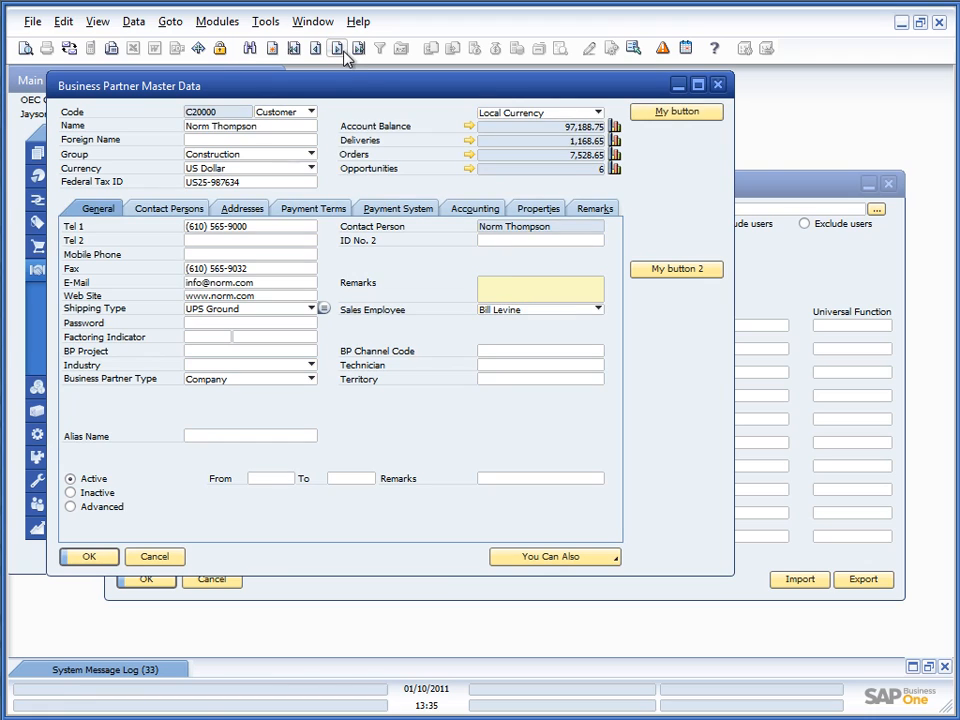
{"action": "mouse_move", "coordinate": [653, 135]}
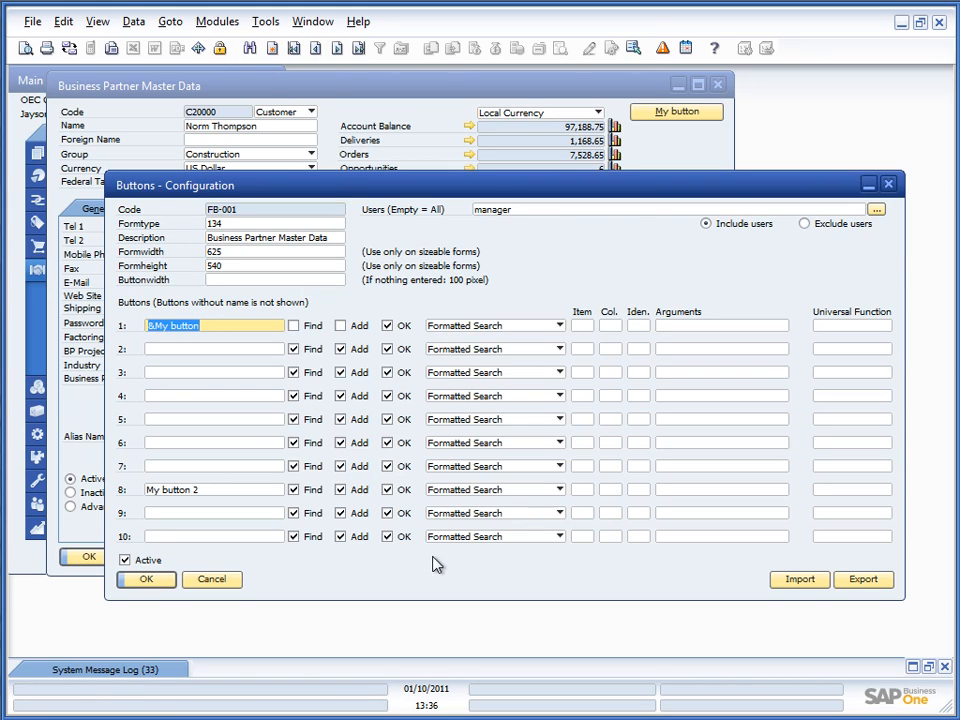
{"action": "left_click", "coordinate": [560, 325]}
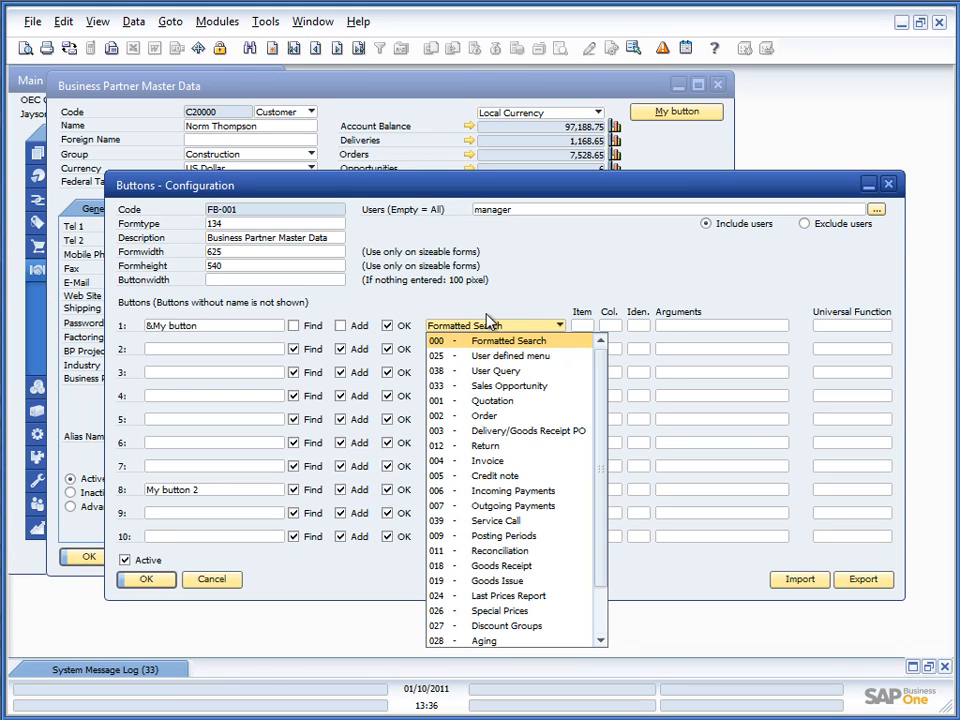
{"action": "left_click", "coordinate": [510, 340]}
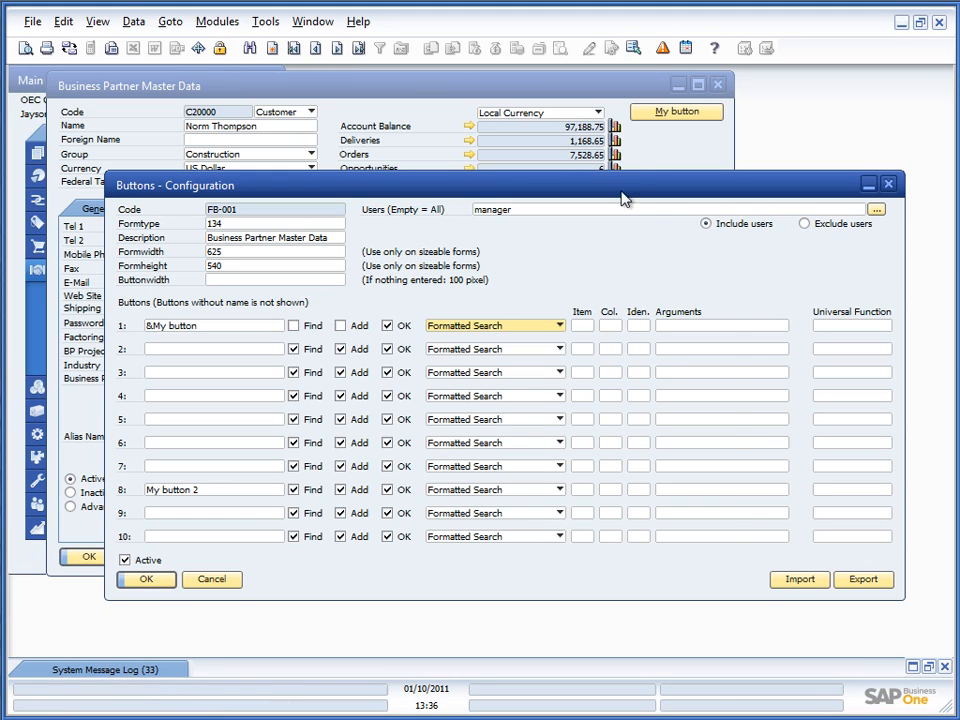
{"action": "left_click", "coordinate": [676, 111]}
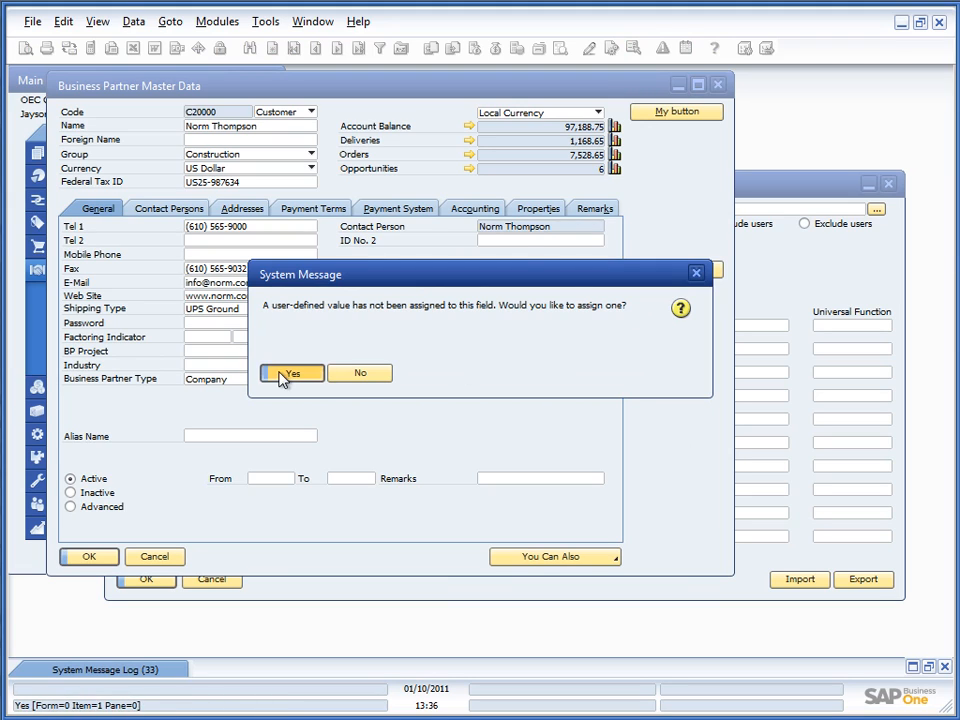
{"action": "left_click", "coordinate": [291, 372]}
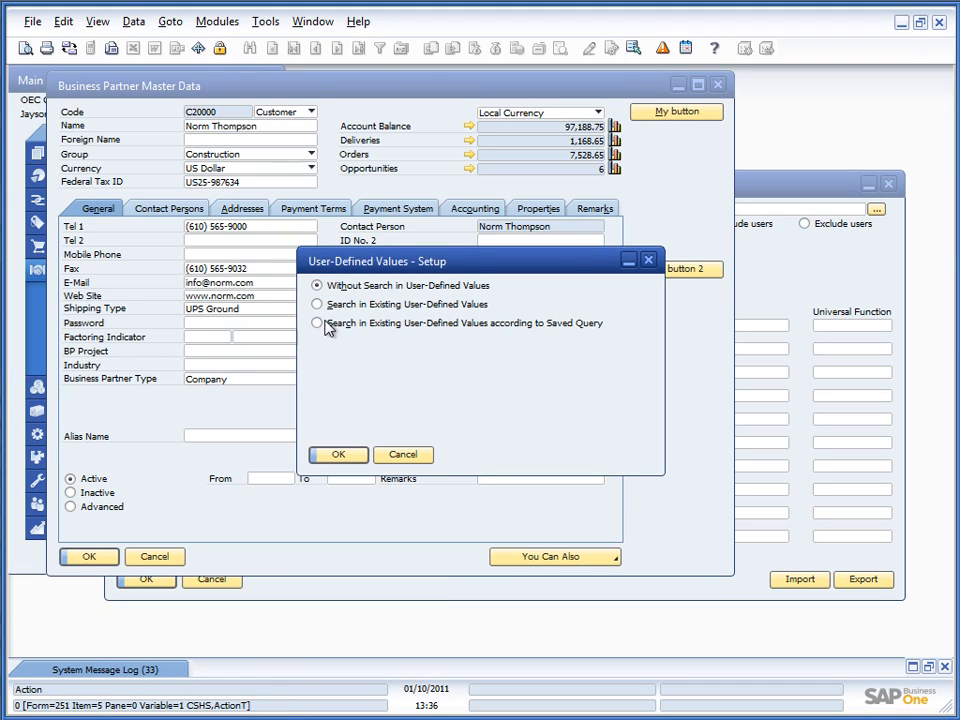
{"action": "left_click", "coordinate": [318, 304]}
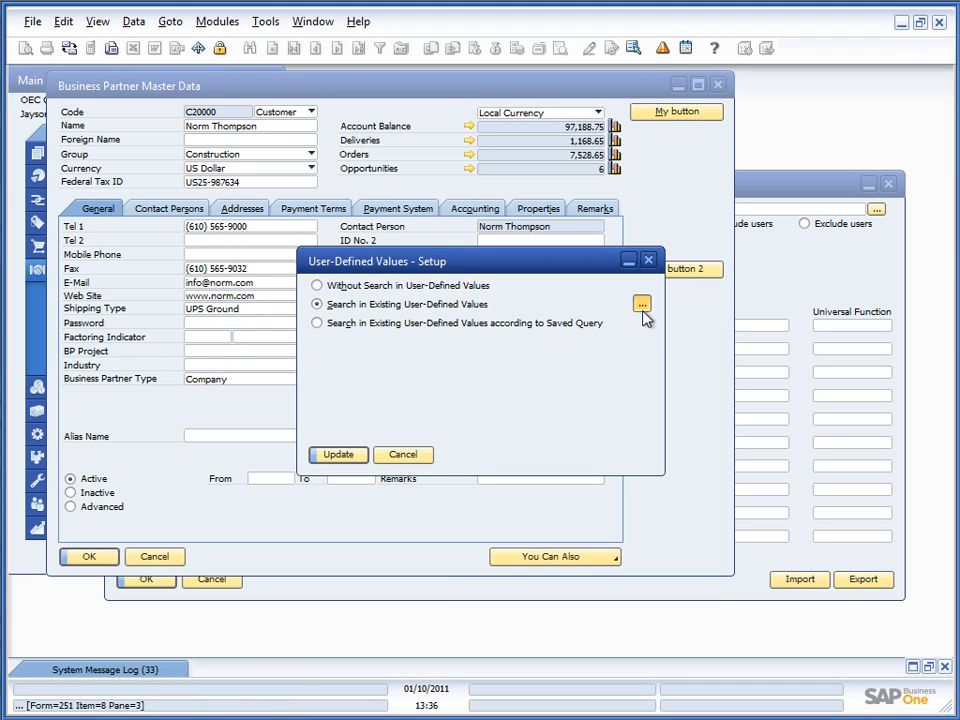
{"action": "left_click", "coordinate": [642, 304]}
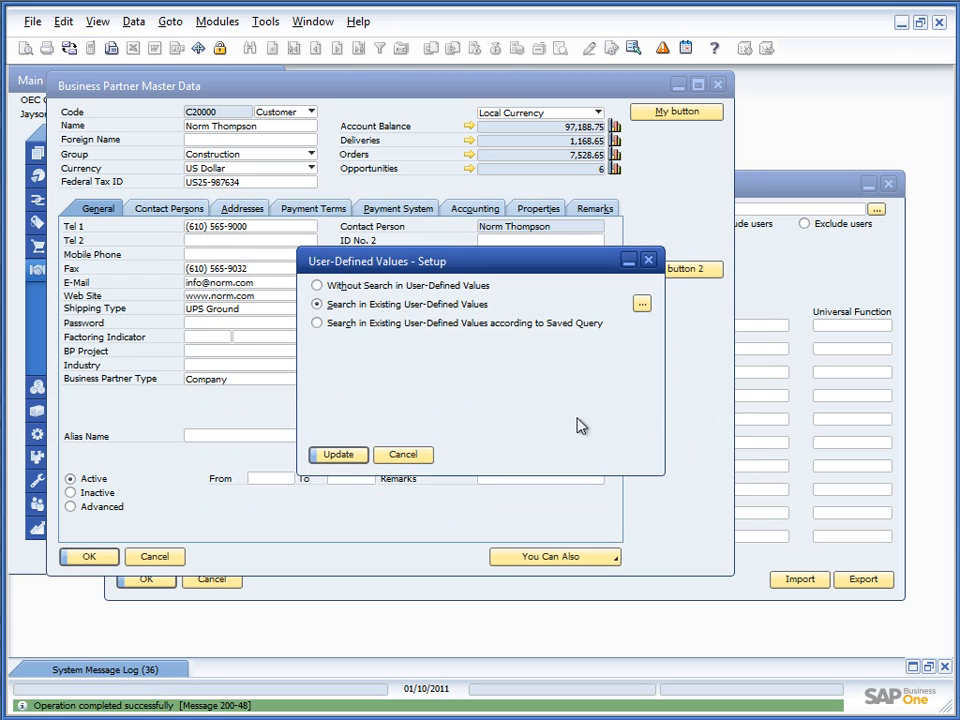
{"action": "left_click", "coordinate": [338, 455]}
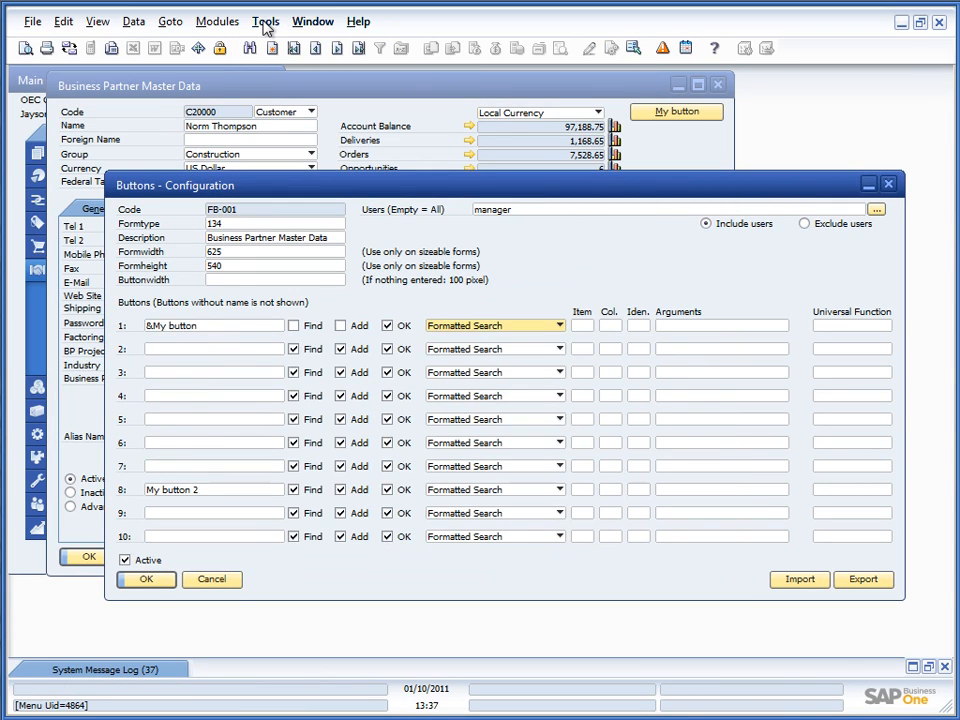
Bring Norm Thompson's partner form forward and call the user-defined value prompt on a field.
{"action": "left_click", "coordinate": [266, 18]}
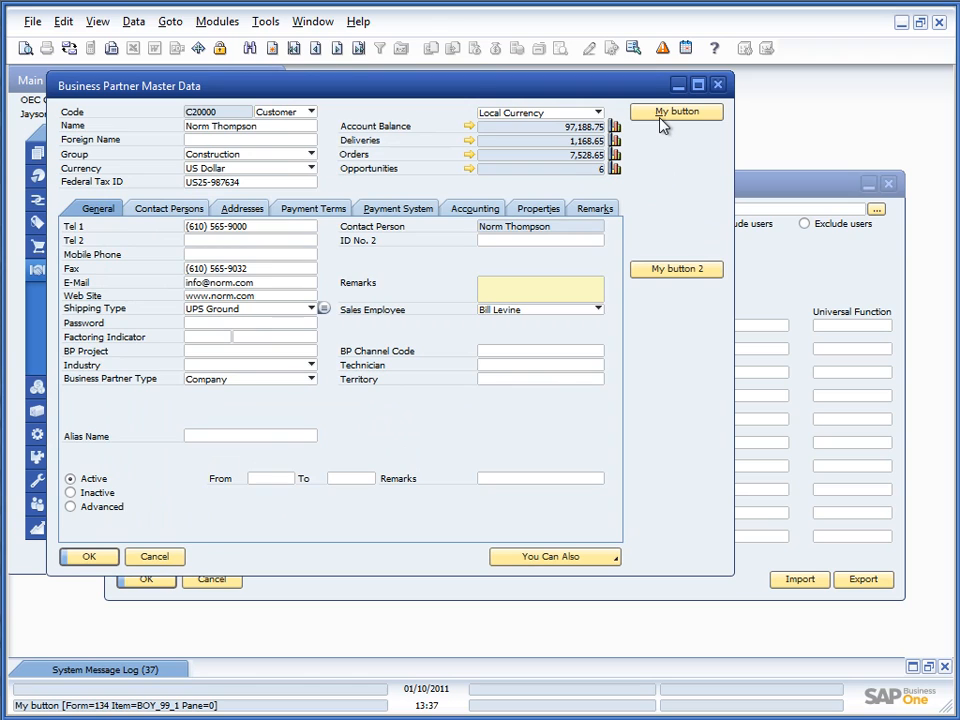
{"action": "mouse_move", "coordinate": [723, 173]}
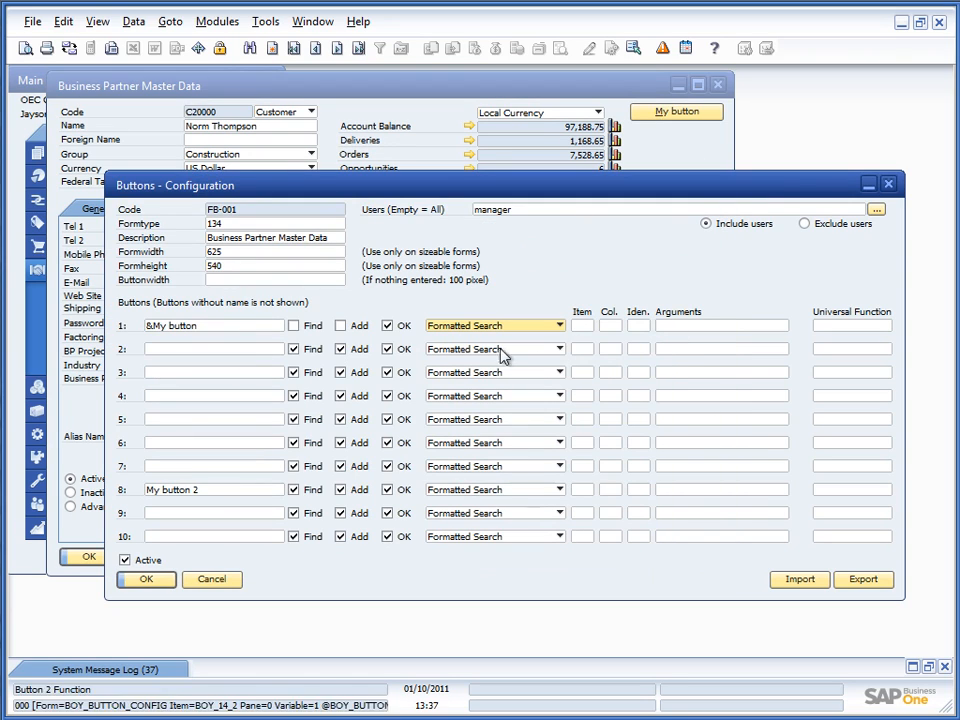
{"action": "left_click", "coordinate": [582, 325]}
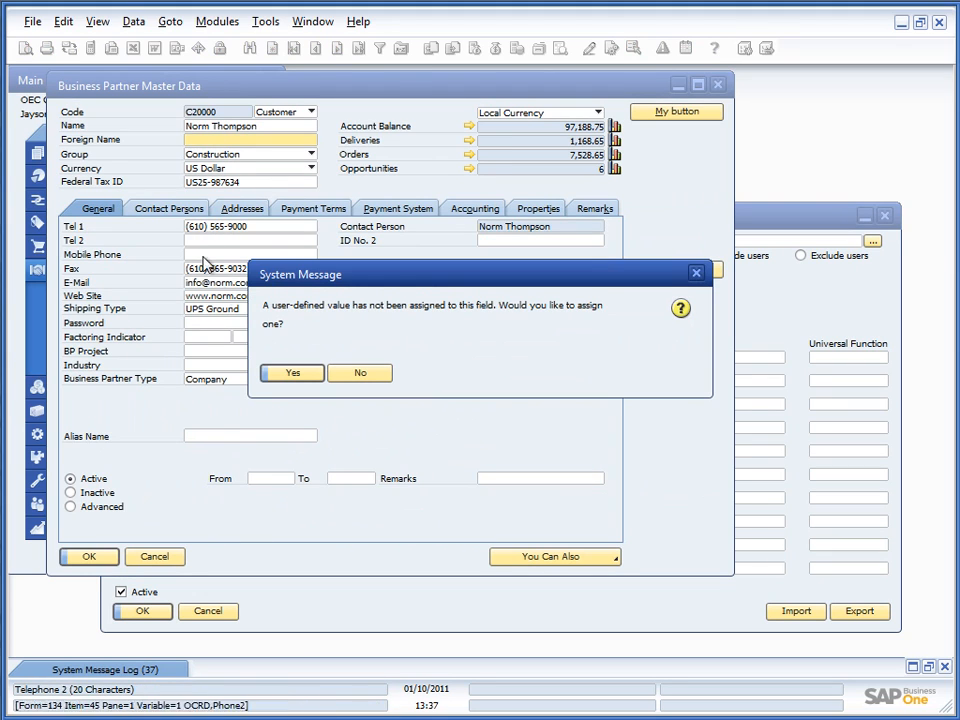
Accept the prompt, choose Search in Existing User-Defined Values, enter value 4 and confirm.
{"action": "left_click", "coordinate": [291, 373]}
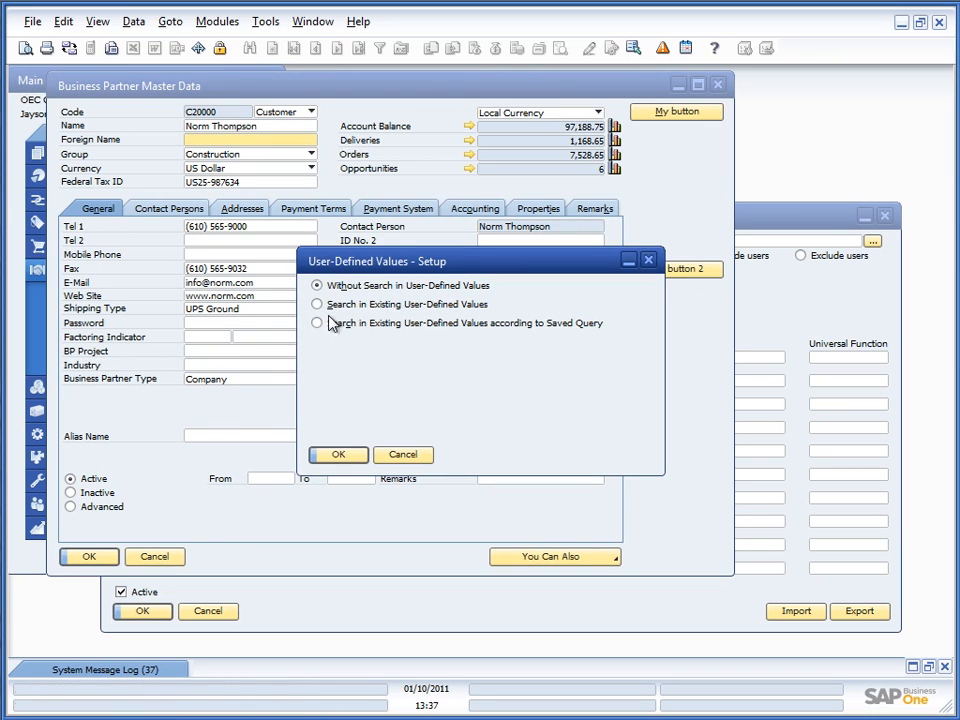
{"action": "left_click", "coordinate": [338, 455]}
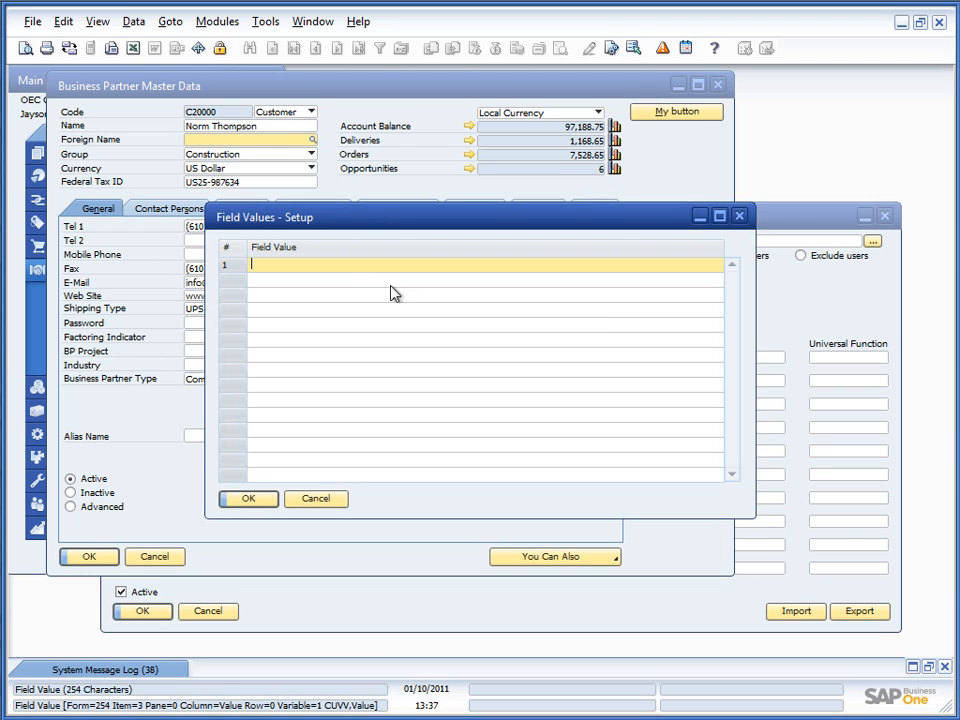
{"action": "type", "text": "4"}
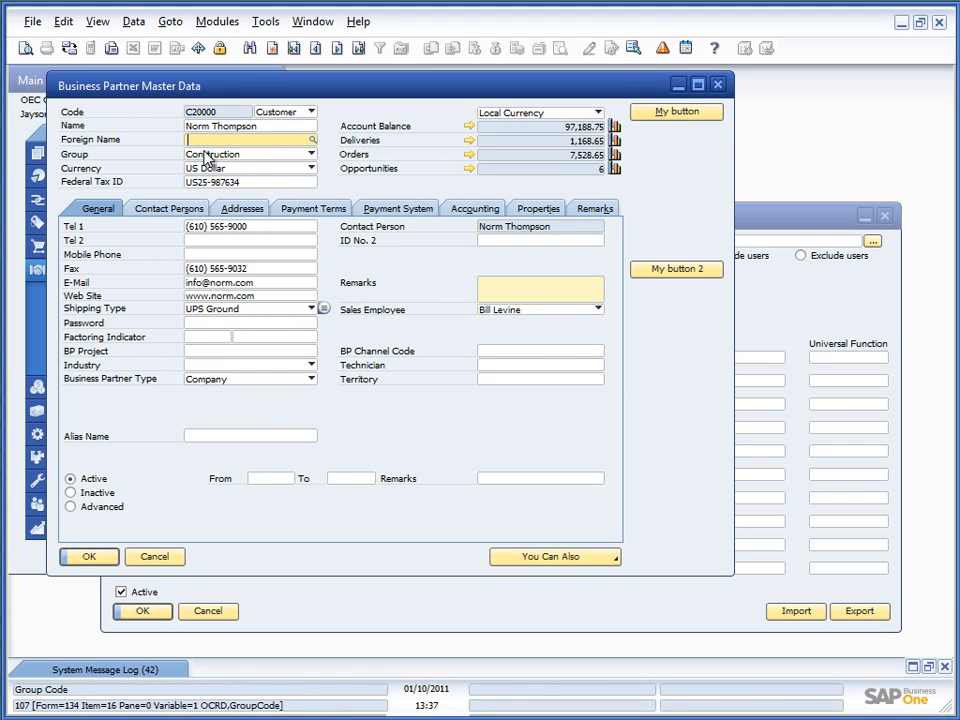
{"action": "left_click", "coordinate": [676, 270]}
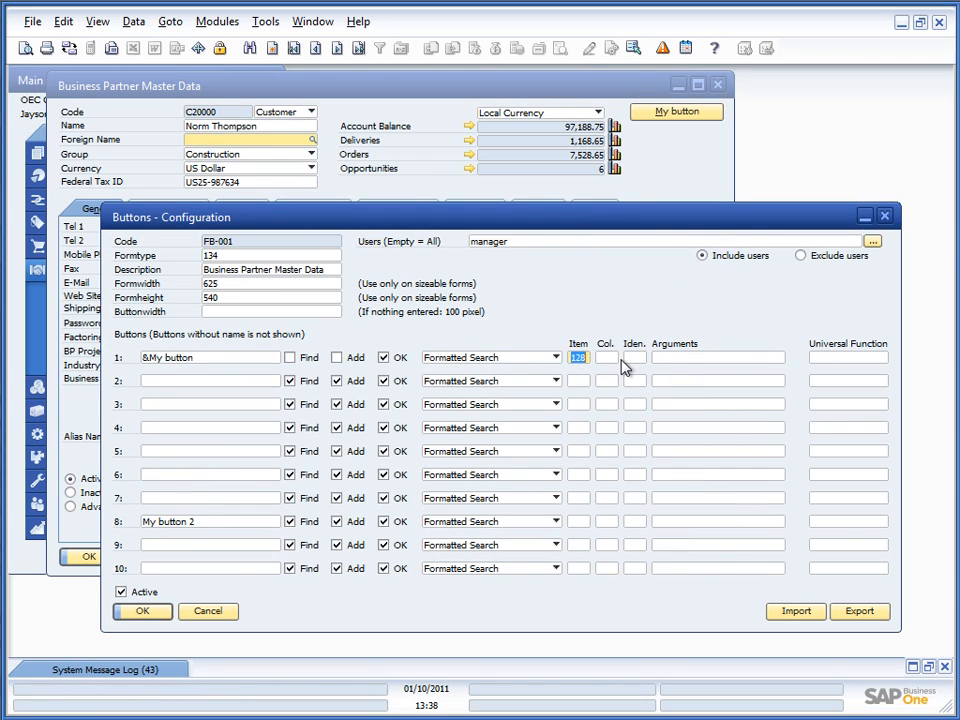
{"action": "mouse_move", "coordinate": [606, 357]}
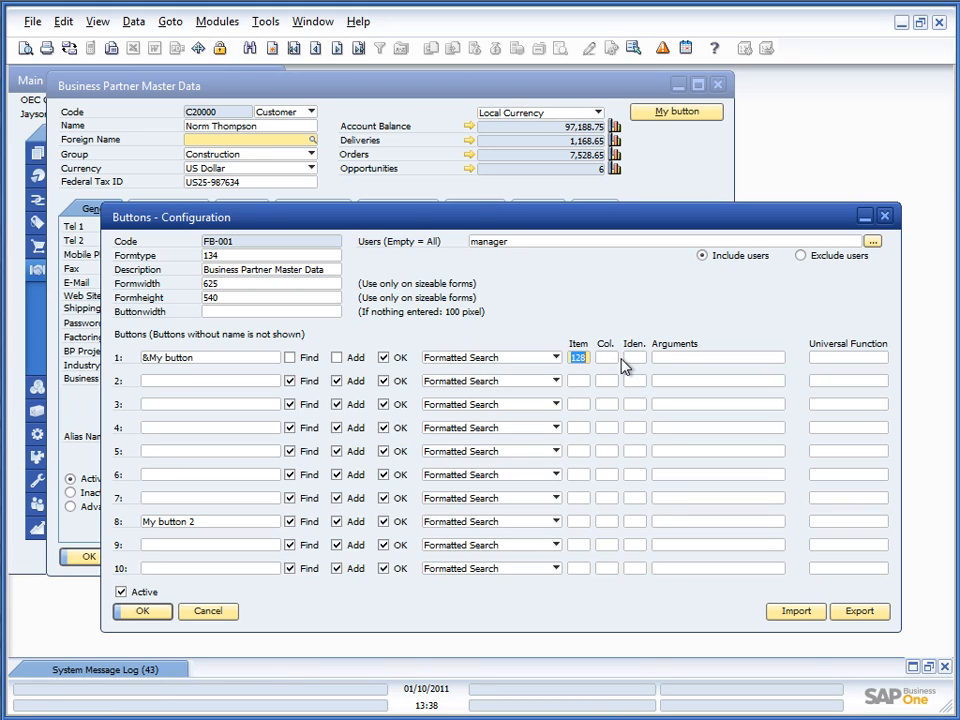
Enter * as button 1's identifier, run the Foreign Name search, and choose a listed value.
{"action": "left_click", "coordinate": [629, 357]}
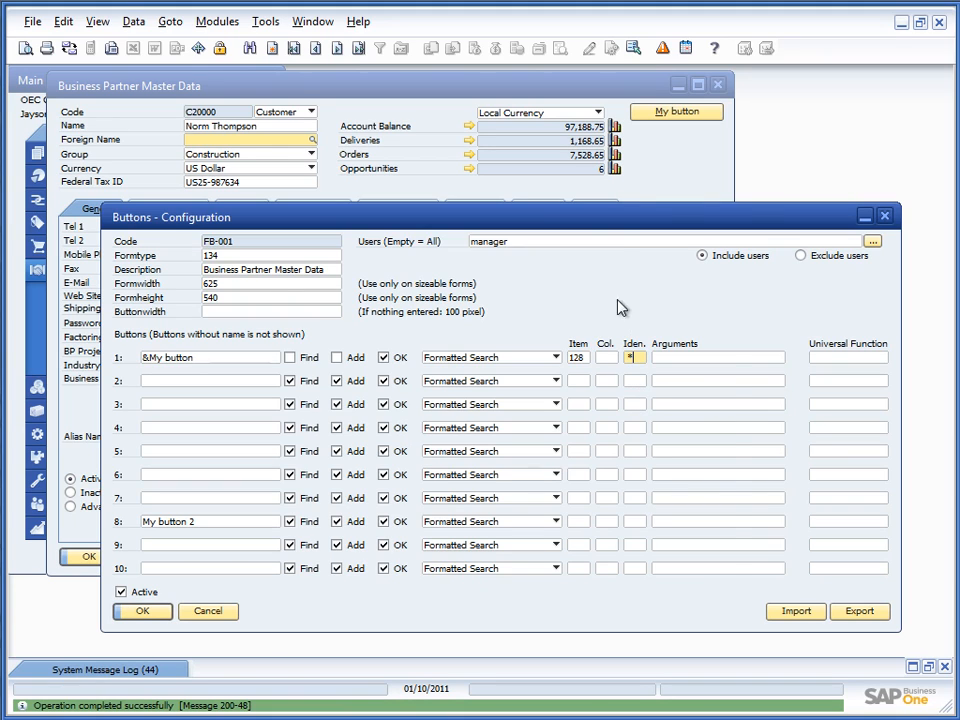
{"action": "left_click", "coordinate": [676, 111]}
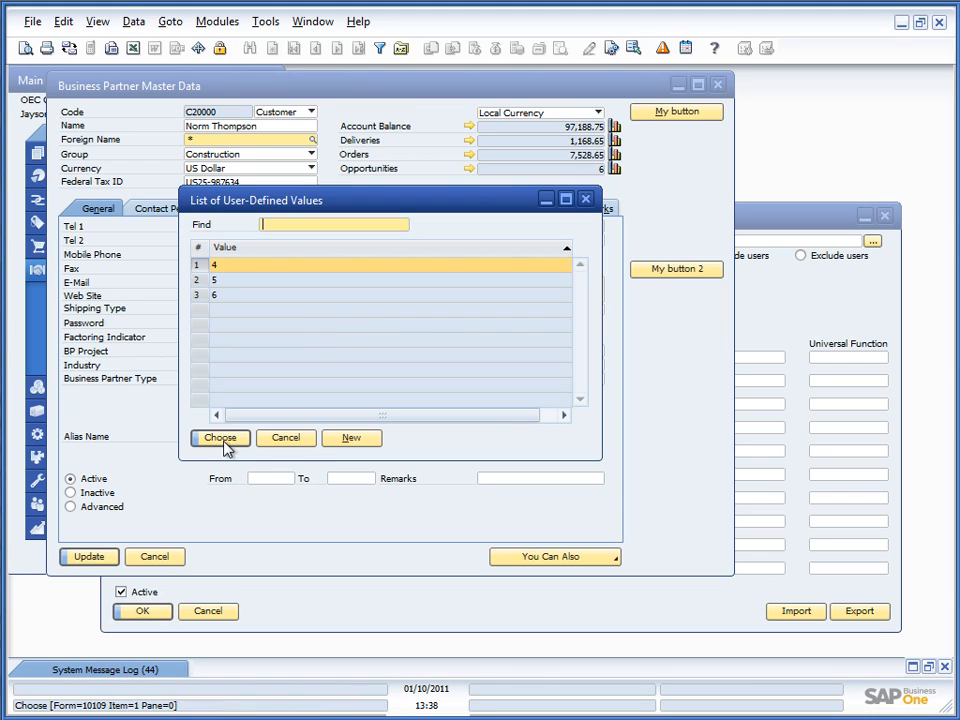
{"action": "left_click", "coordinate": [219, 438]}
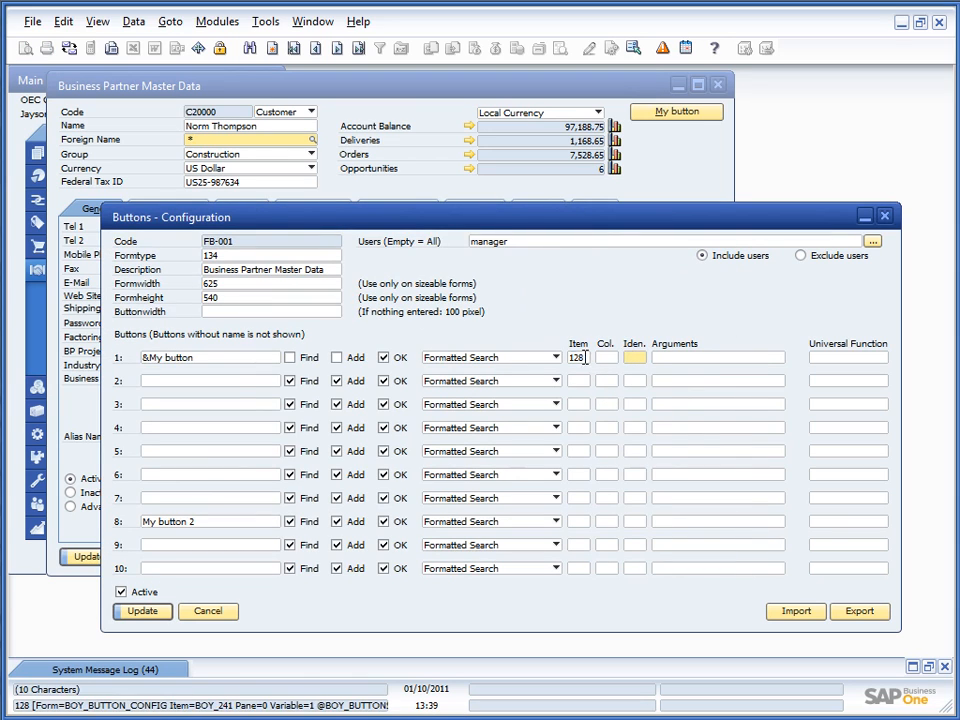
Select 'User defined menu' from button 1's function list.
{"action": "left_click", "coordinate": [553, 357]}
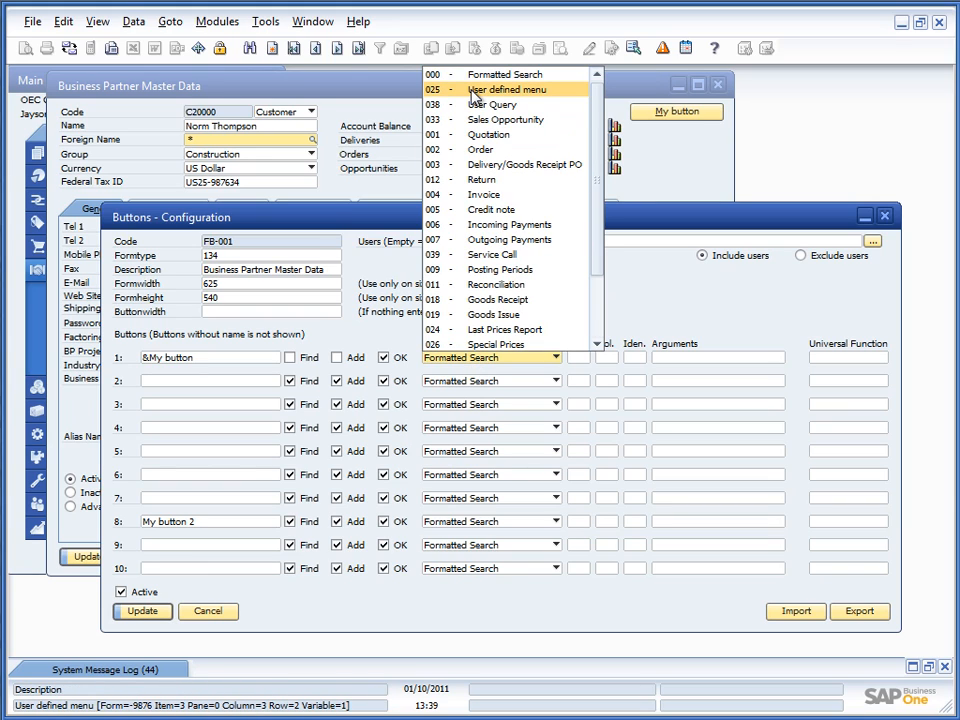
{"action": "left_click", "coordinate": [502, 89]}
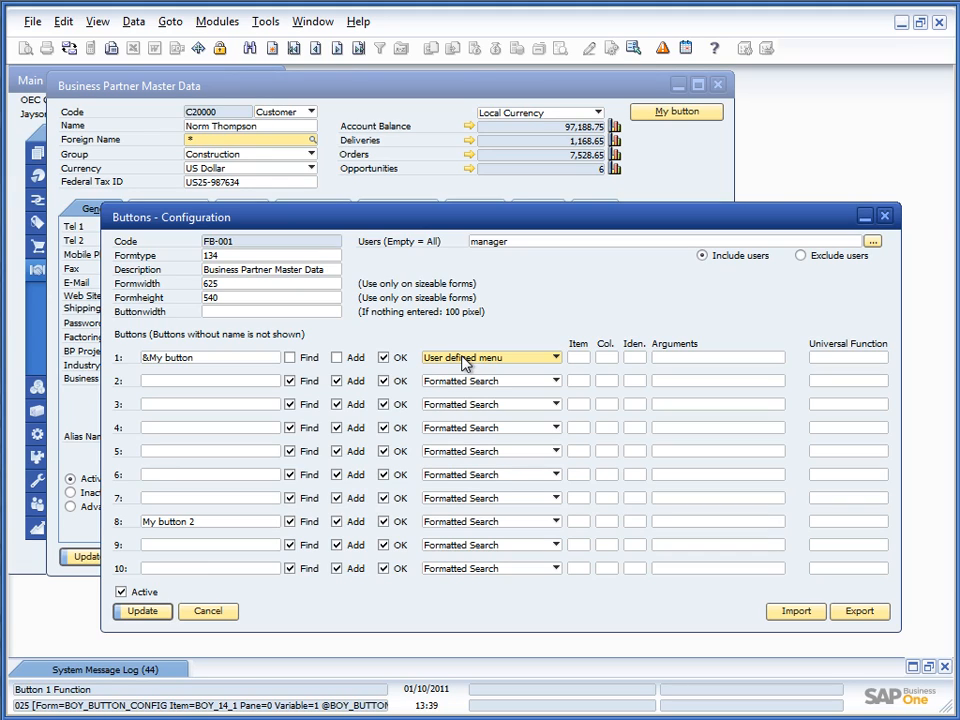
{"action": "mouse_move", "coordinate": [494, 360]}
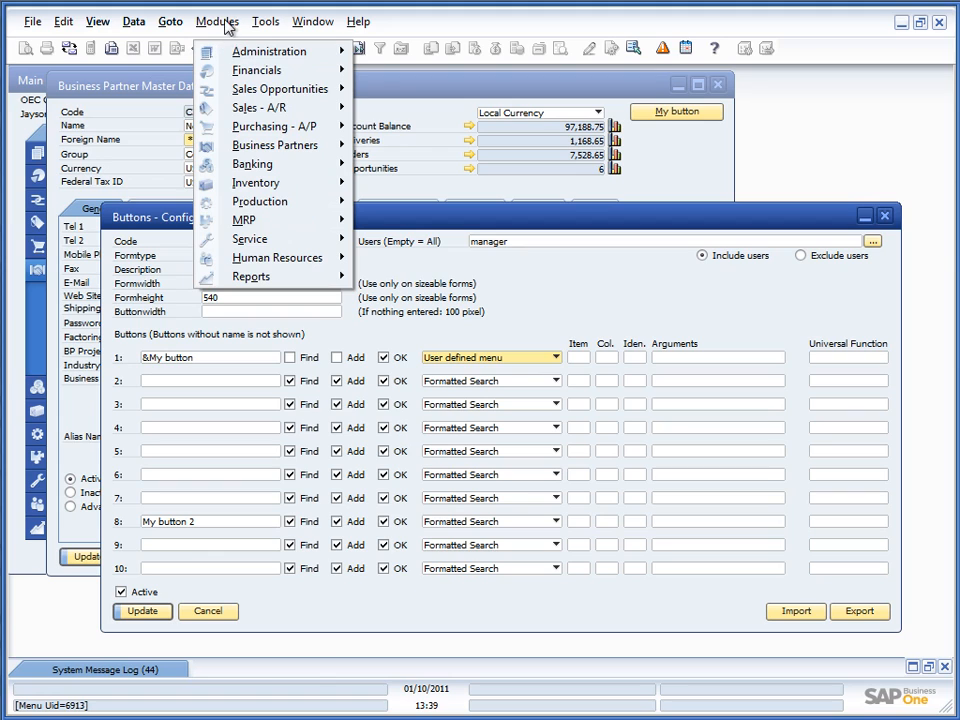
{"action": "mouse_move", "coordinate": [259, 201]}
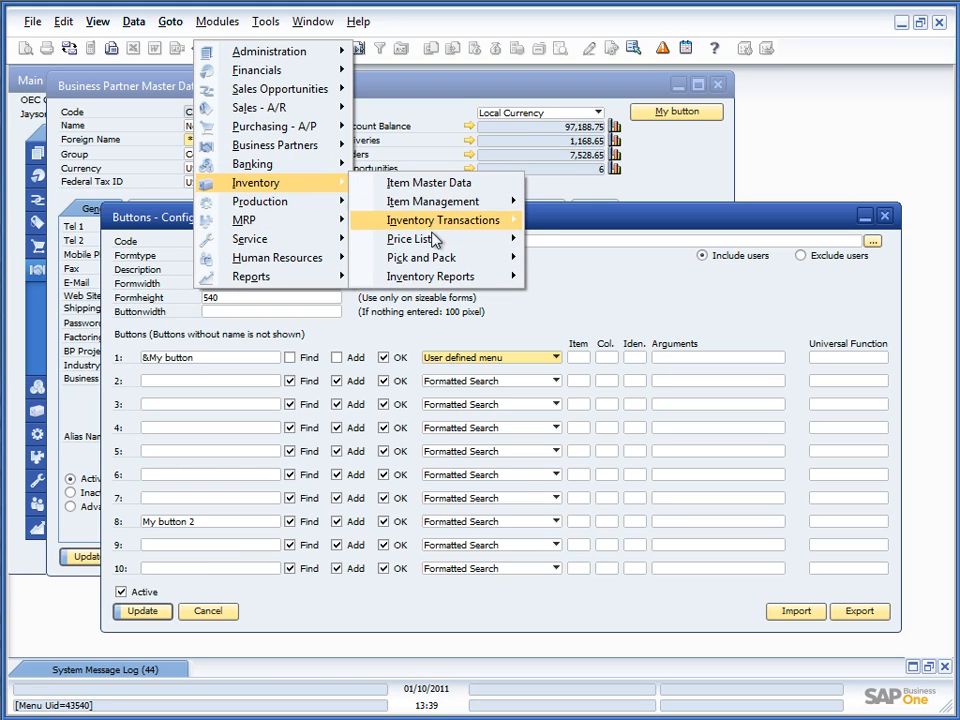
{"action": "mouse_move", "coordinate": [432, 238]}
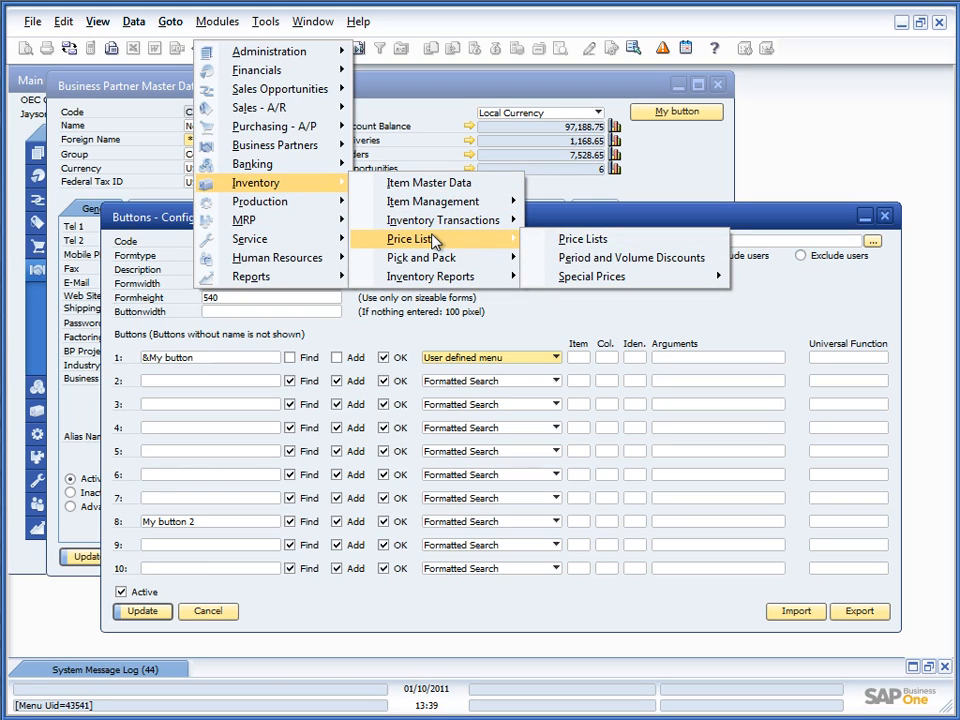
{"action": "mouse_move", "coordinate": [632, 258]}
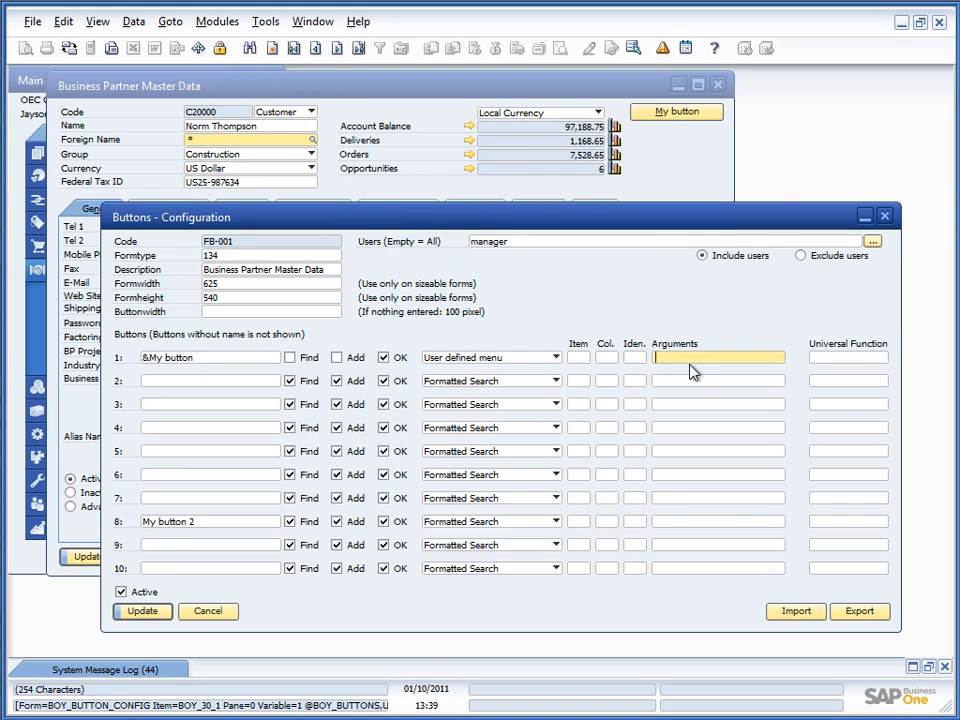
Type 11781 as button 1's menu argument.
{"action": "type", "text": "11781"}
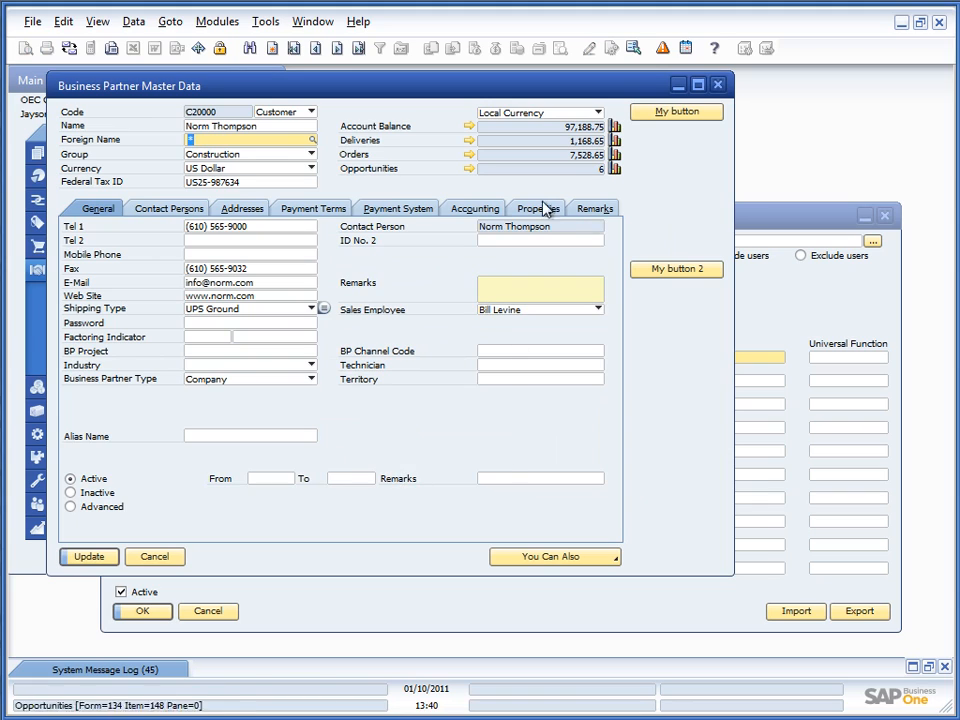
{"action": "mouse_move", "coordinate": [609, 188]}
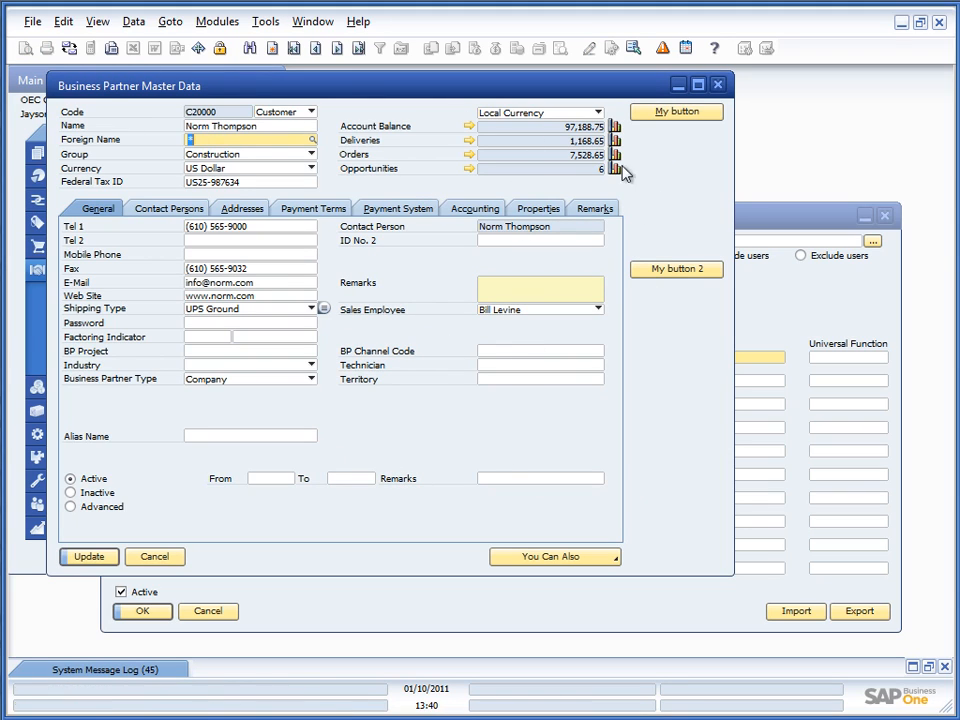
{"action": "mouse_move", "coordinate": [140, 127]}
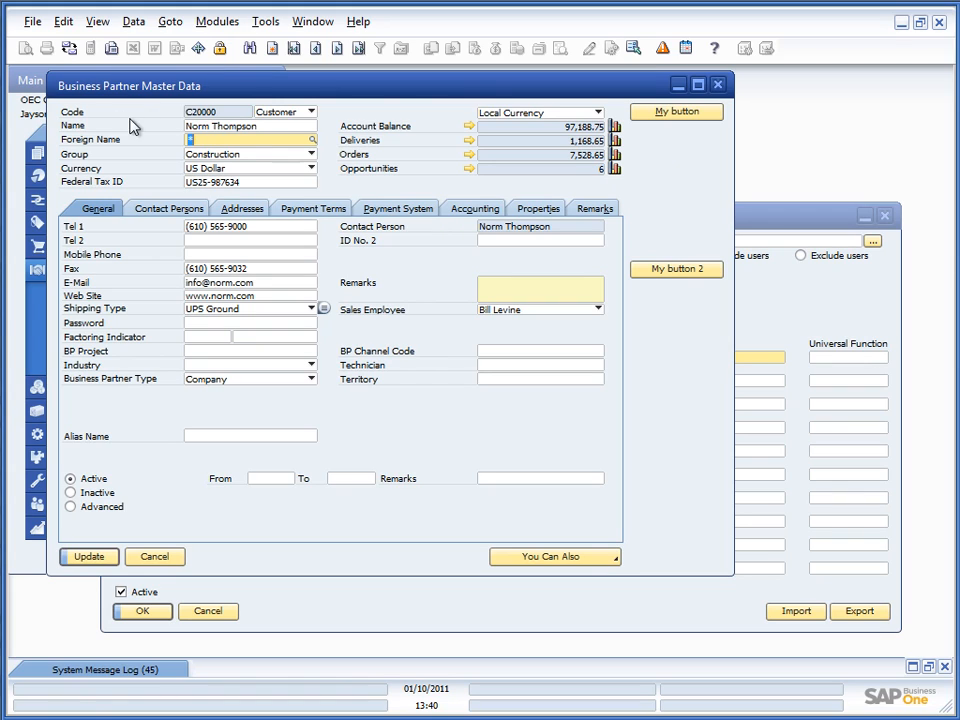
{"action": "mouse_move", "coordinate": [269, 48]}
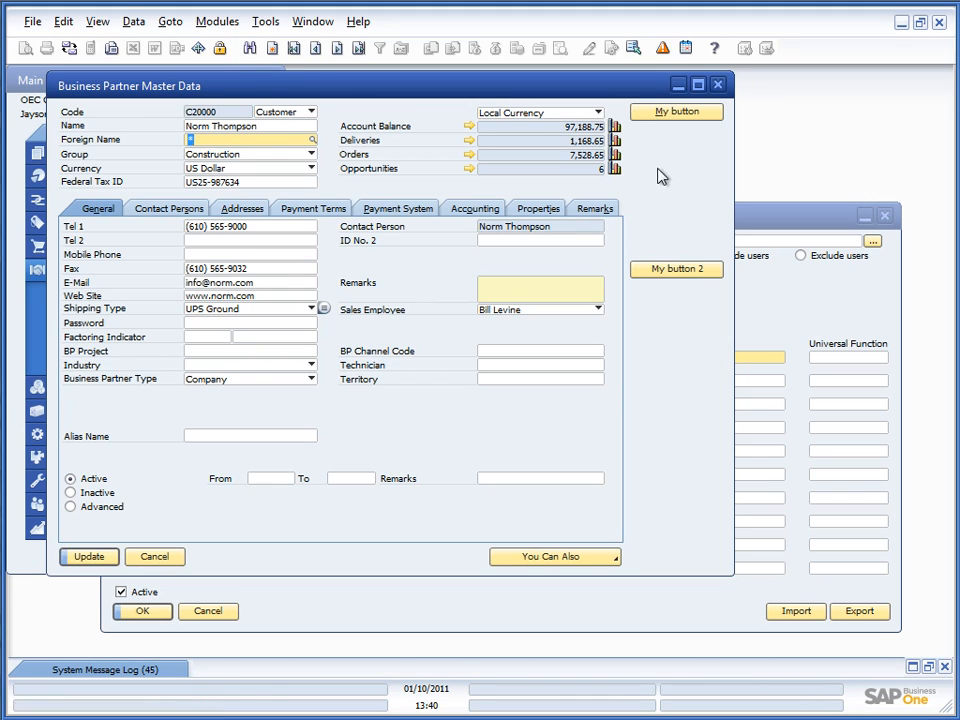
Run Data > Find on the partner form and discard its unsaved changes.
{"action": "left_click", "coordinate": [141, 23]}
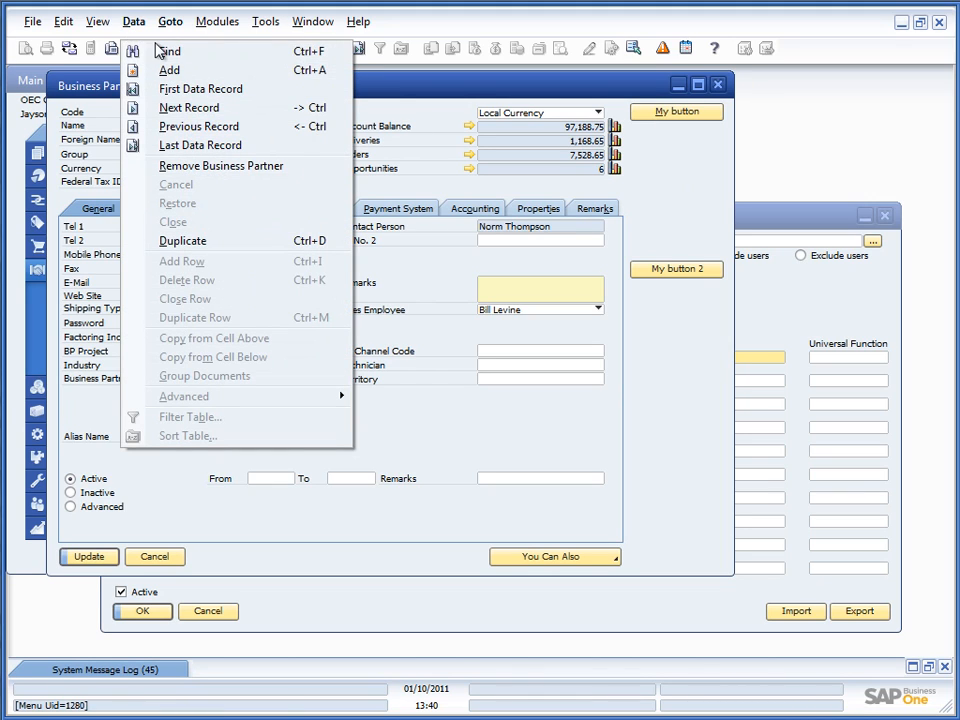
{"action": "mouse_move", "coordinate": [170, 51]}
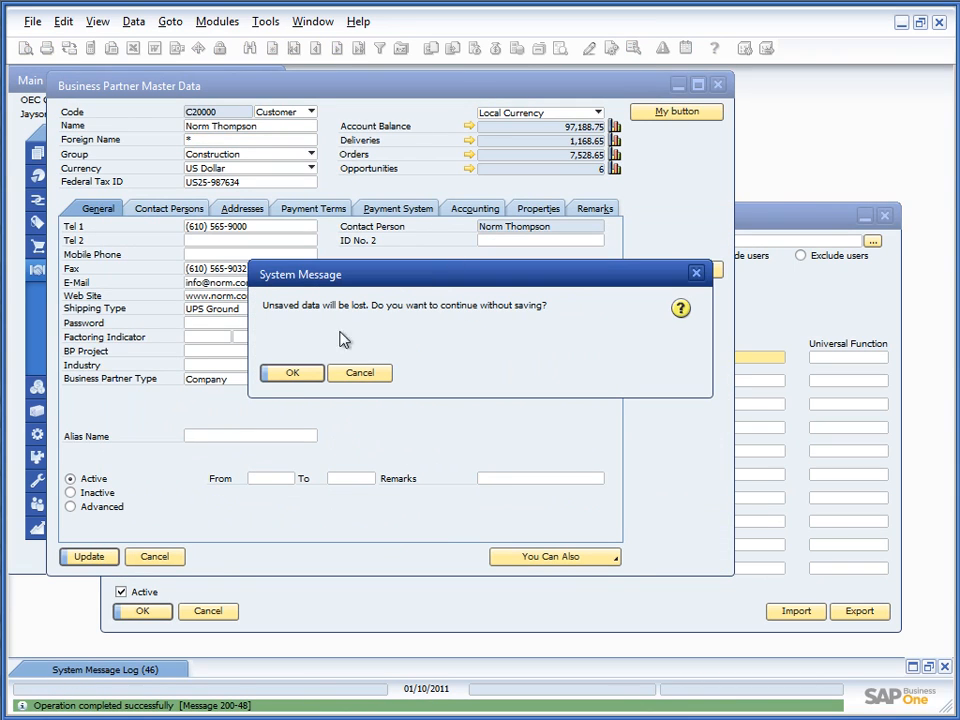
{"action": "left_click", "coordinate": [292, 373]}
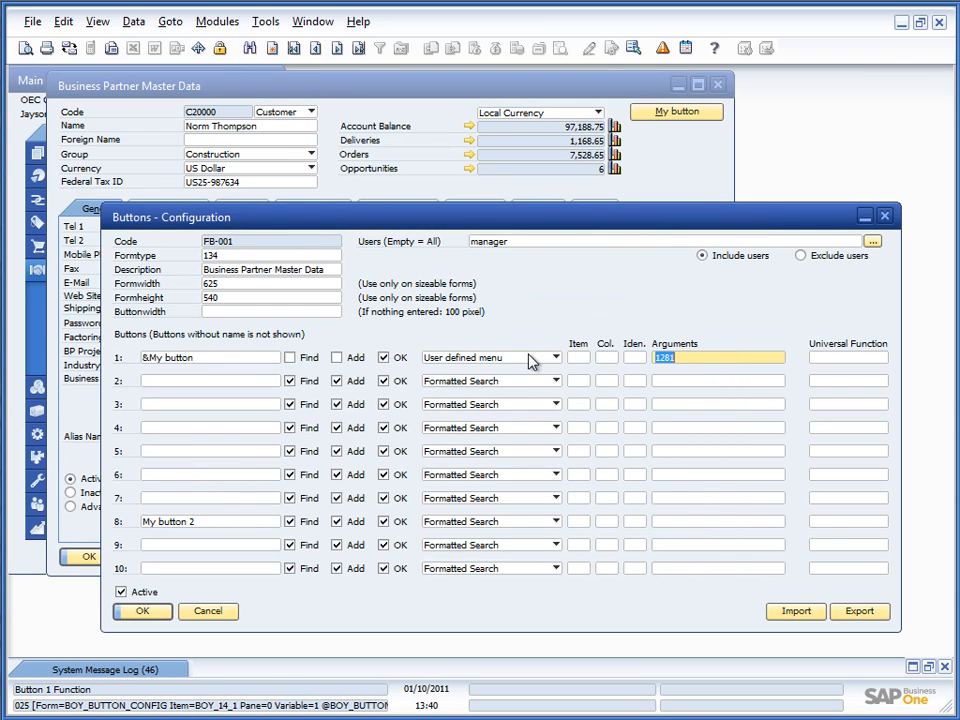
{"action": "left_click", "coordinate": [555, 357]}
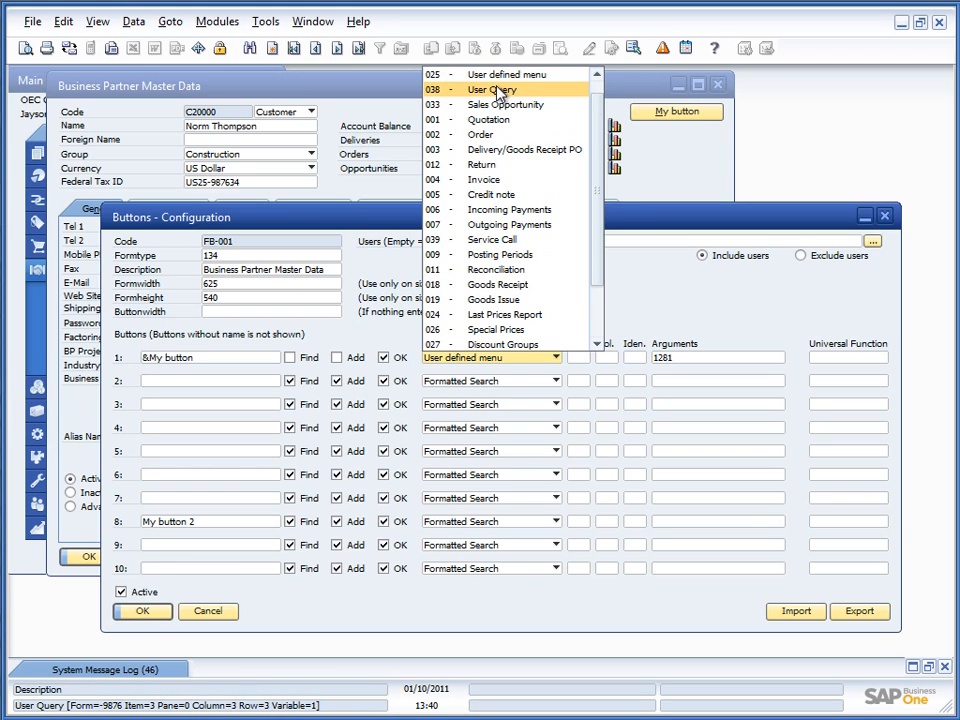
Switch button 1's function to '038 - User Query'.
{"action": "left_click", "coordinate": [497, 89]}
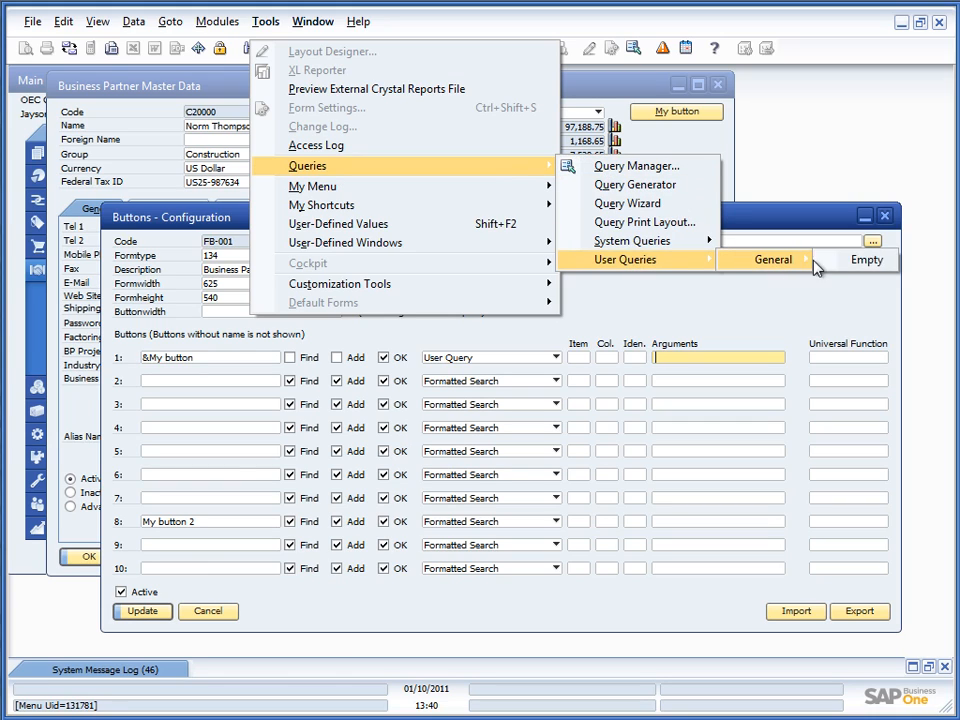
{"action": "mouse_move", "coordinate": [833, 288]}
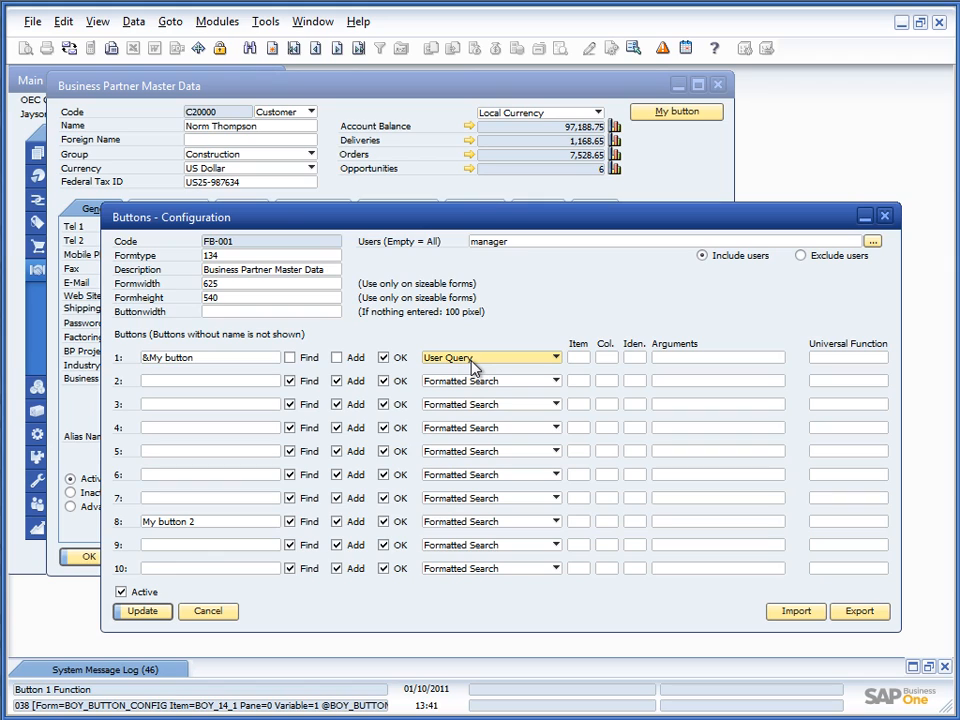
{"action": "left_click", "coordinate": [555, 357]}
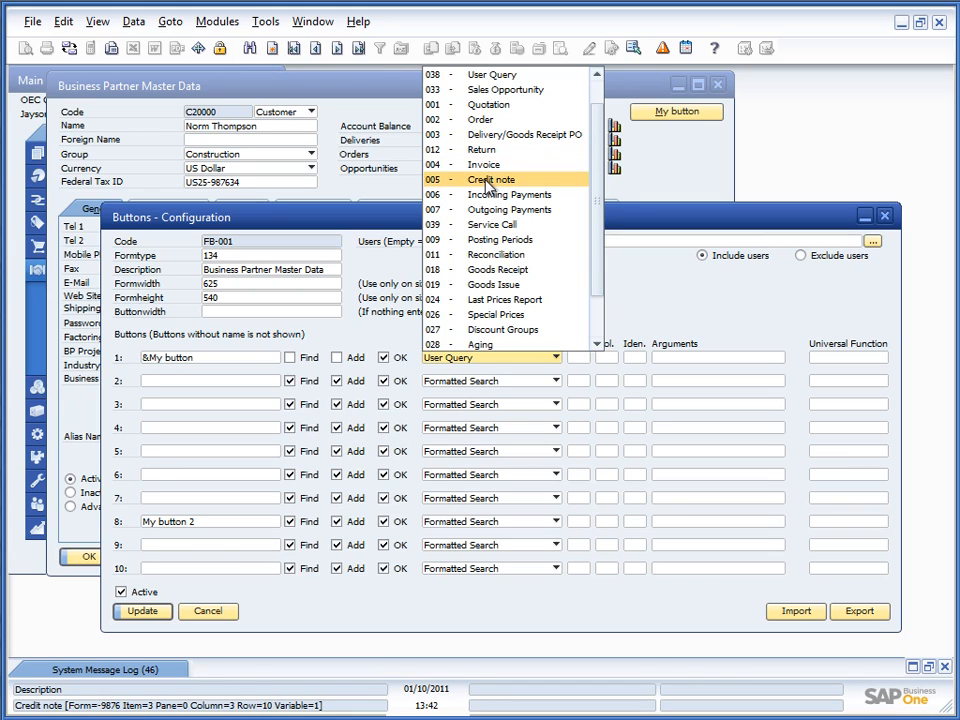
{"action": "mouse_move", "coordinate": [494, 179]}
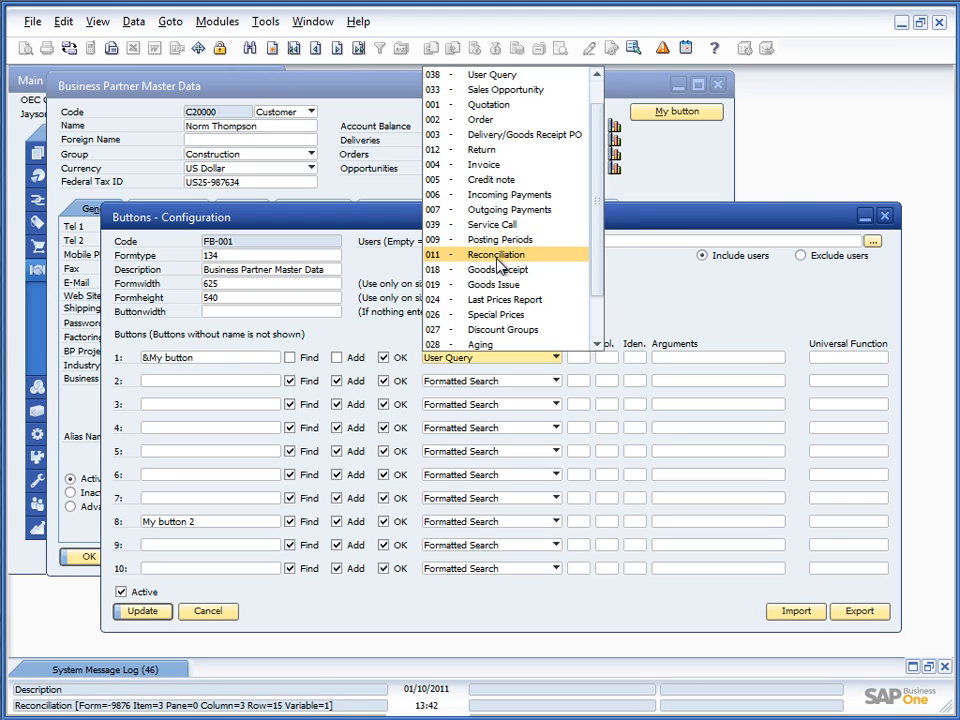
Select '011 - Reconciliation' as button 1's function.
{"action": "left_click", "coordinate": [482, 254]}
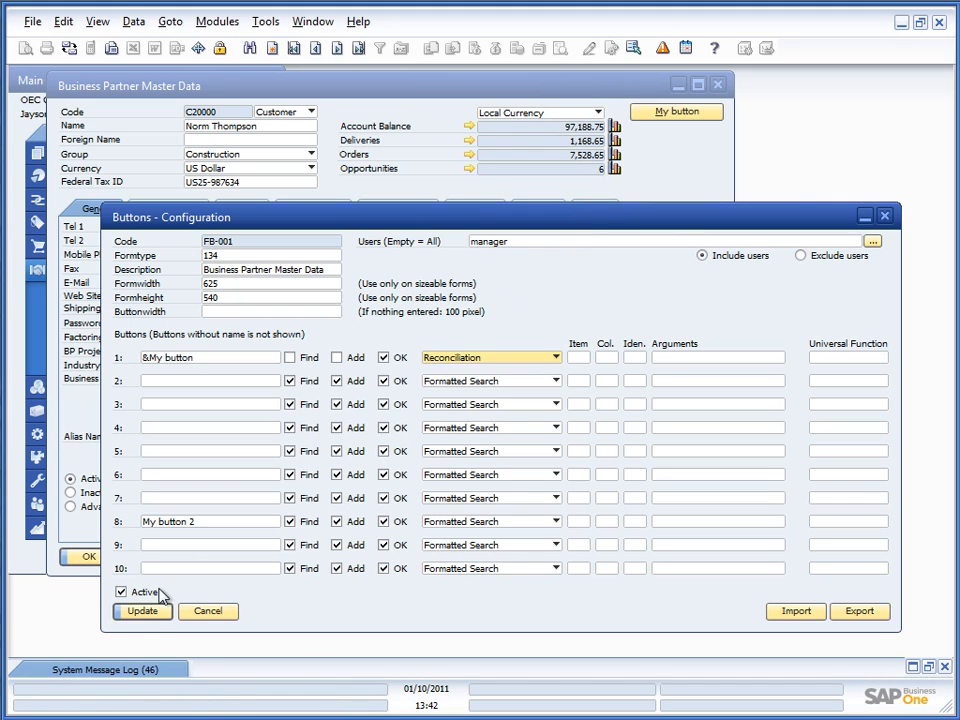
Update the FB-001 configuration and cancel the BP Internal Reconciliation selection criteria.
{"action": "left_click", "coordinate": [140, 611]}
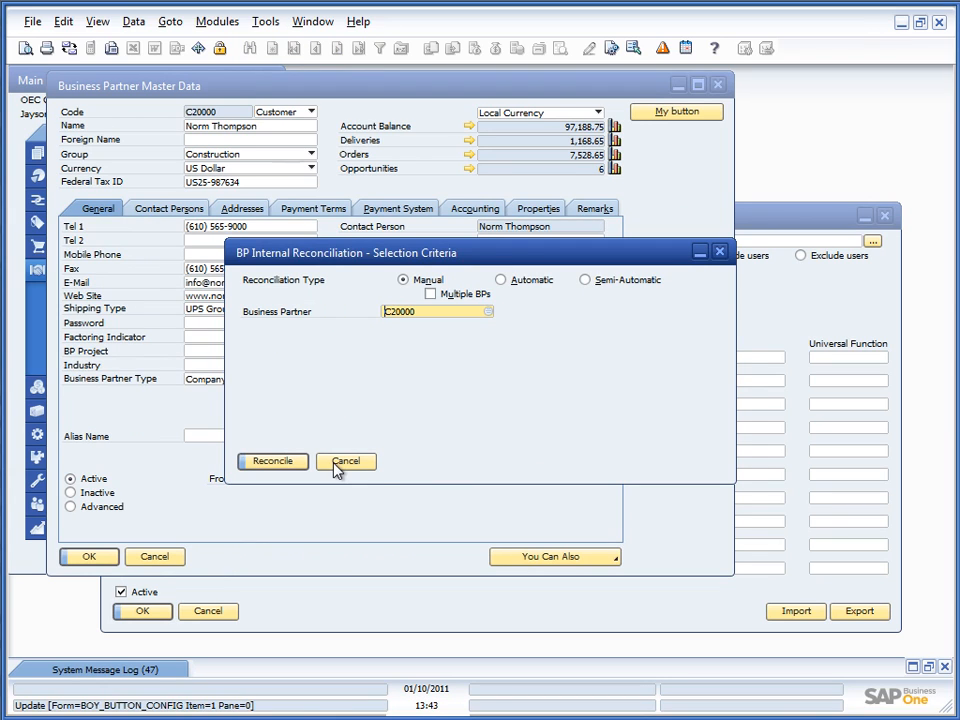
{"action": "left_click", "coordinate": [345, 461]}
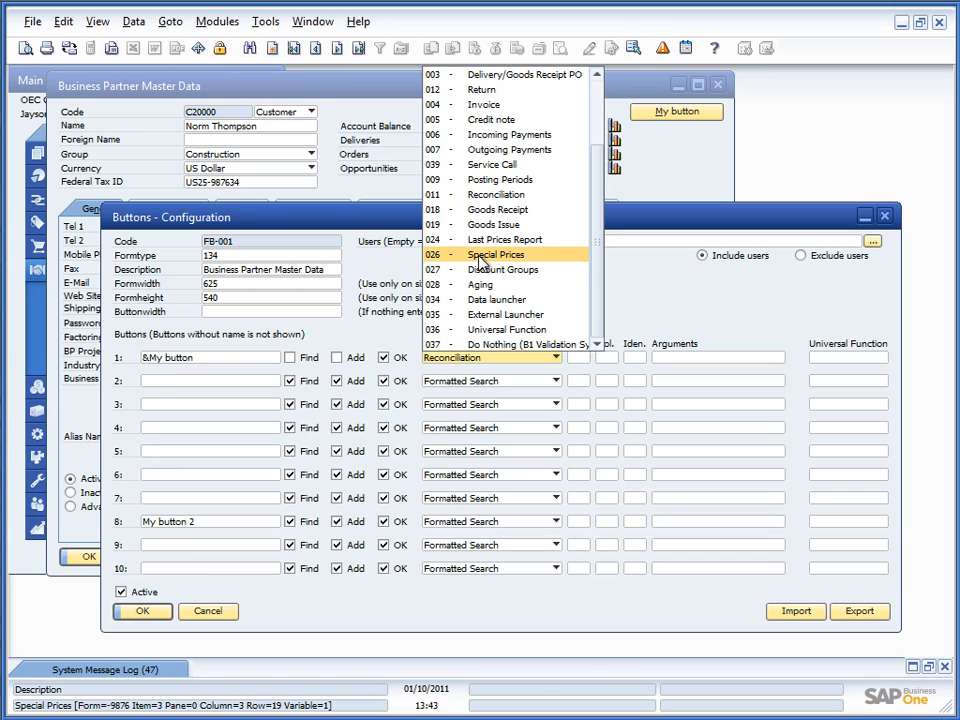
Set partner button 1's function to '026 - Special Prices' and bring the partner form forward.
{"action": "left_click", "coordinate": [503, 269]}
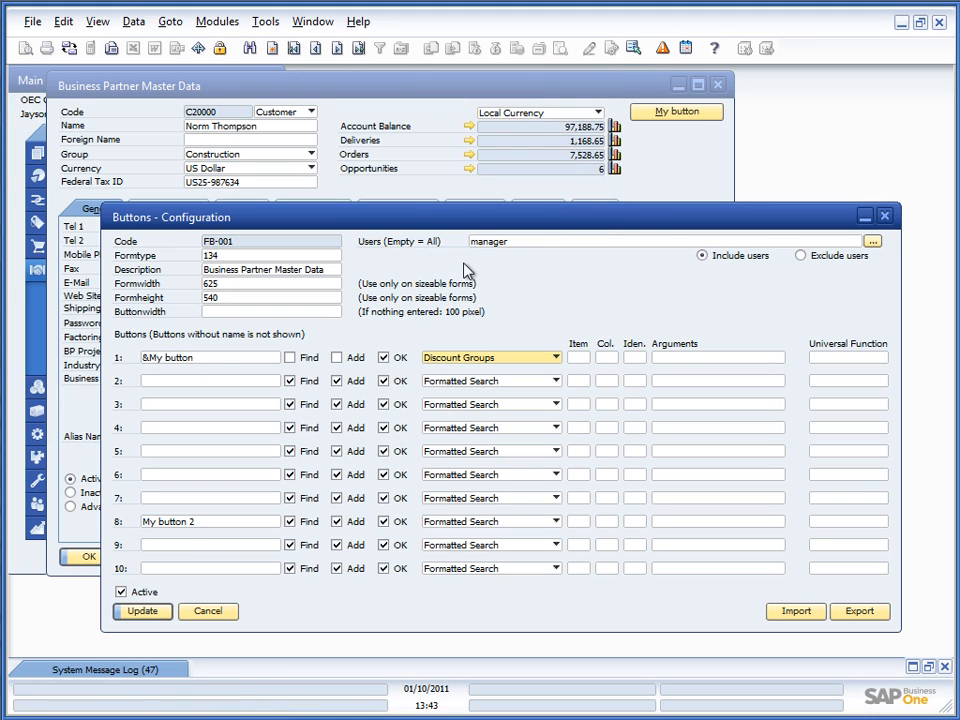
{"action": "left_click", "coordinate": [554, 357]}
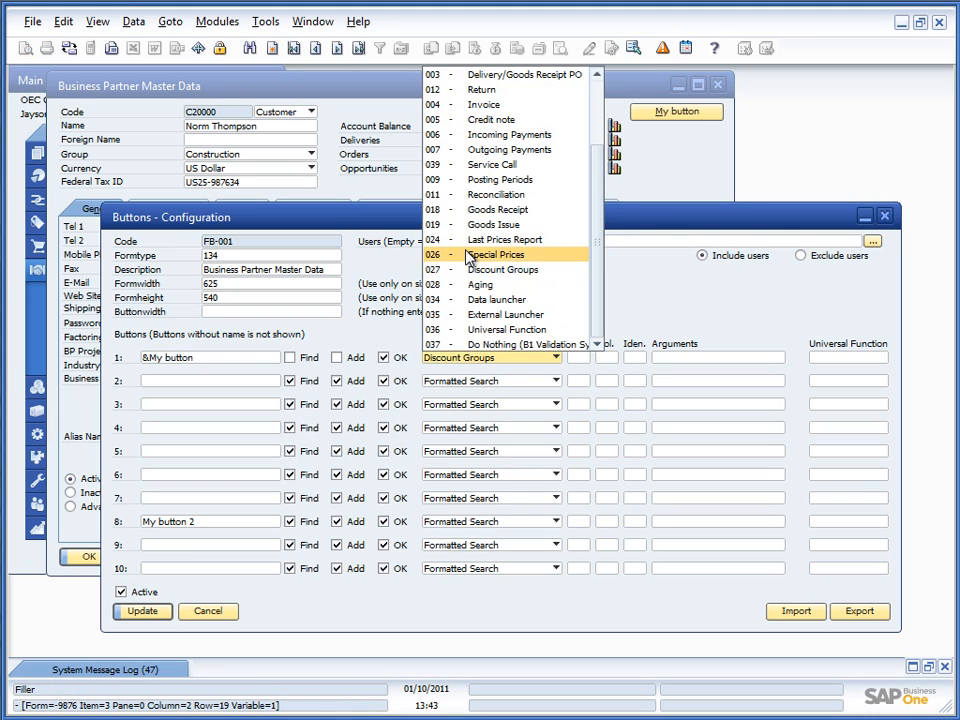
{"action": "left_click", "coordinate": [501, 254]}
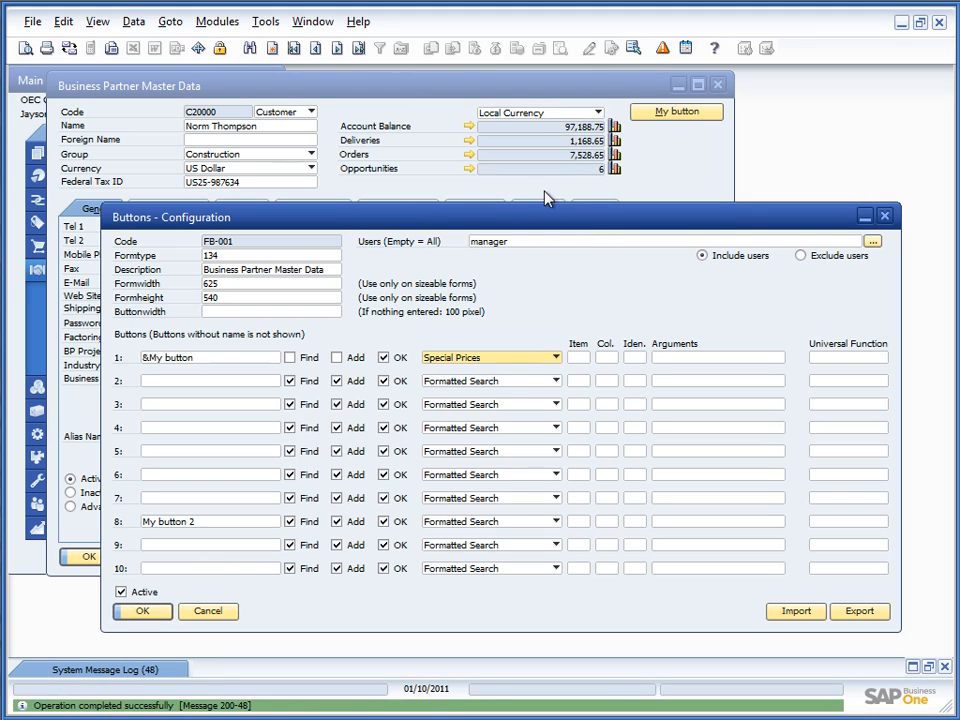
{"action": "left_click", "coordinate": [677, 111]}
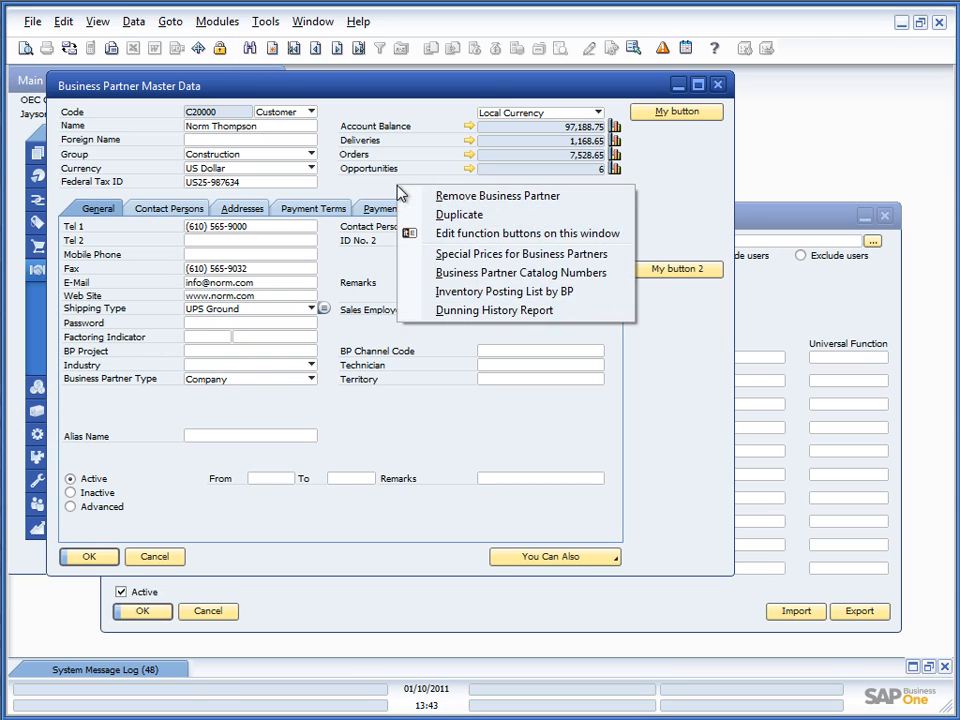
{"action": "mouse_move", "coordinate": [523, 253]}
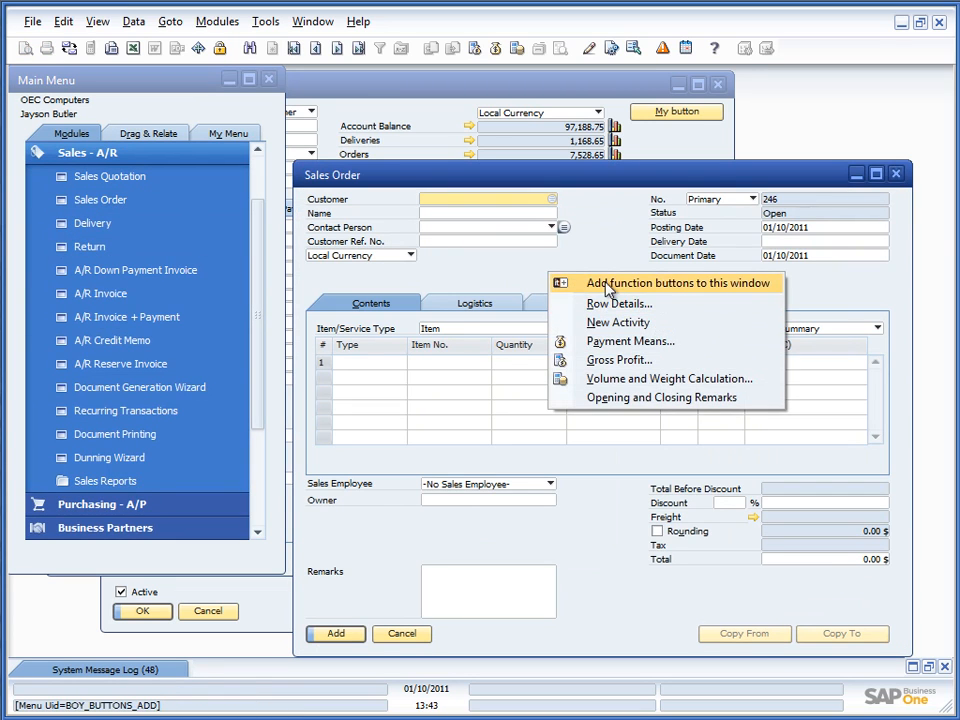
Add a function button named Special Prices to the Sales Order form and save it.
{"action": "left_click", "coordinate": [674, 283]}
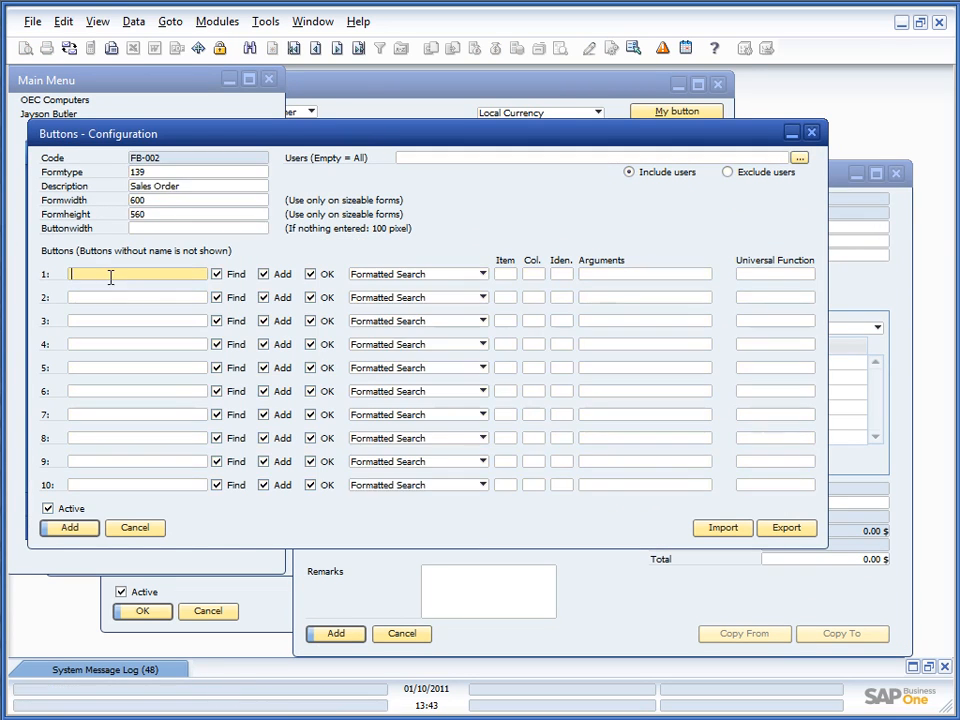
{"action": "type", "text": "S"}
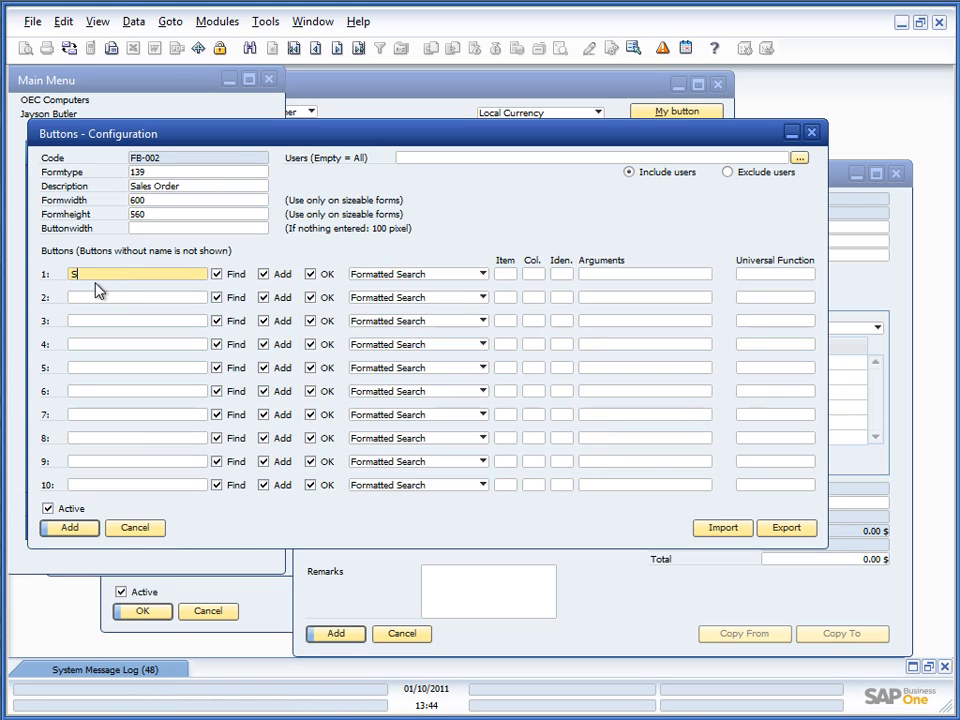
{"action": "type", "text": "Special Prices"}
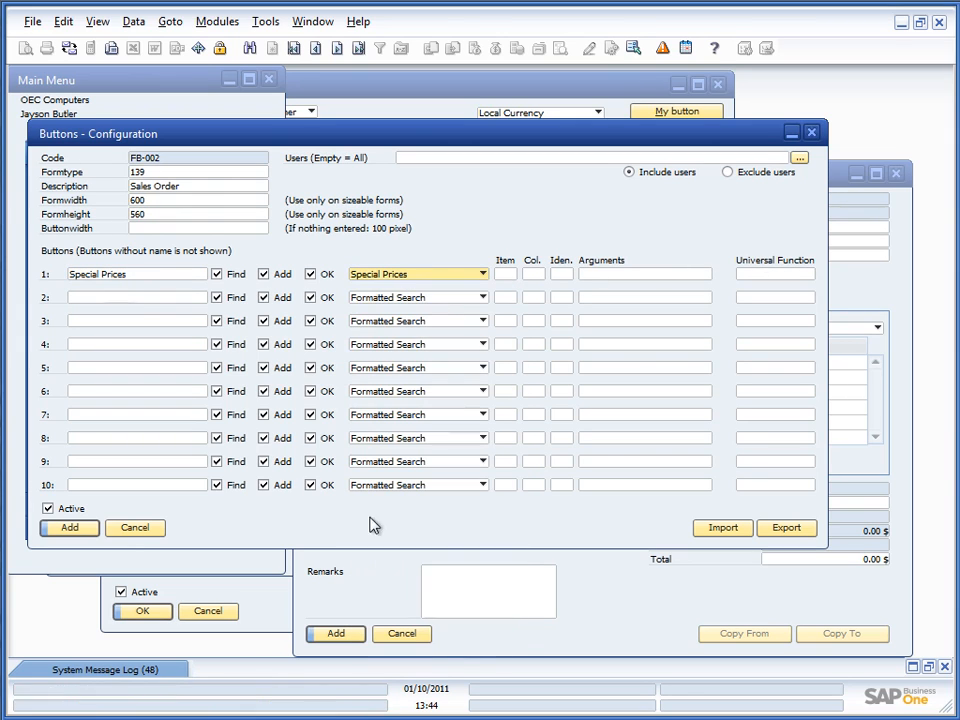
{"action": "left_click", "coordinate": [63, 528]}
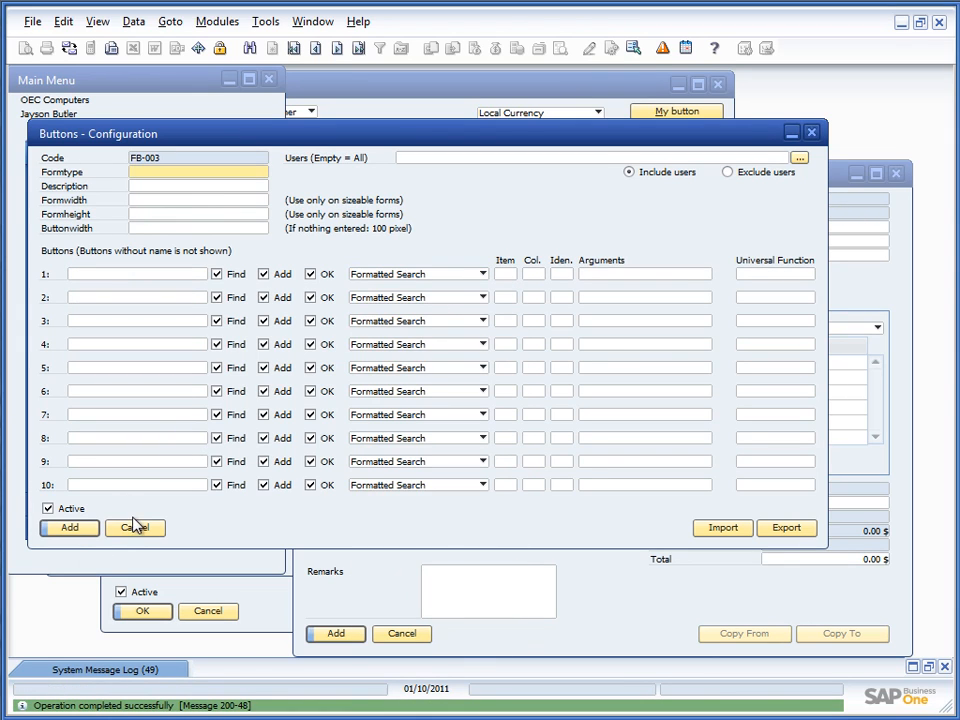
Test the Special Prices button on the order, opening customer C42000's special prices.
{"action": "left_click", "coordinate": [135, 528]}
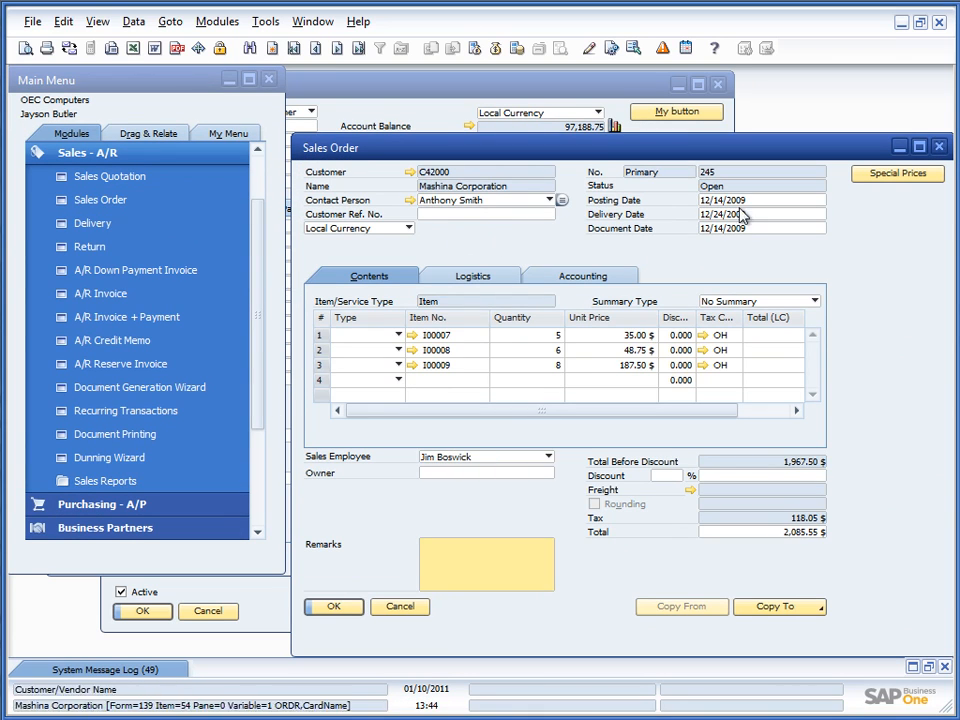
{"action": "left_click", "coordinate": [924, 173]}
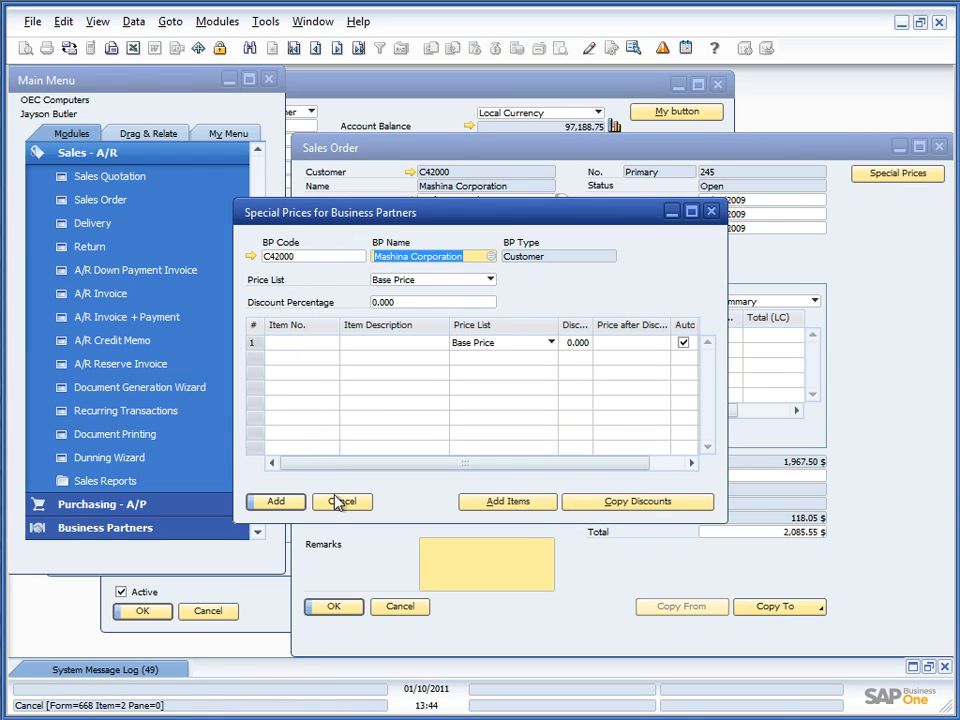
{"action": "left_click", "coordinate": [342, 501]}
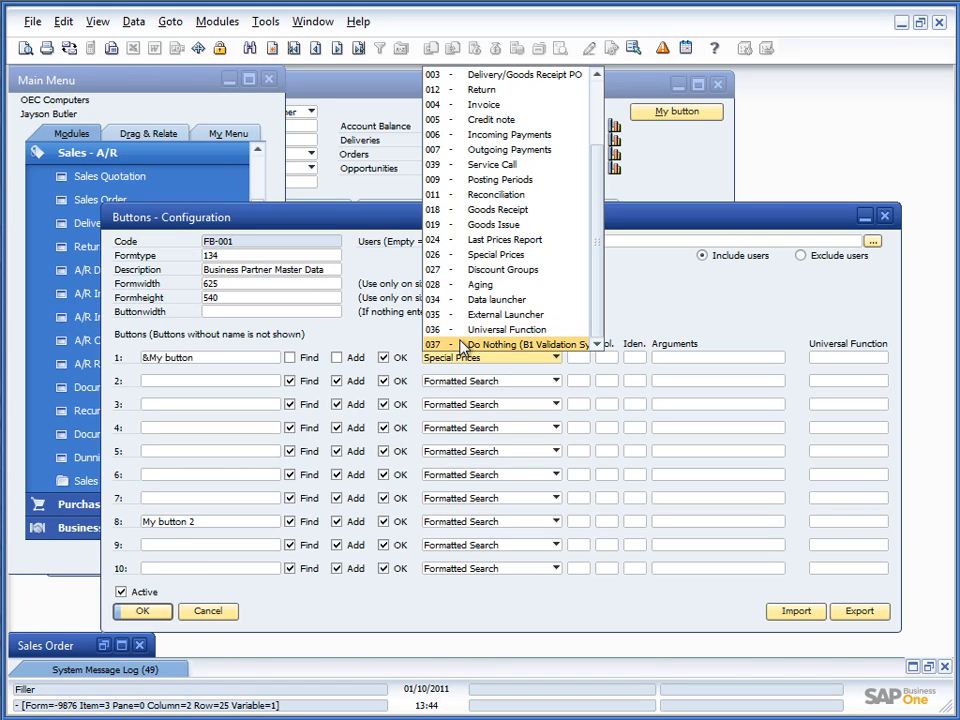
{"action": "left_click", "coordinate": [522, 344]}
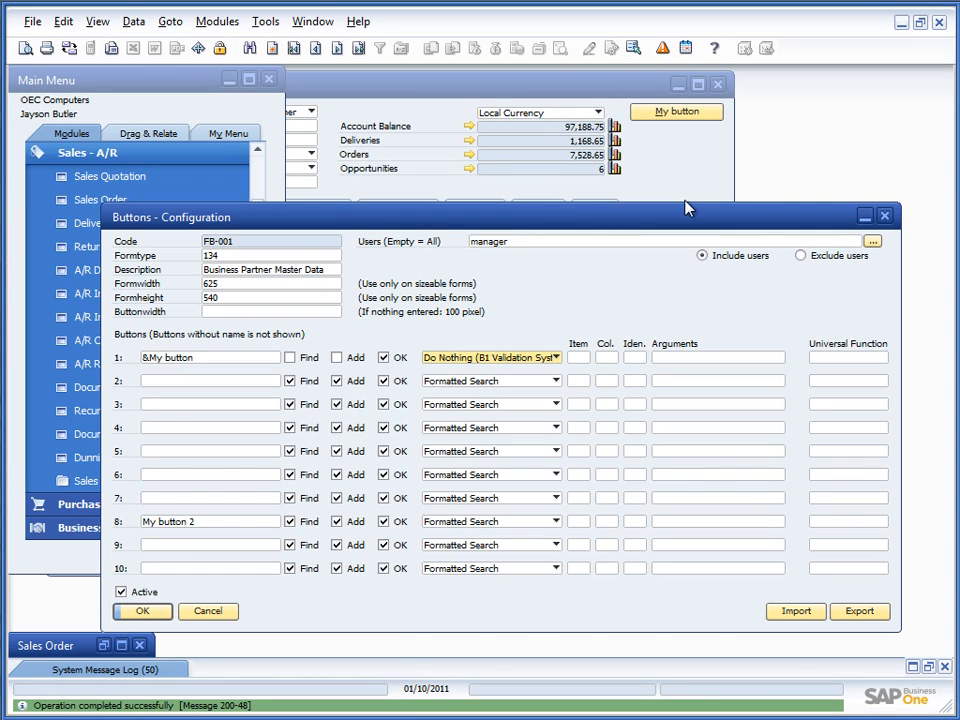
{"action": "left_click", "coordinate": [676, 111]}
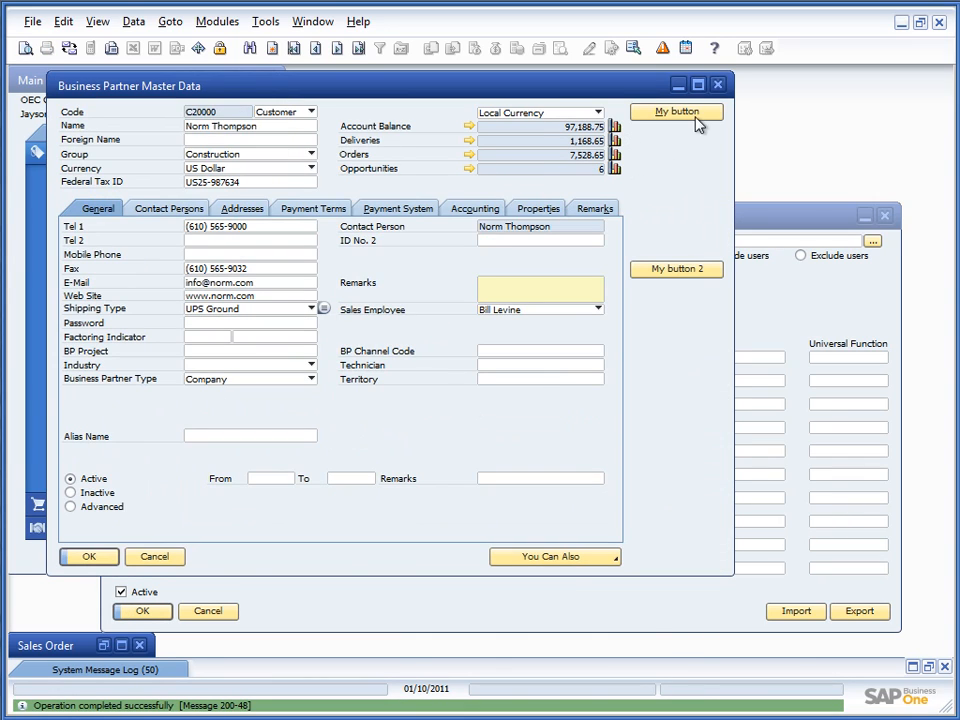
{"action": "mouse_move", "coordinate": [694, 116]}
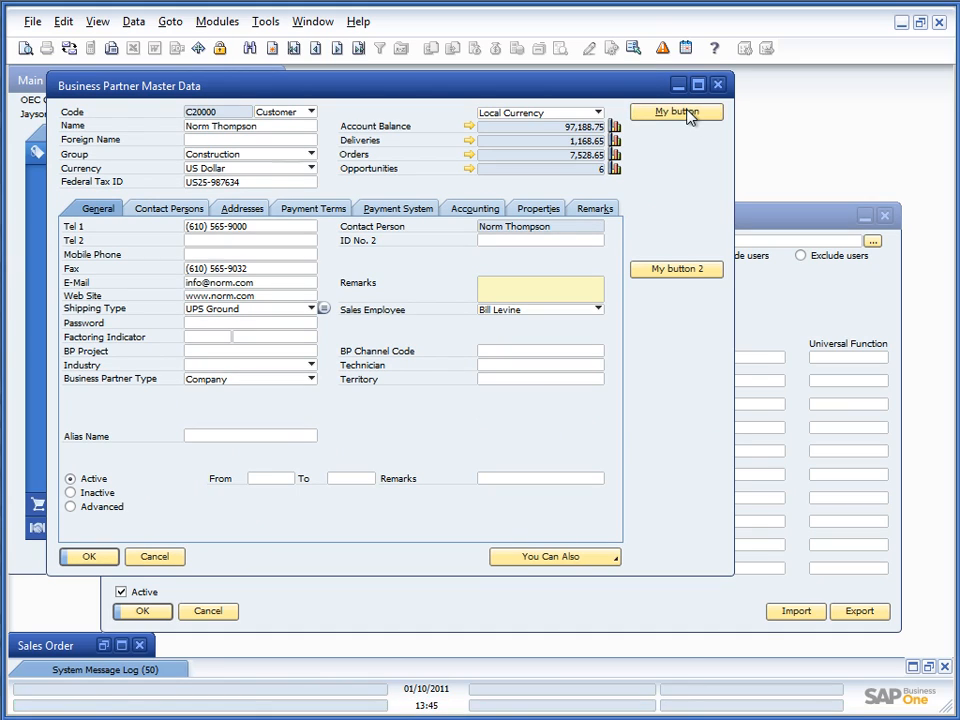
{"action": "mouse_move", "coordinate": [686, 187]}
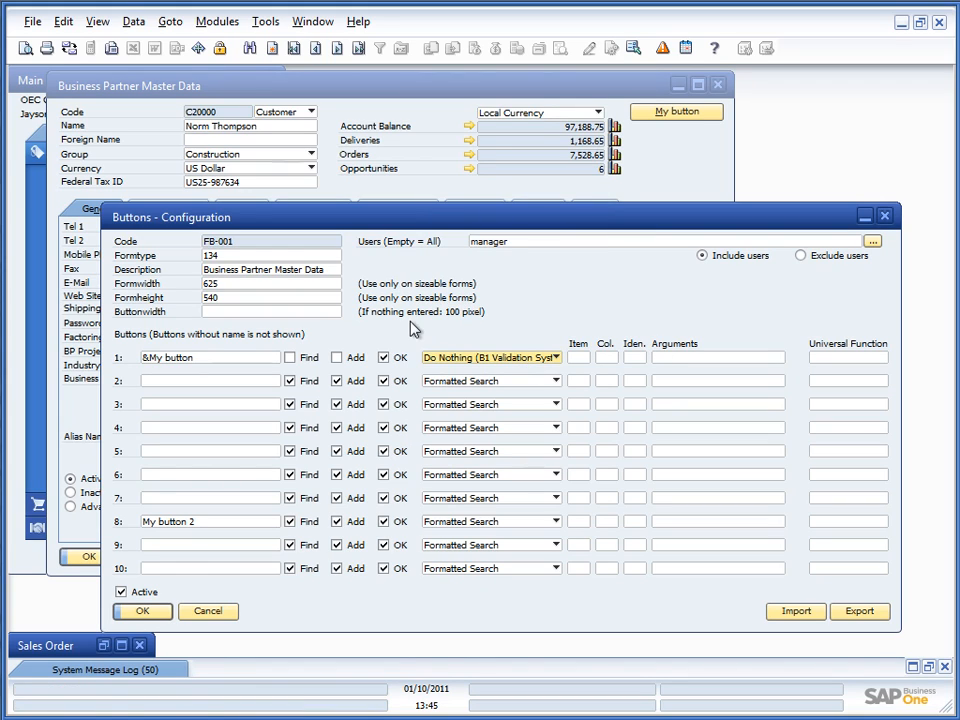
{"action": "left_click", "coordinate": [548, 357]}
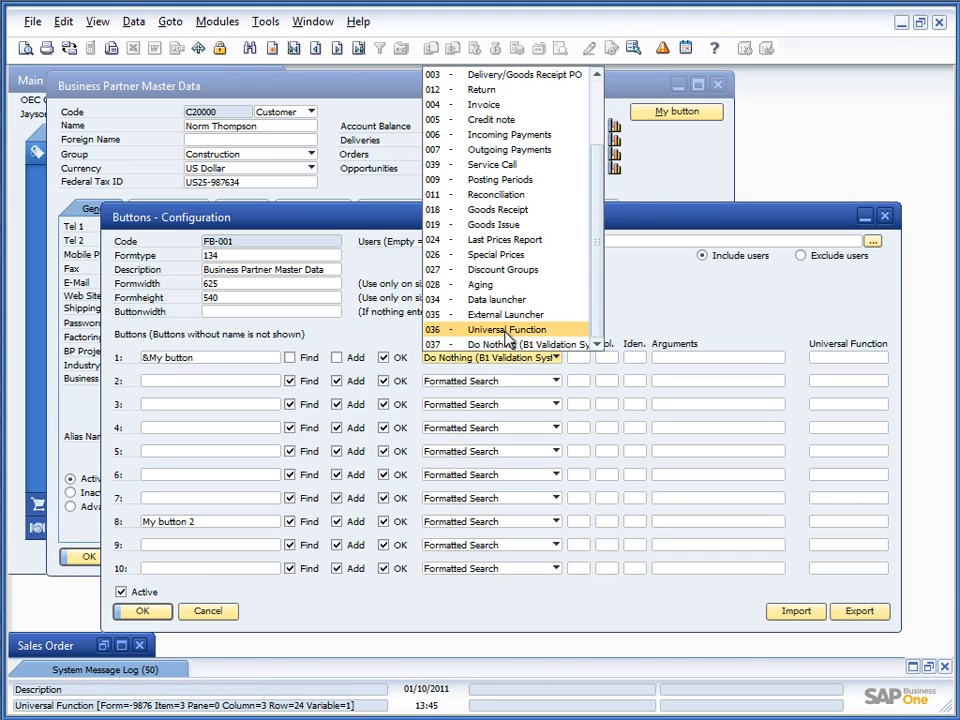
Make button 1 a Universal Function named Google running UF-001 Google Maps.
{"action": "left_click", "coordinate": [508, 329]}
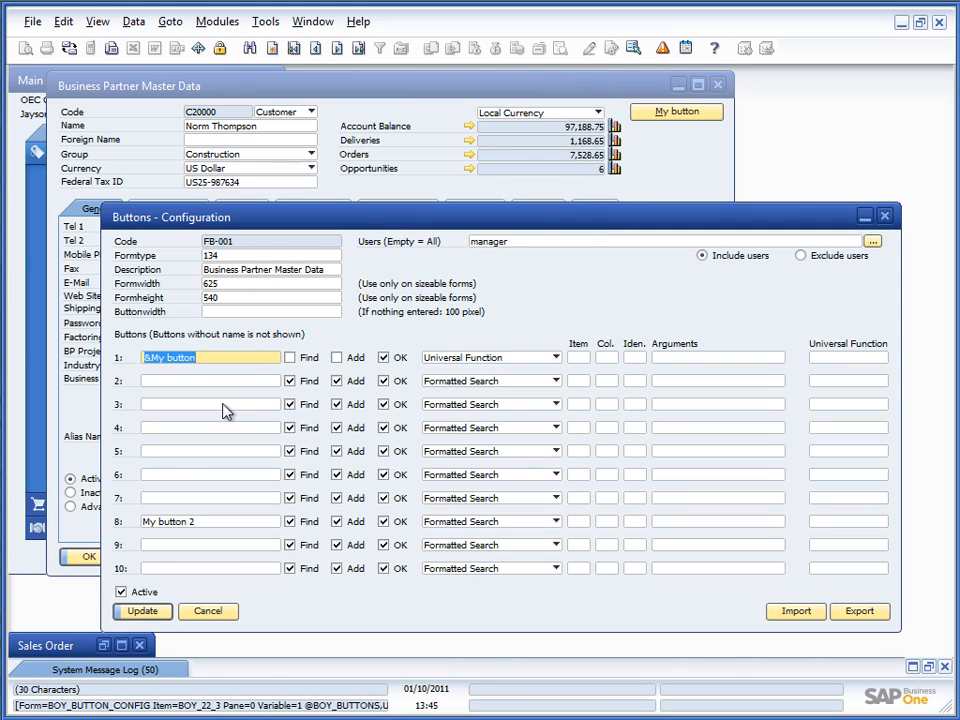
{"action": "type", "text": "Gog"}
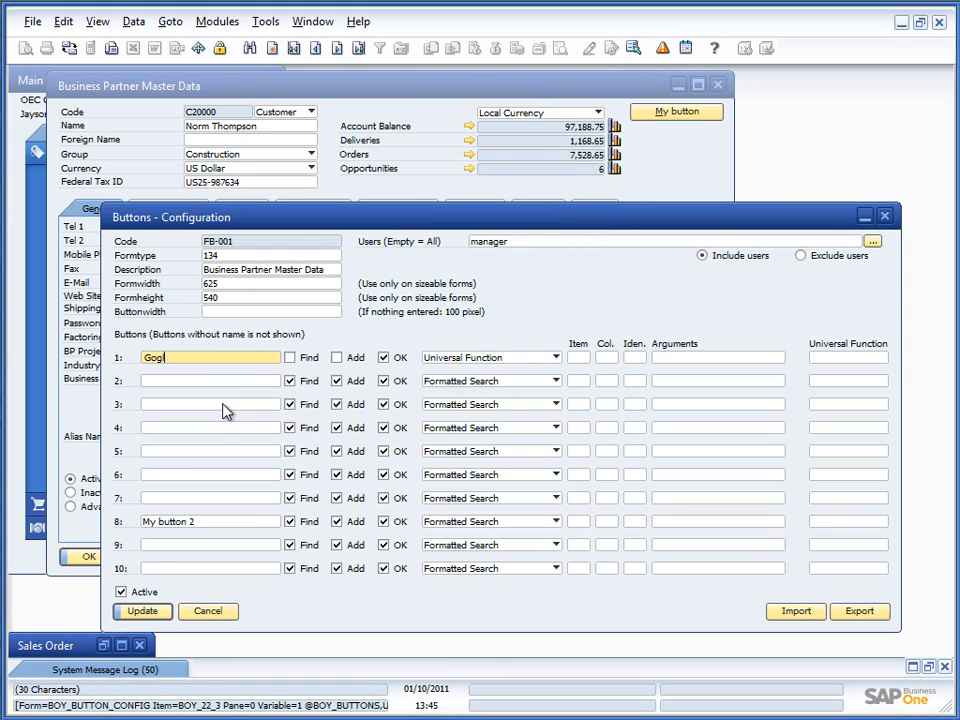
{"action": "key", "text": "Backspace"}
{"action": "type", "text": "ogle"}
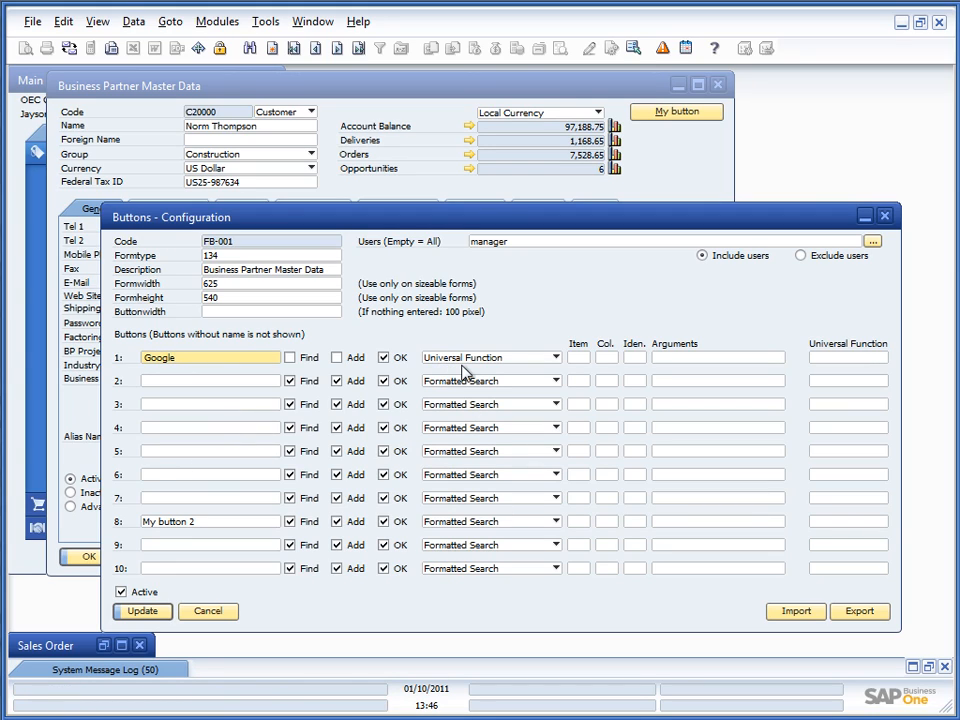
{"action": "left_click", "coordinate": [848, 357]}
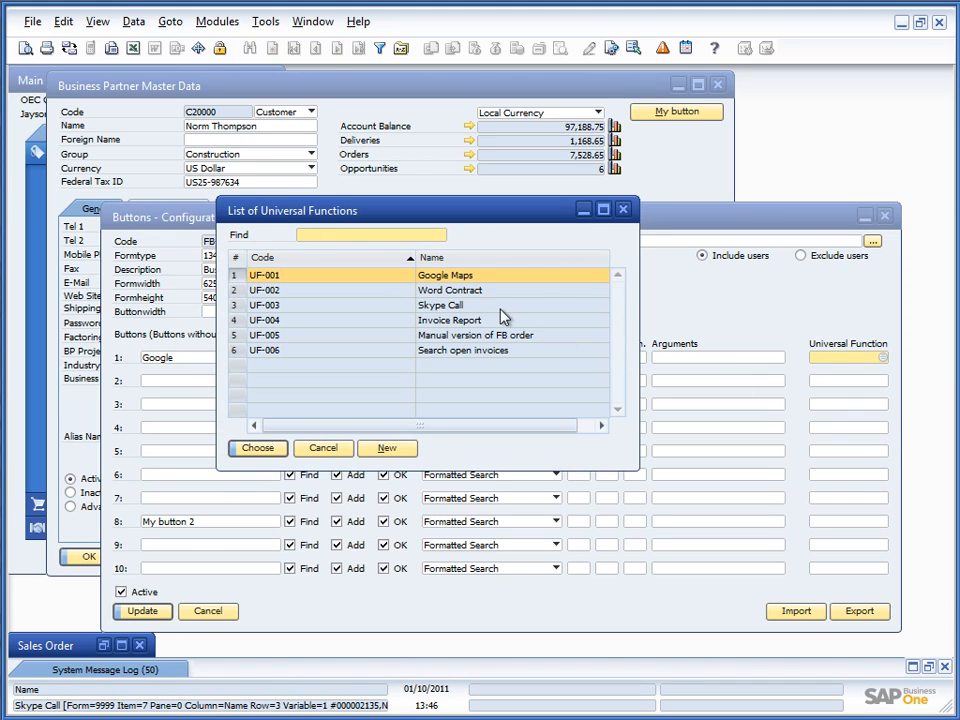
{"action": "left_click", "coordinate": [257, 448]}
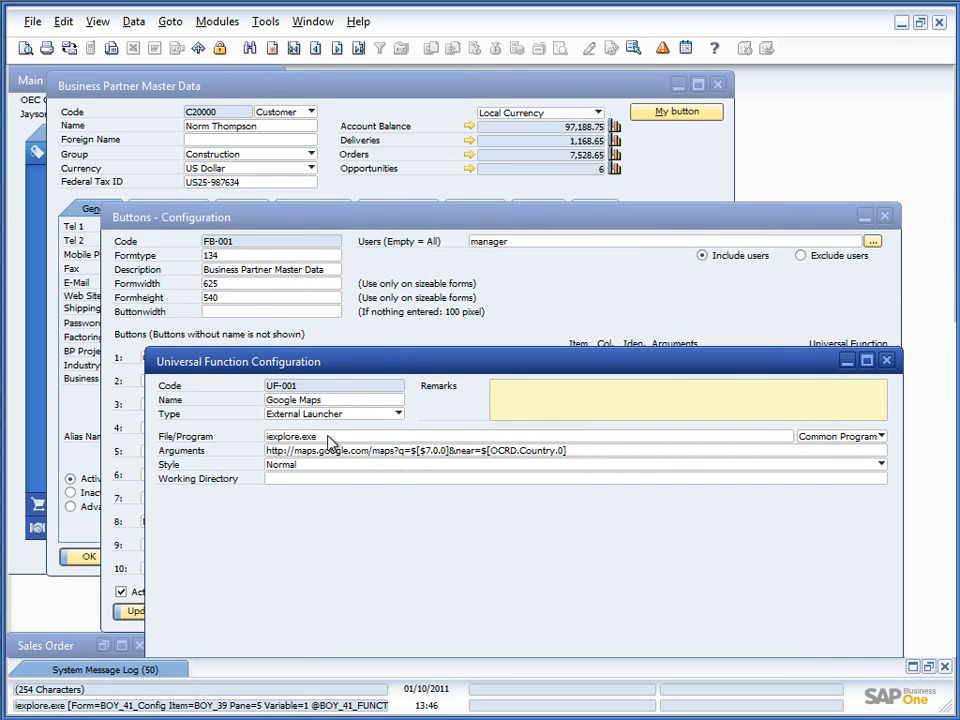
{"action": "mouse_move", "coordinate": [565, 454]}
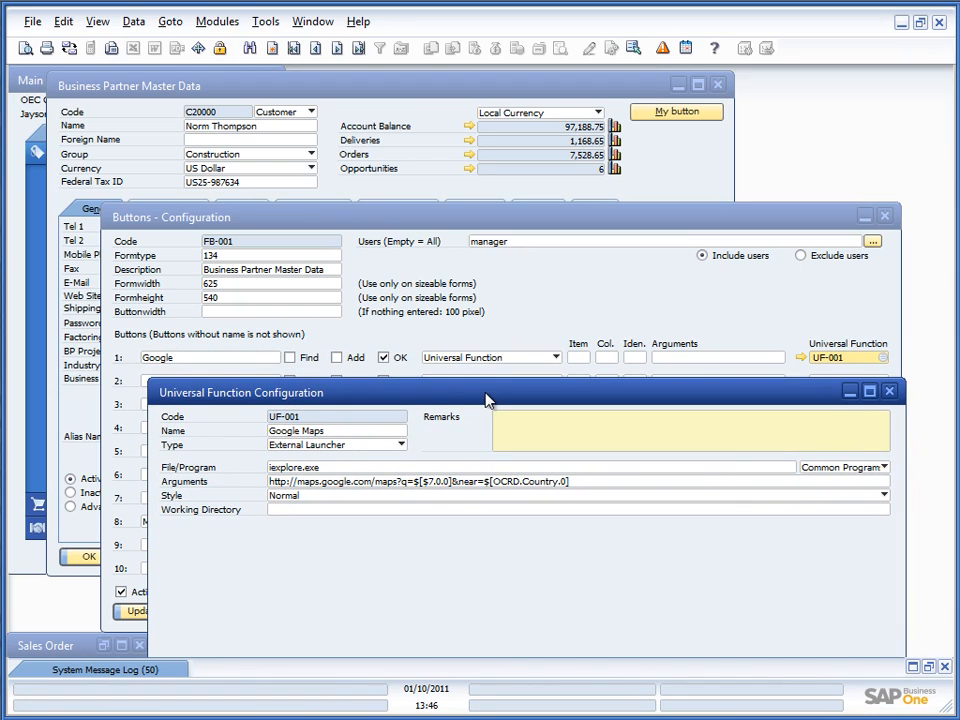
{"action": "mouse_move", "coordinate": [341, 559]}
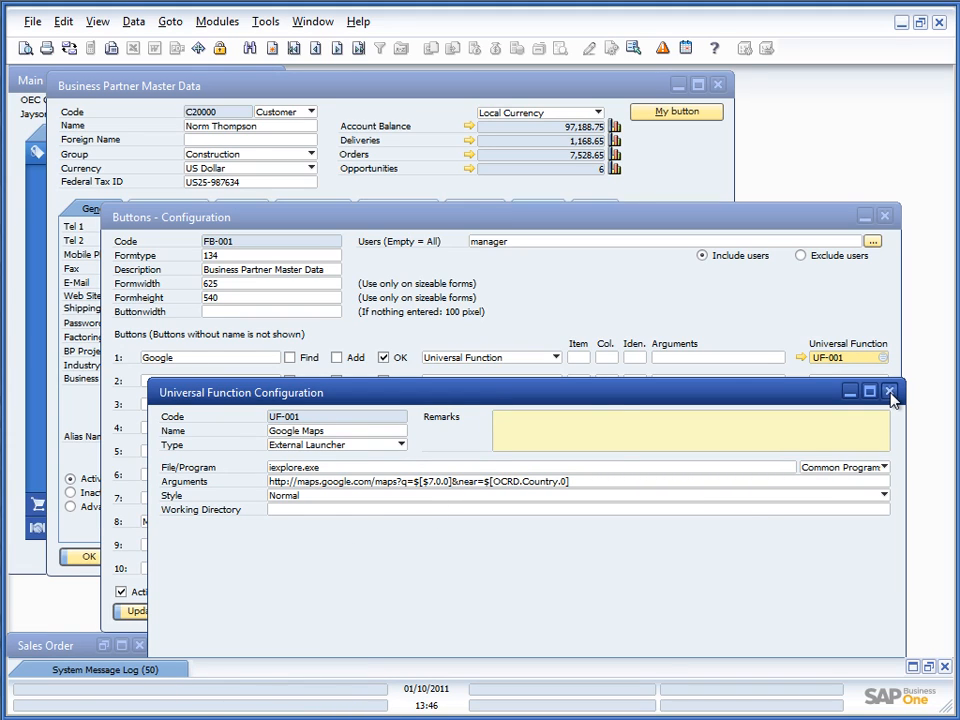
Save button 1's changes with Update and start importing a button configuration.
{"action": "left_click", "coordinate": [888, 390]}
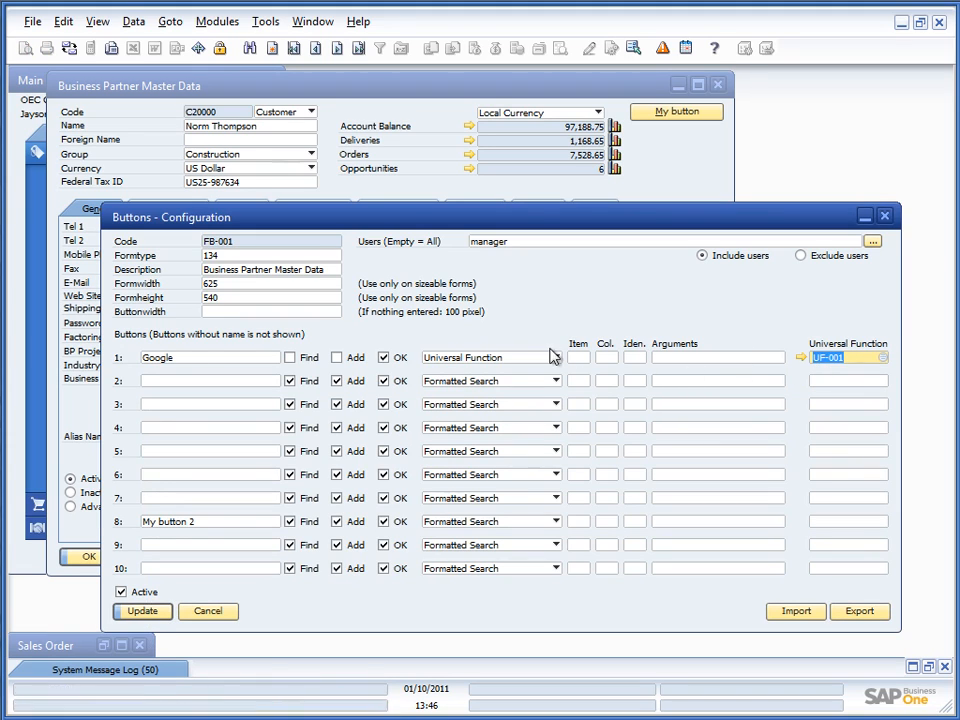
{"action": "mouse_move", "coordinate": [525, 377]}
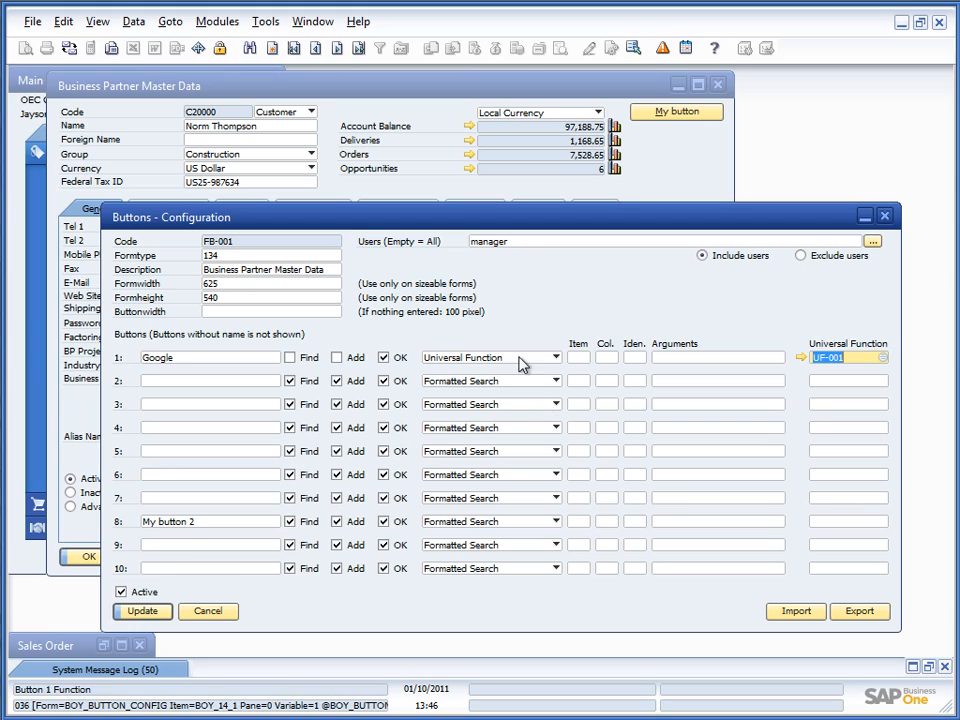
{"action": "left_click", "coordinate": [795, 611]}
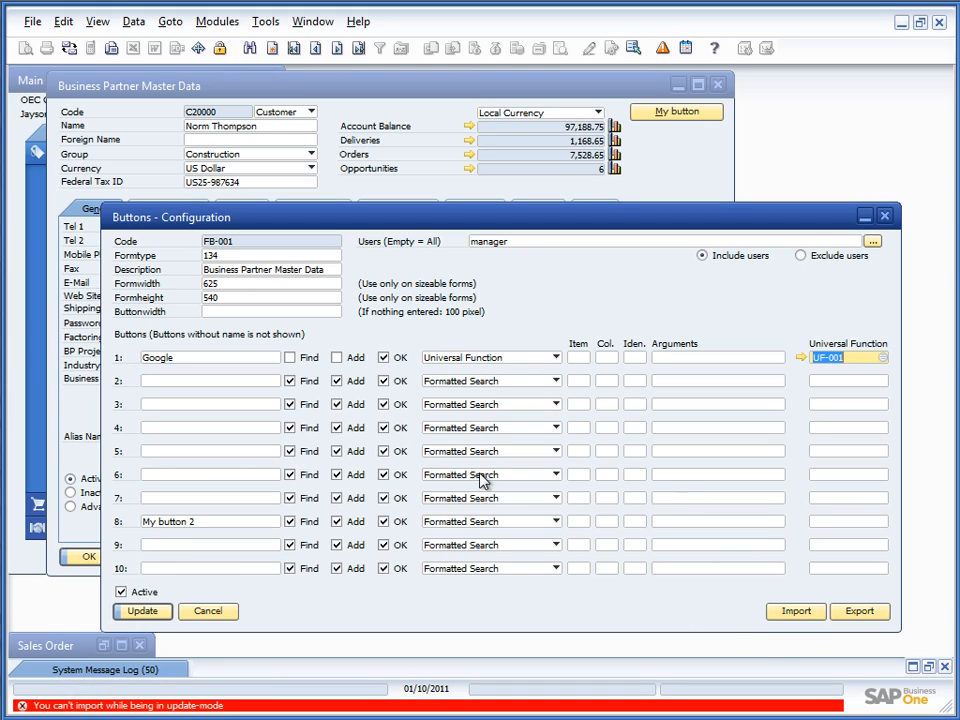
{"action": "left_click", "coordinate": [142, 611]}
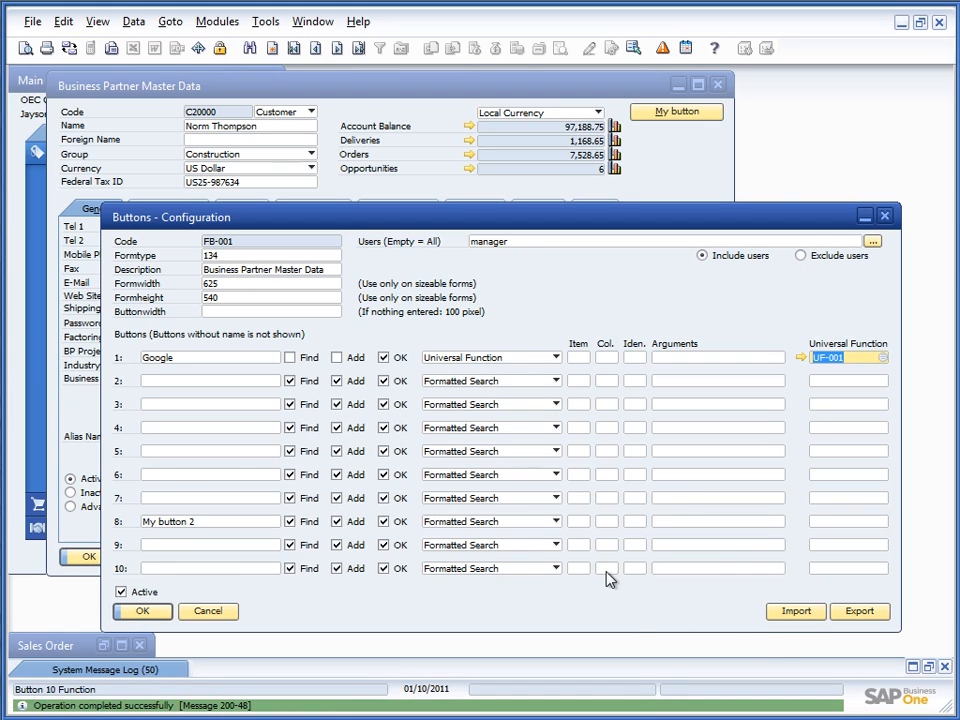
{"action": "left_click", "coordinate": [795, 611]}
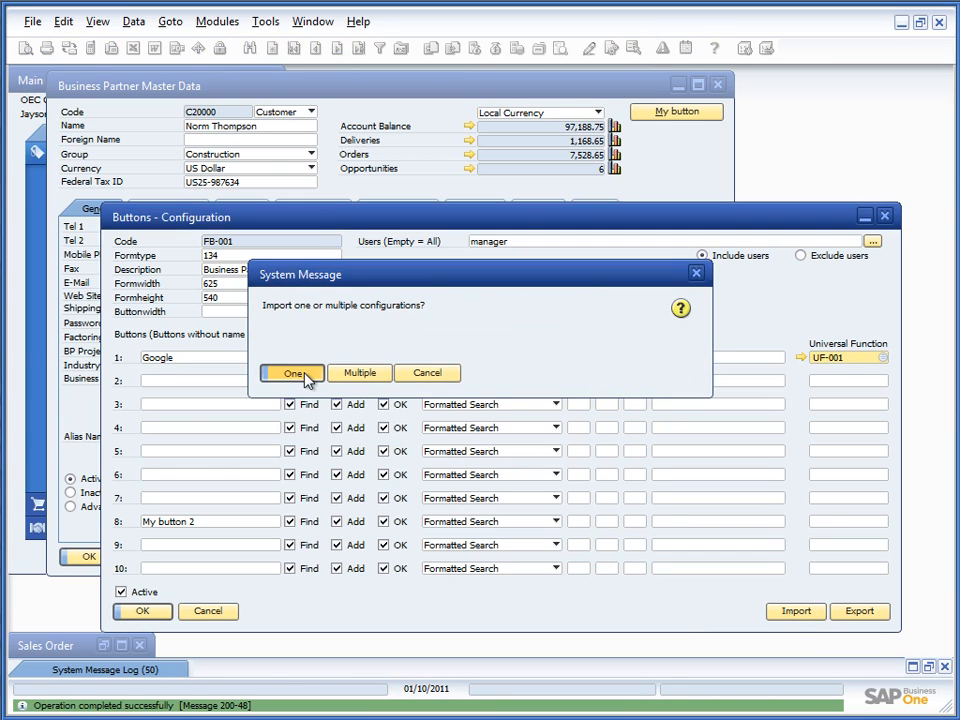
Import the single FB-003 configuration file into Buttons - Configuration.
{"action": "left_click", "coordinate": [291, 373]}
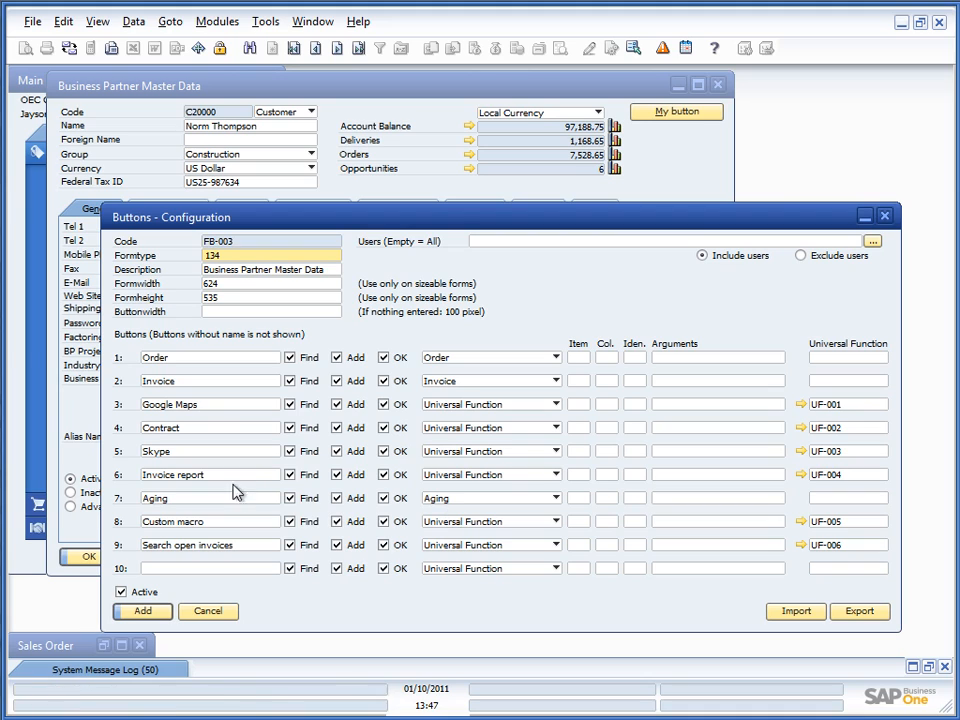
{"action": "mouse_move", "coordinate": [818, 493]}
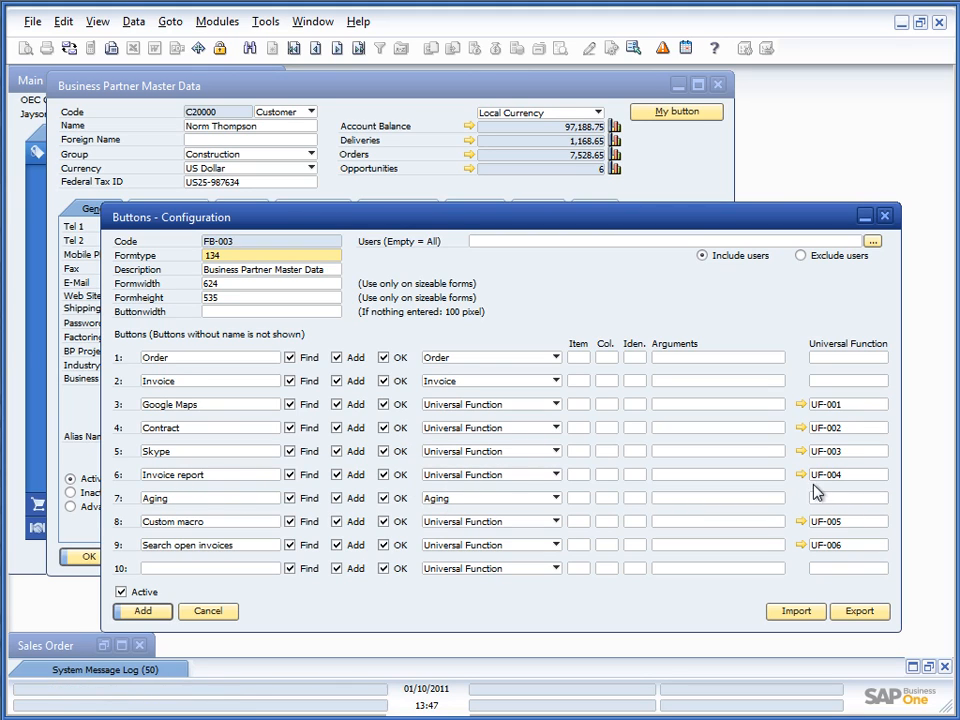
{"action": "left_click", "coordinate": [801, 474]}
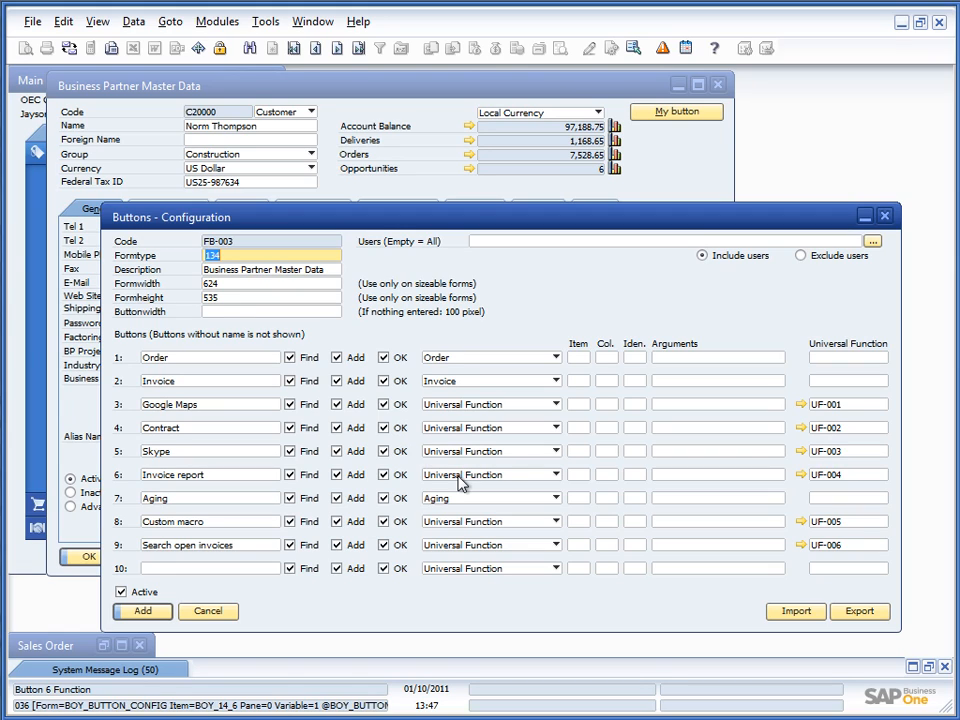
{"action": "mouse_move", "coordinate": [147, 505]}
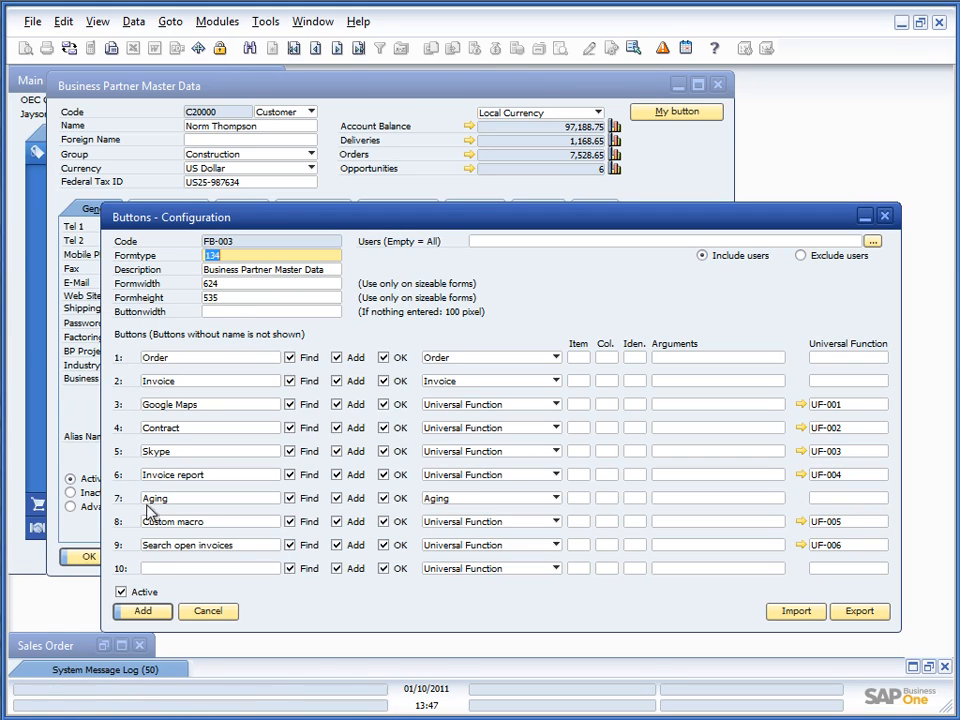
{"action": "mouse_move", "coordinate": [370, 522]}
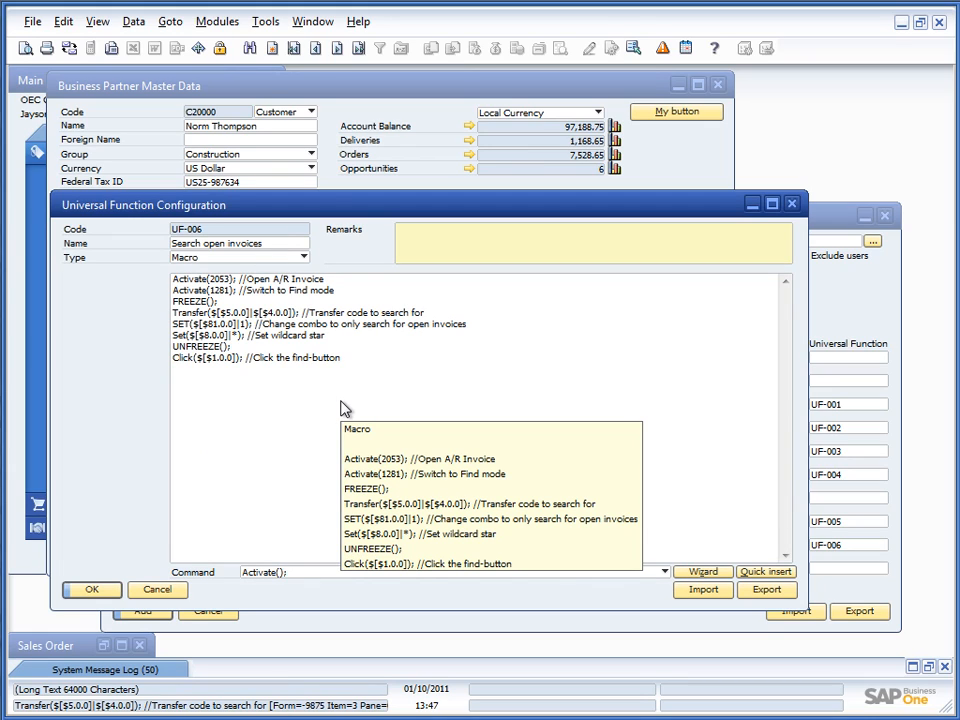
{"action": "mouse_move", "coordinate": [168, 528]}
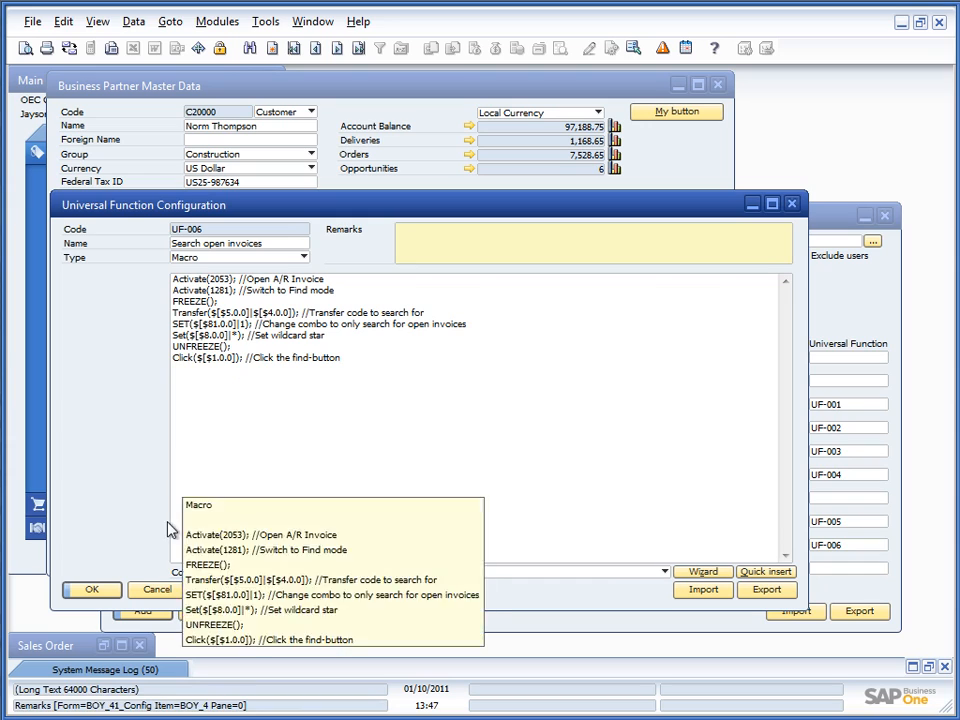
Confirm the UF-006 Universal Function Configuration window with OK.
{"action": "left_click", "coordinate": [64, 590]}
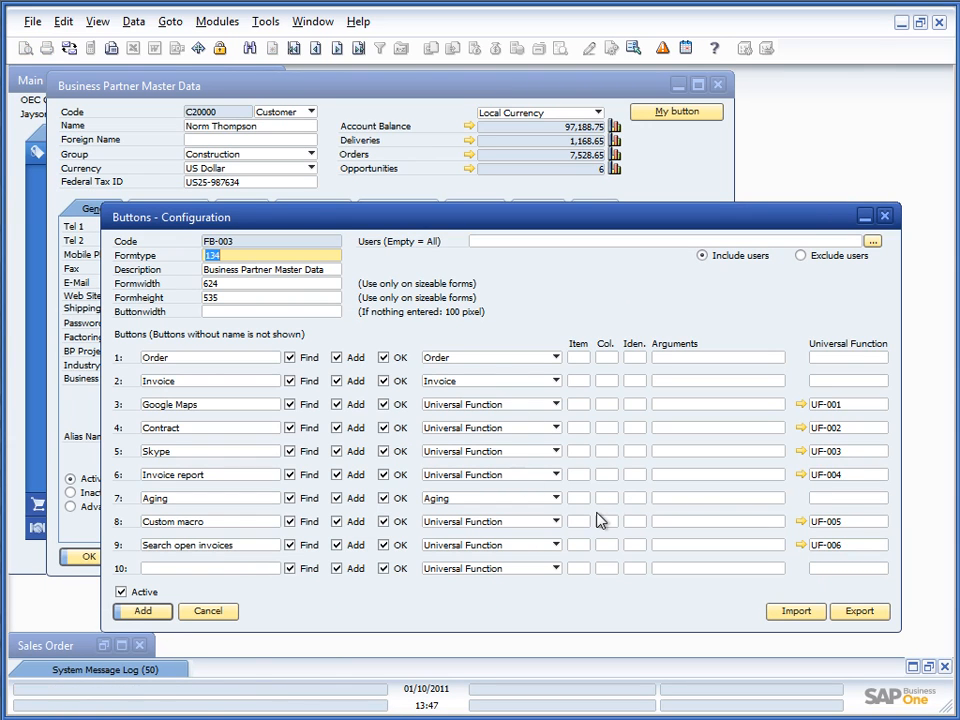
{"action": "mouse_move", "coordinate": [794, 547]}
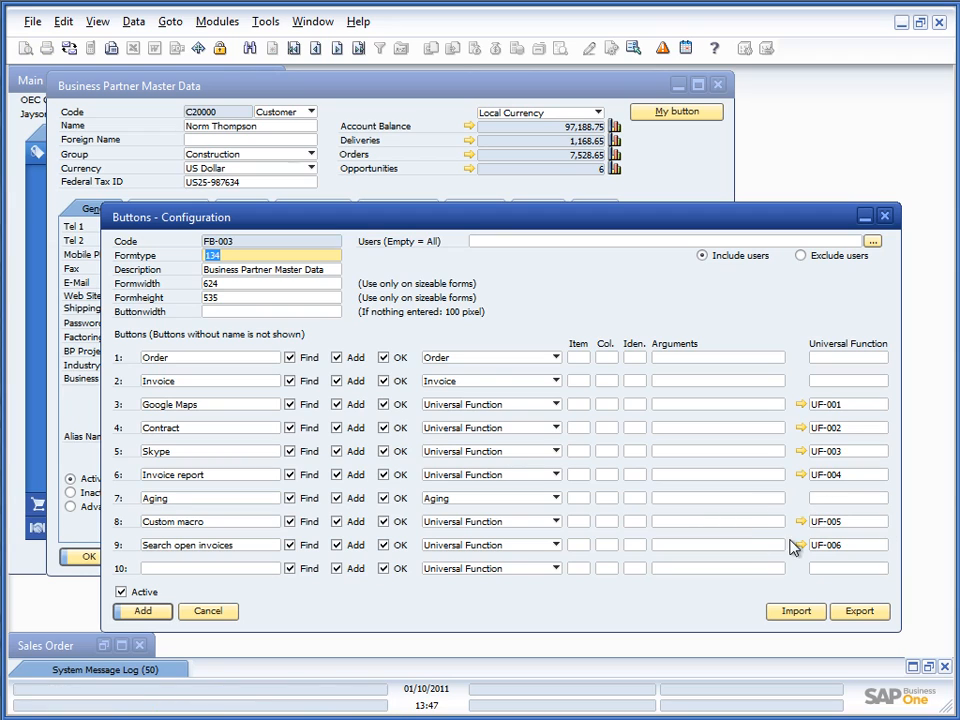
{"action": "mouse_move", "coordinate": [744, 547]}
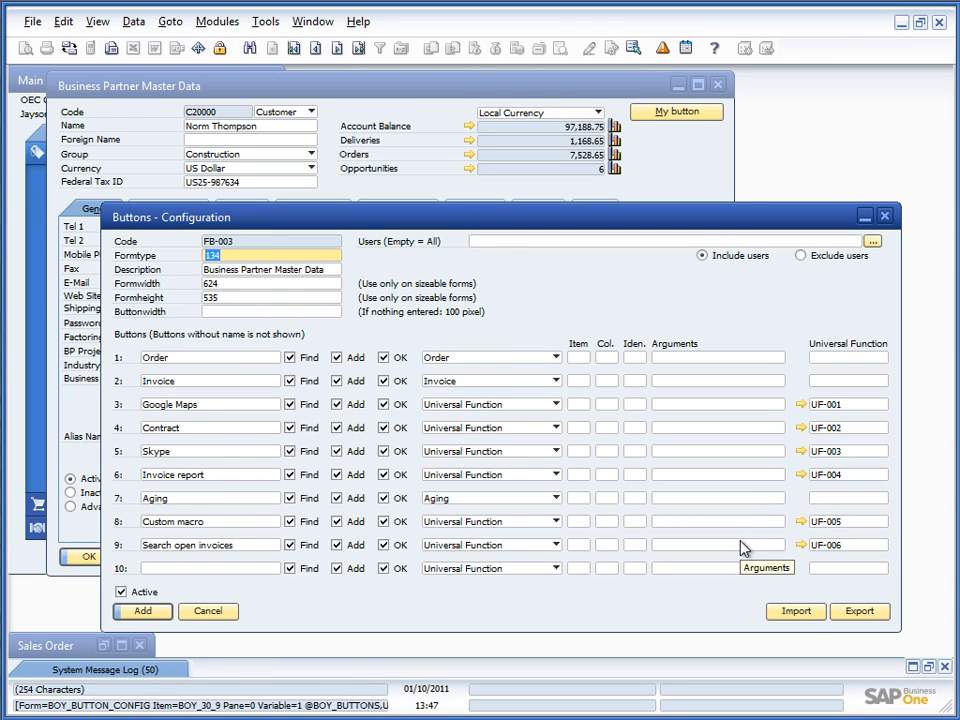